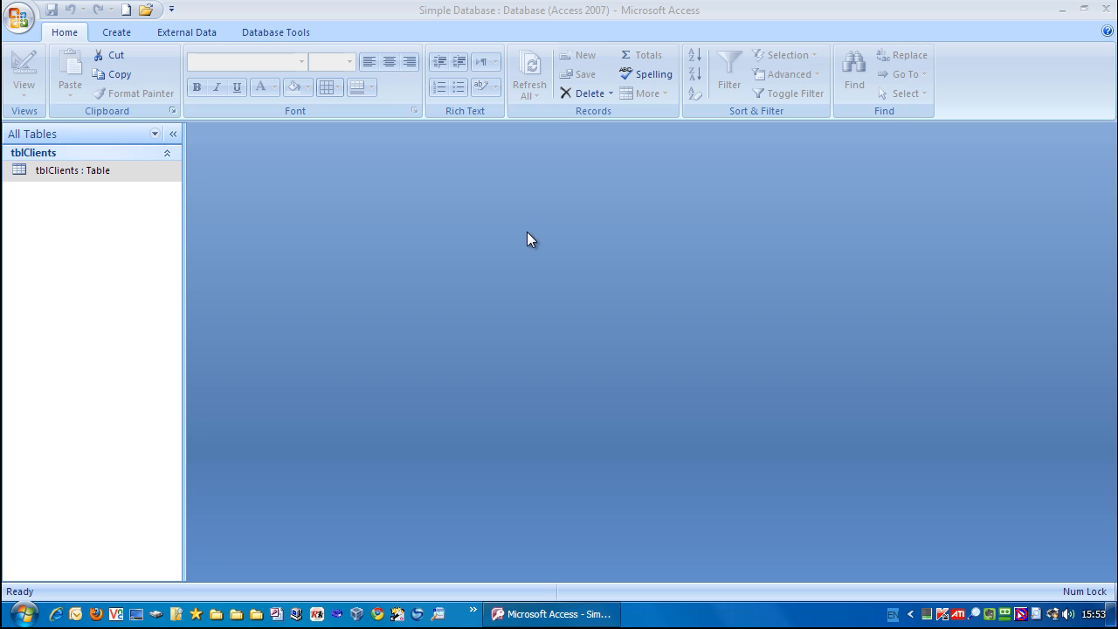
mouse_move(562, 242)
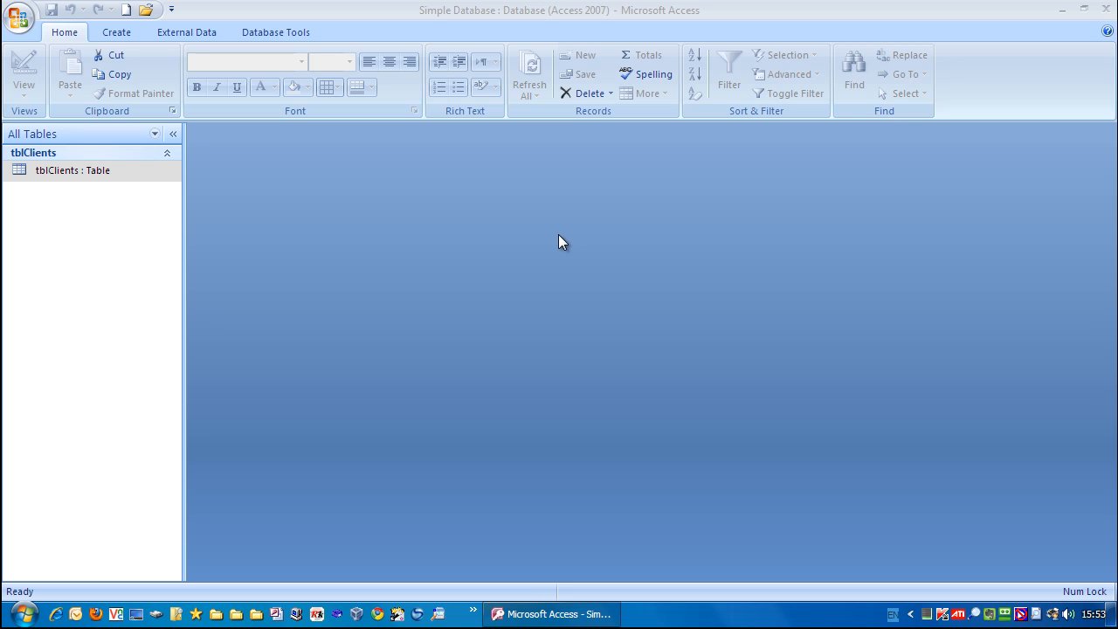
mouse_move(583, 335)
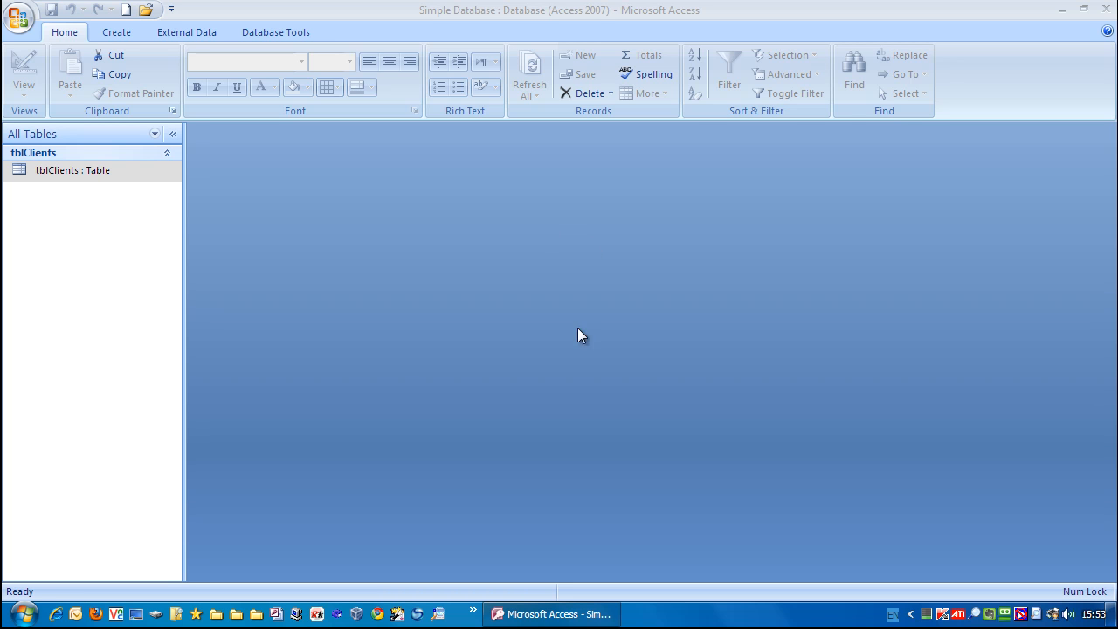
- Select tblClients in the navigation pane and show the Create ribbon tools
click(73, 171)
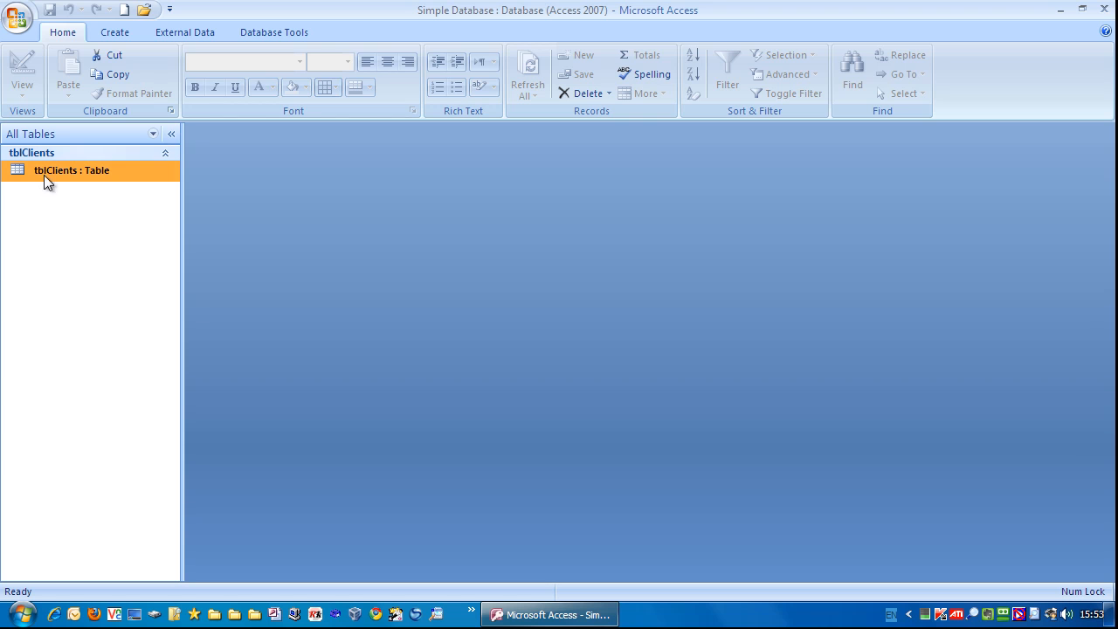
mouse_move(63, 175)
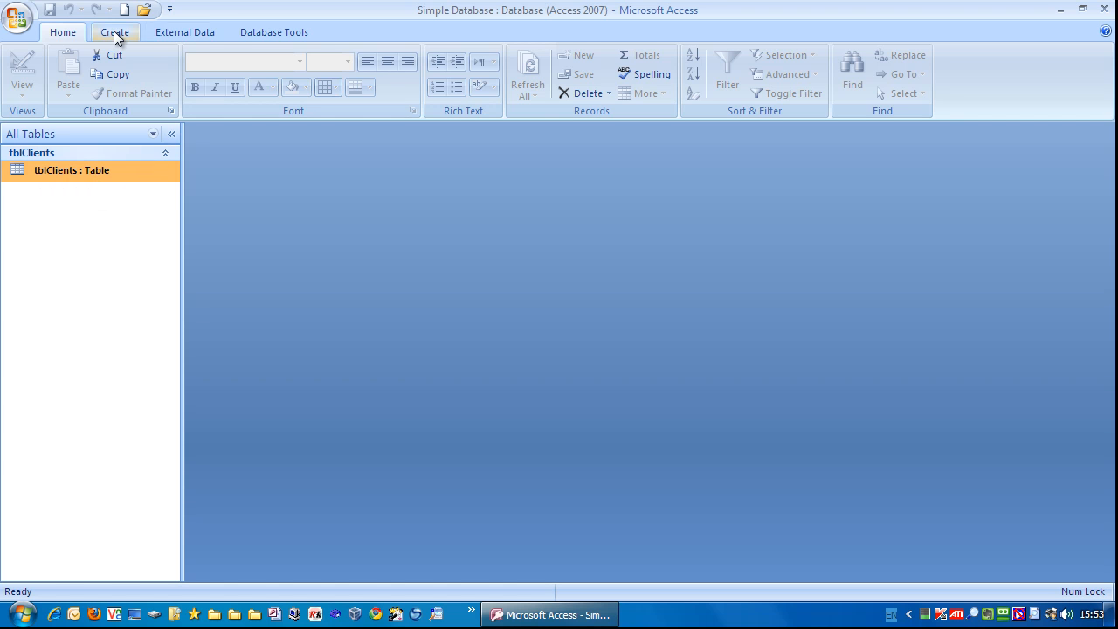
click(115, 31)
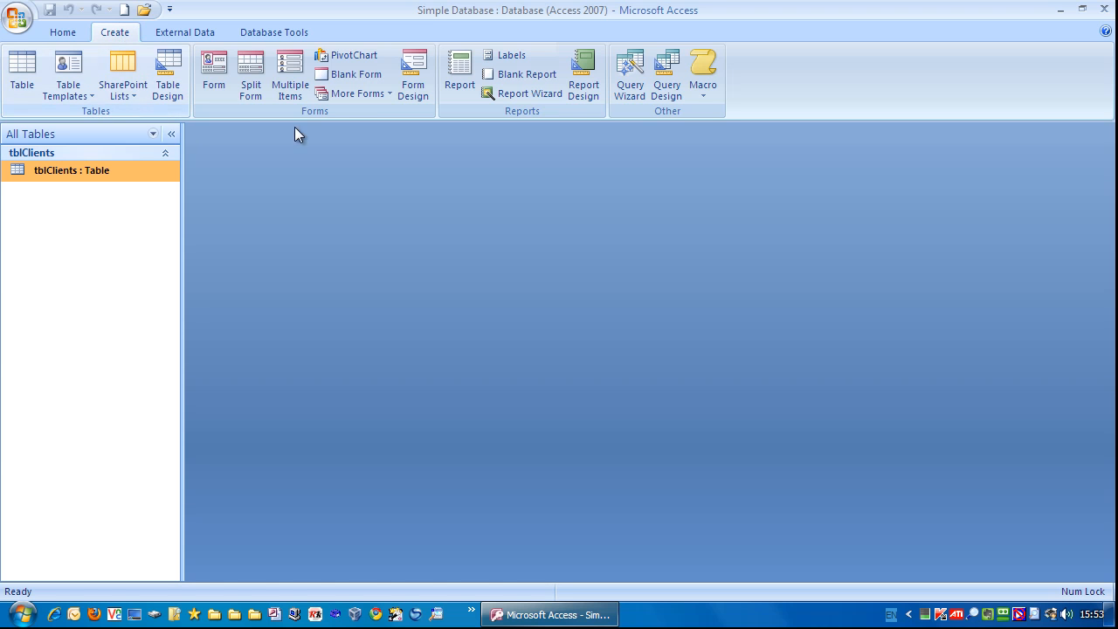
mouse_move(671, 122)
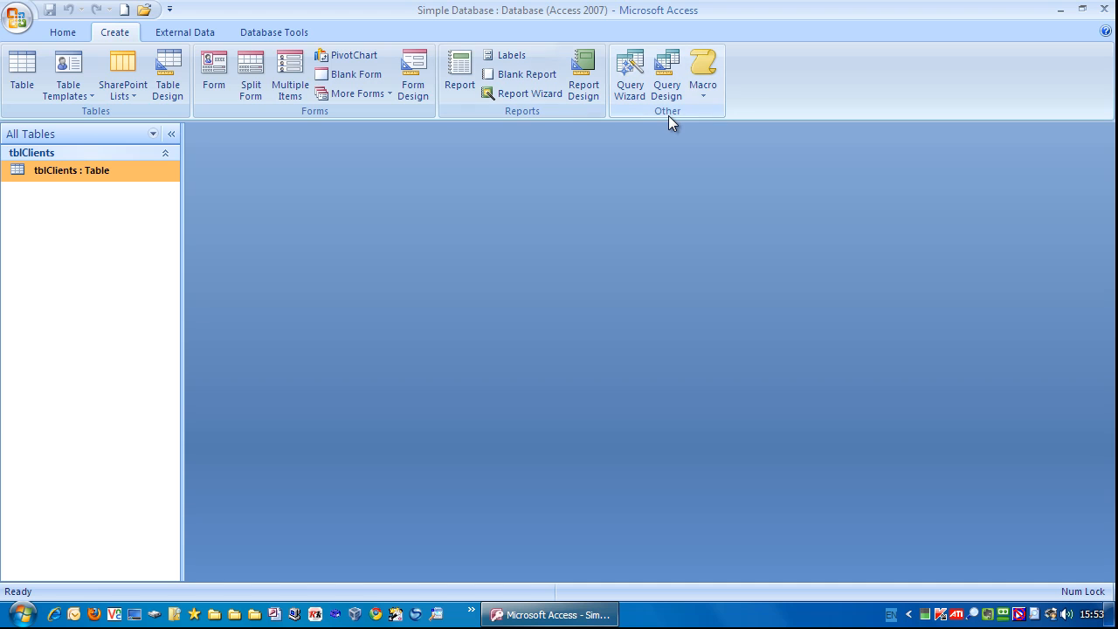
mouse_move(325, 115)
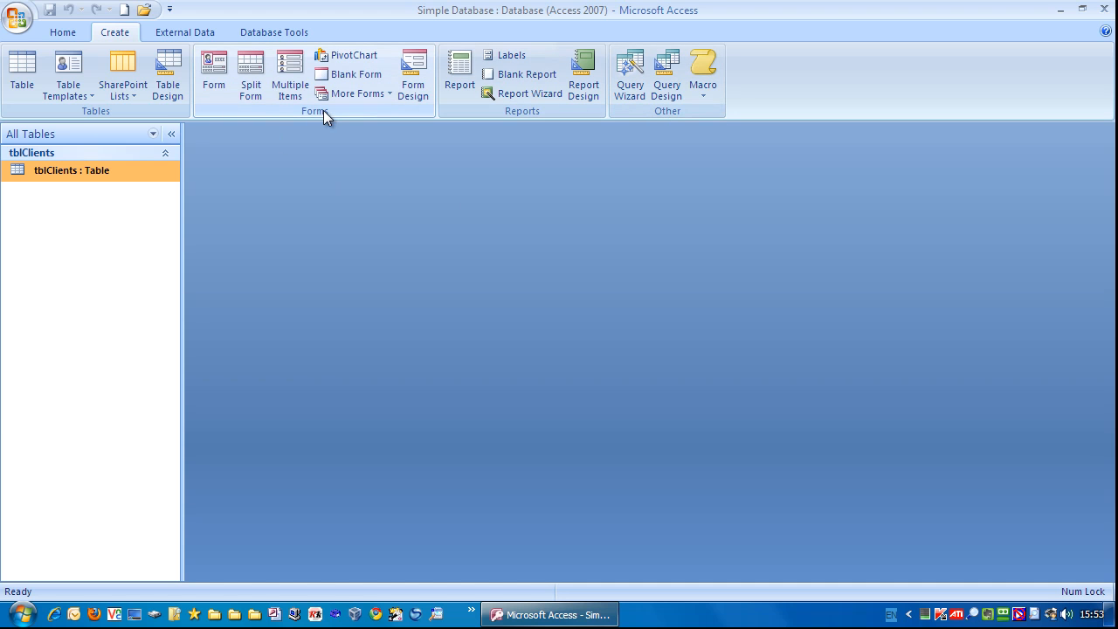
click(213, 73)
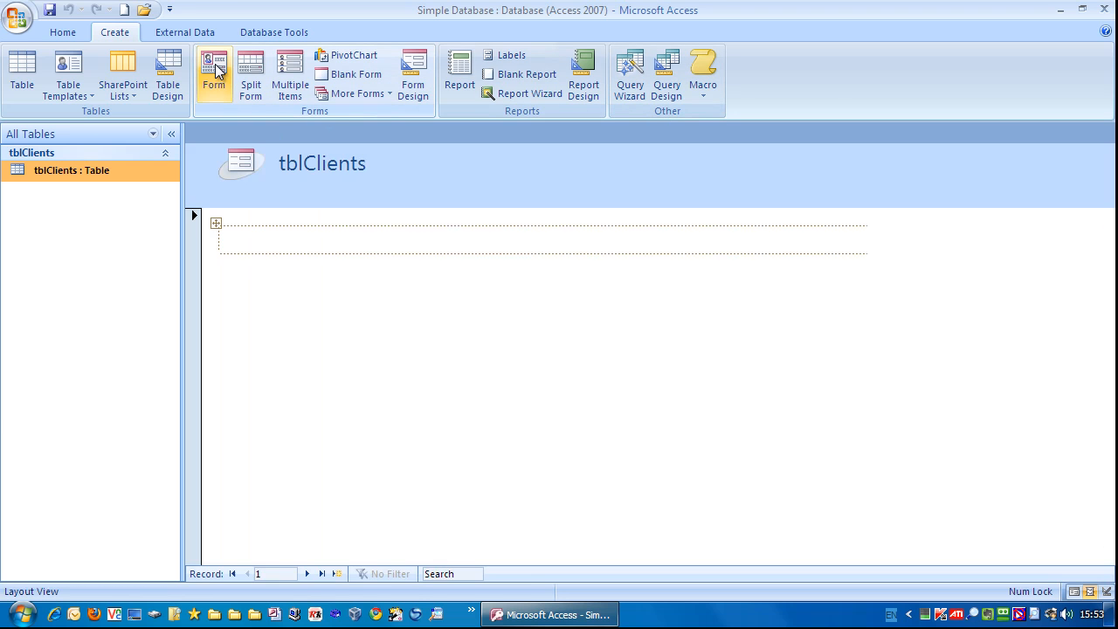
click(213, 73)
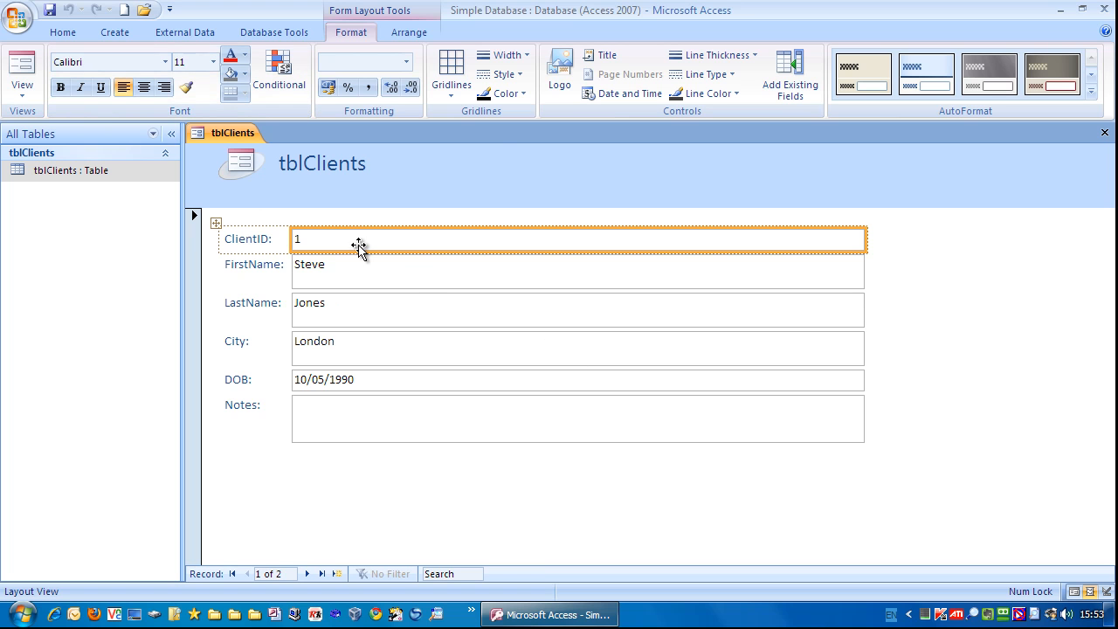
mouse_move(643, 199)
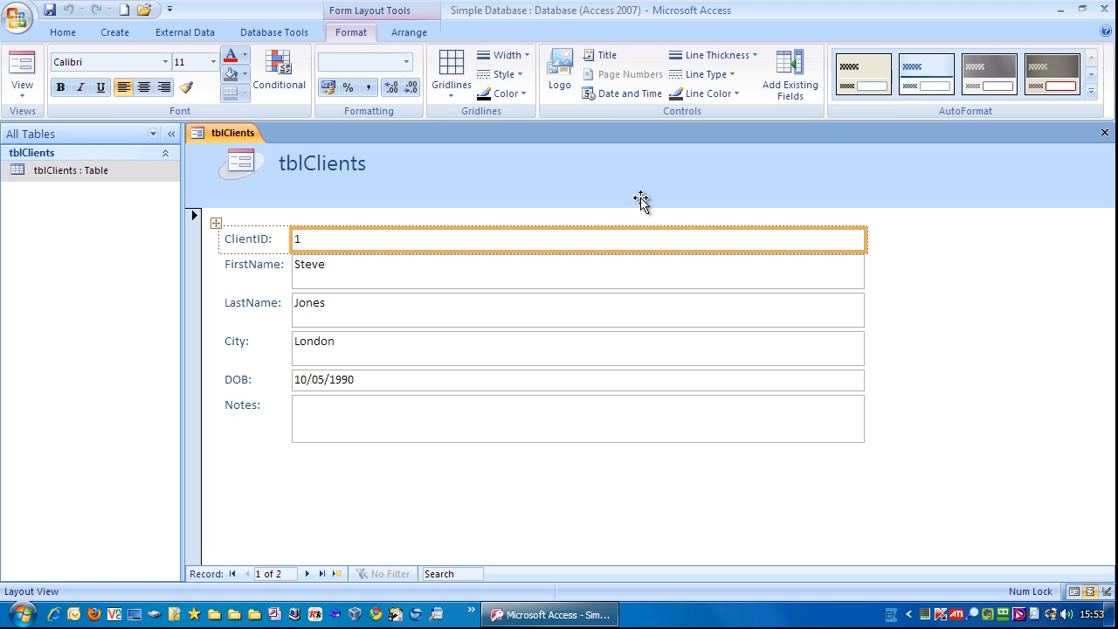
mouse_move(56, 180)
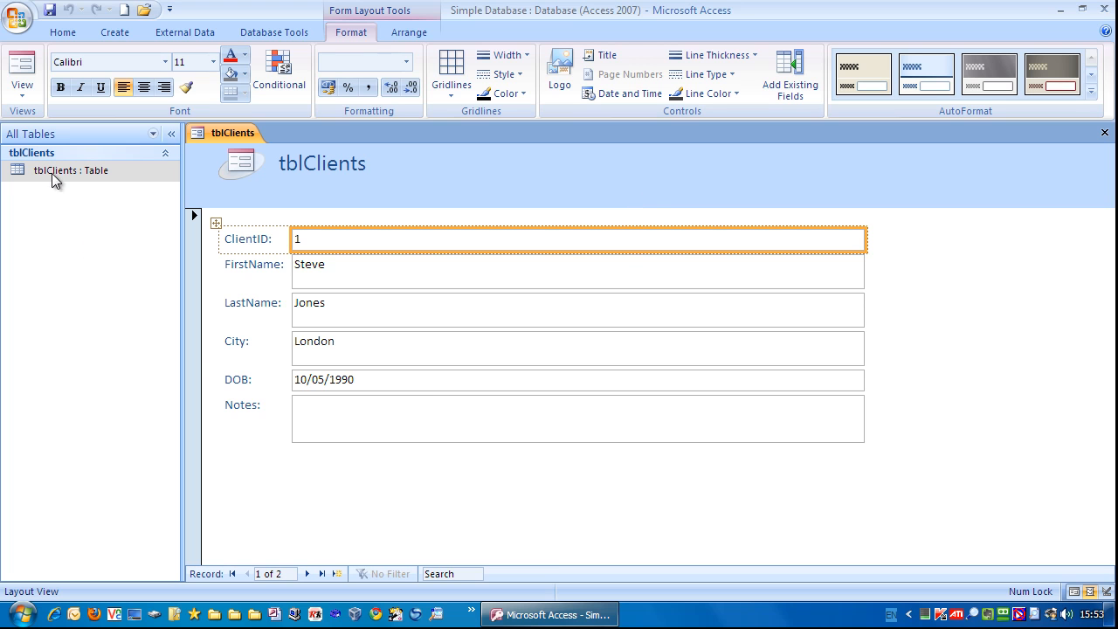
mouse_move(91, 175)
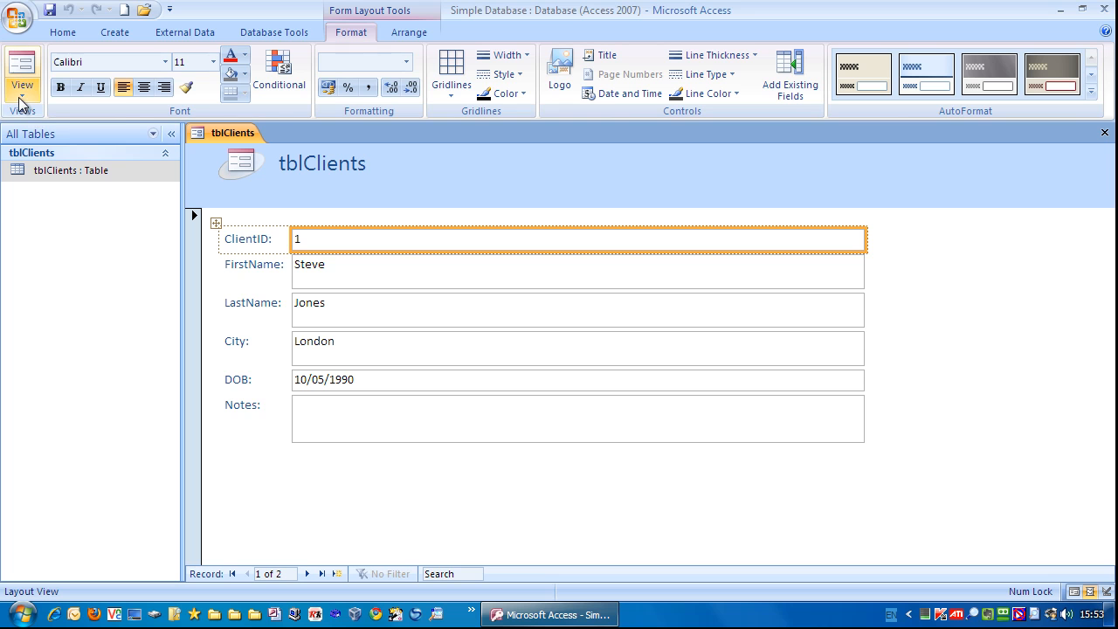
- Switch the new tblClients form into Design View
click(21, 73)
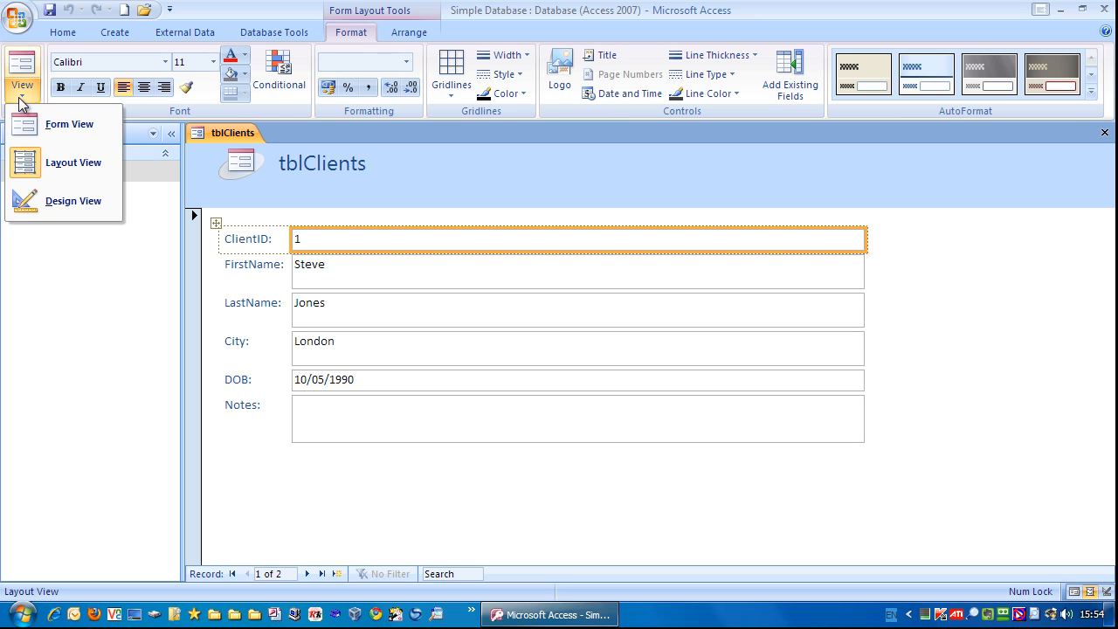
mouse_move(73, 201)
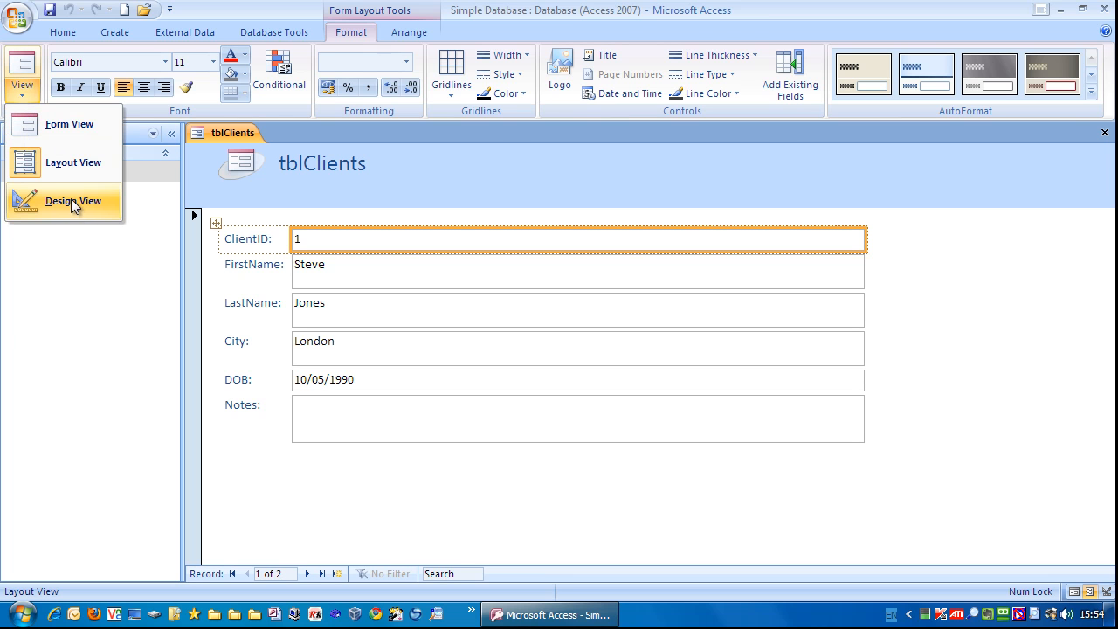
click(74, 201)
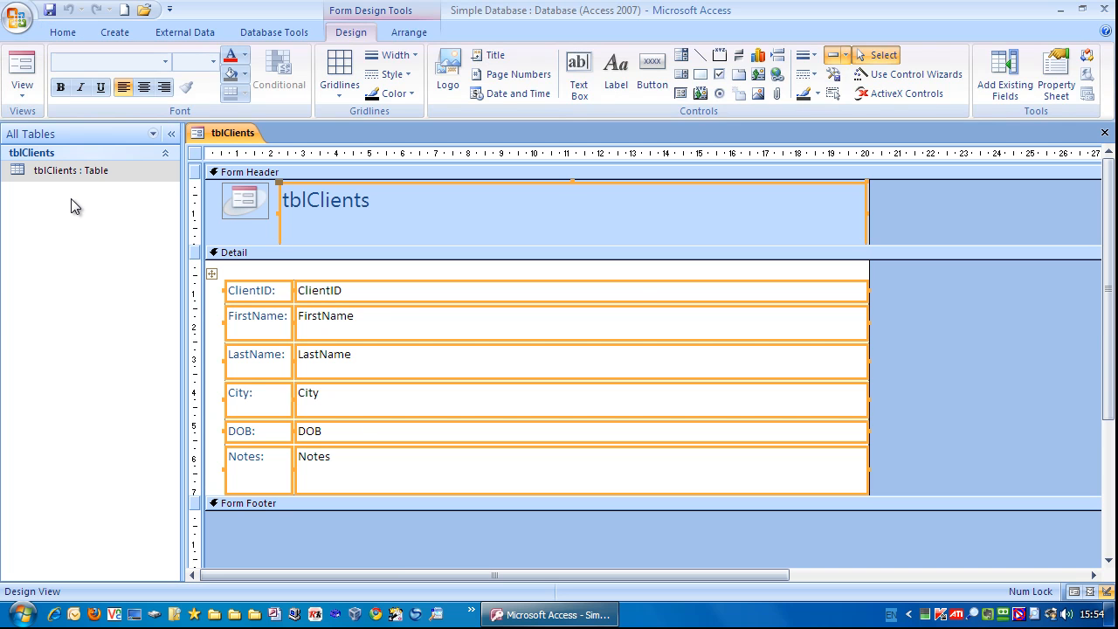
mouse_move(926, 314)
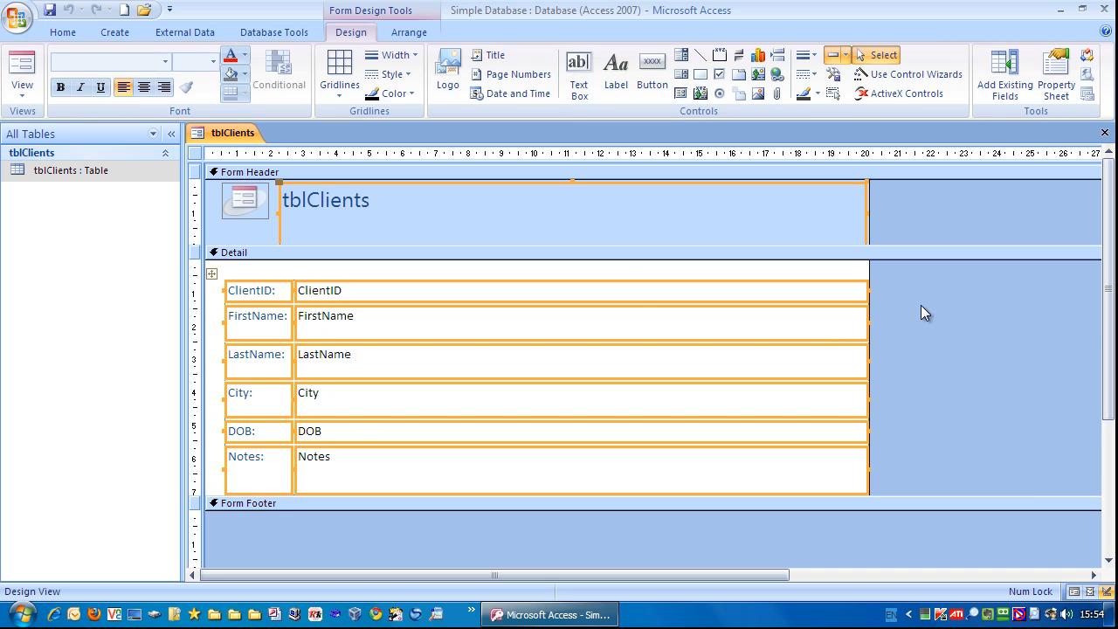
click(328, 296)
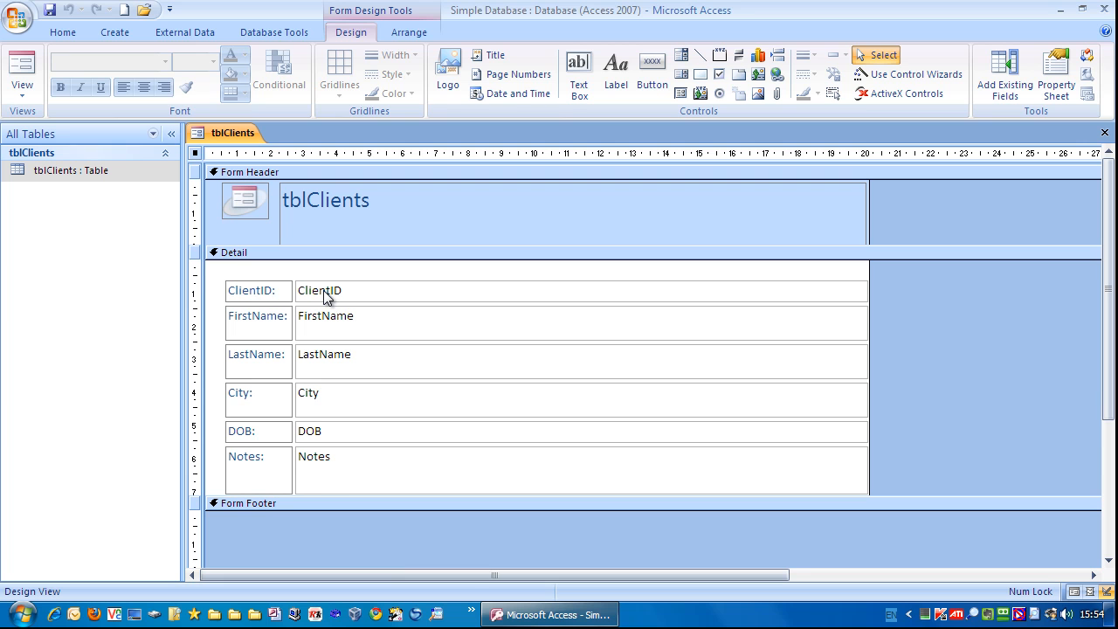
- Inspect the FirstName, City and Notes field boxes in the Detail section
click(580, 323)
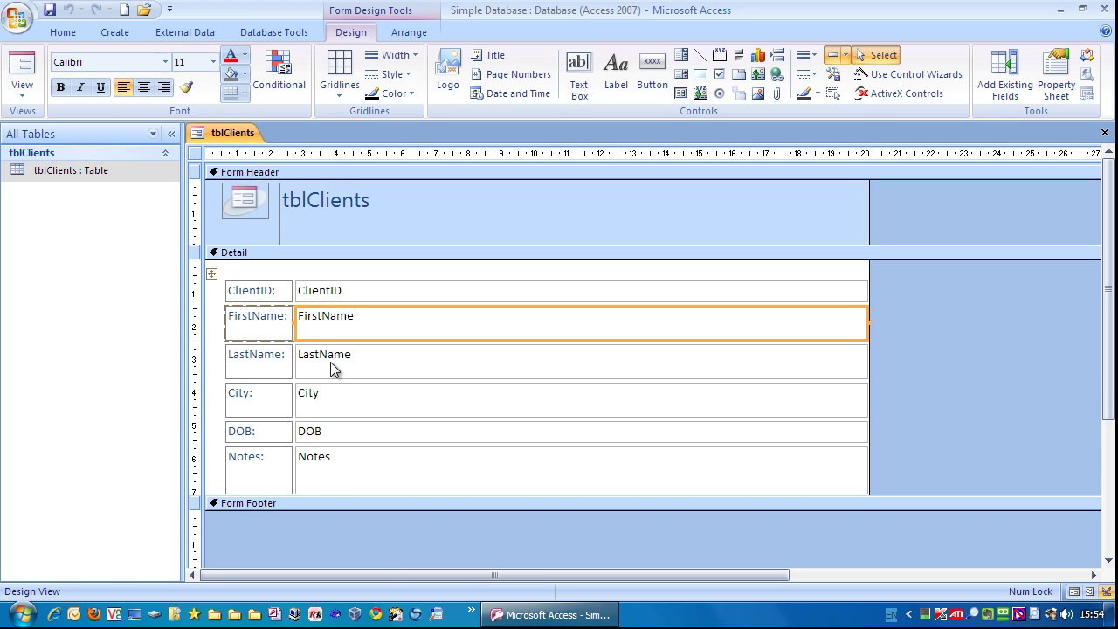
click(580, 400)
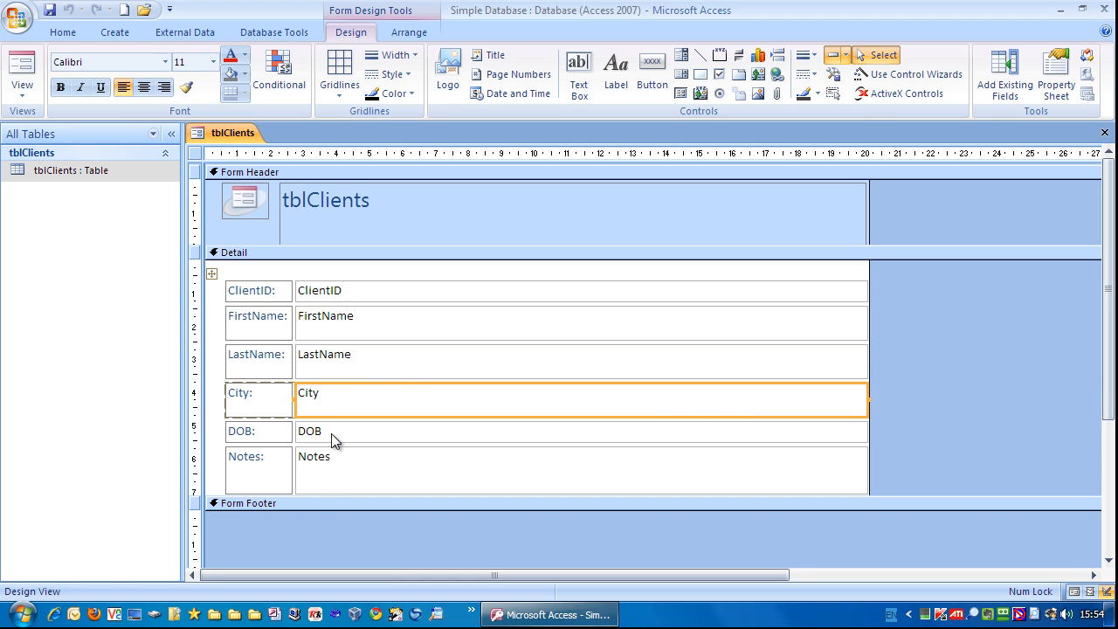
mouse_move(402, 390)
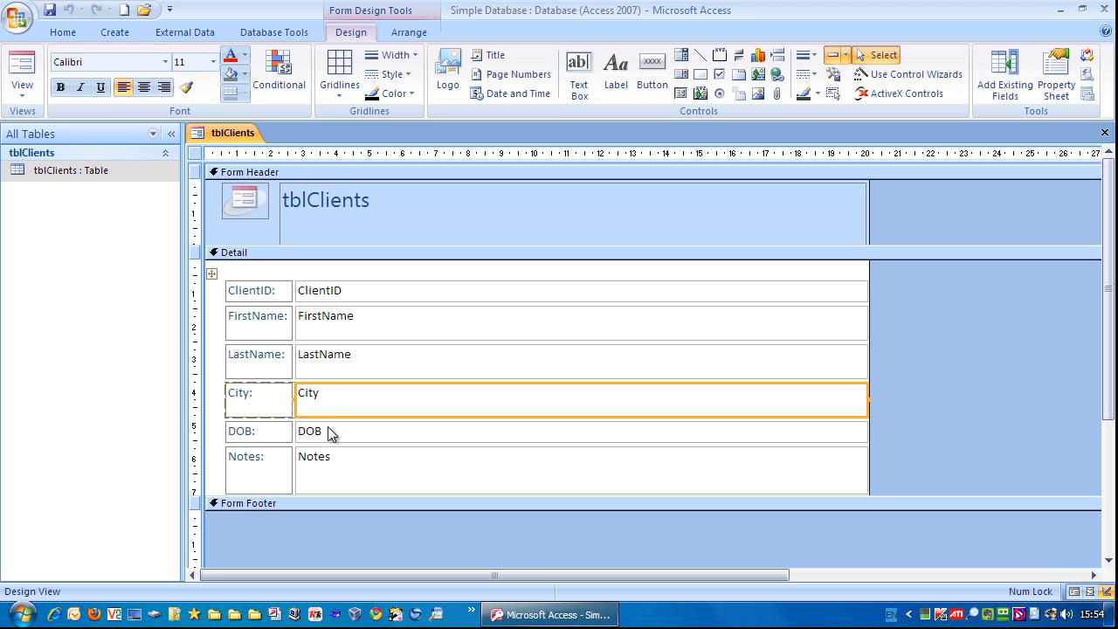
click(580, 315)
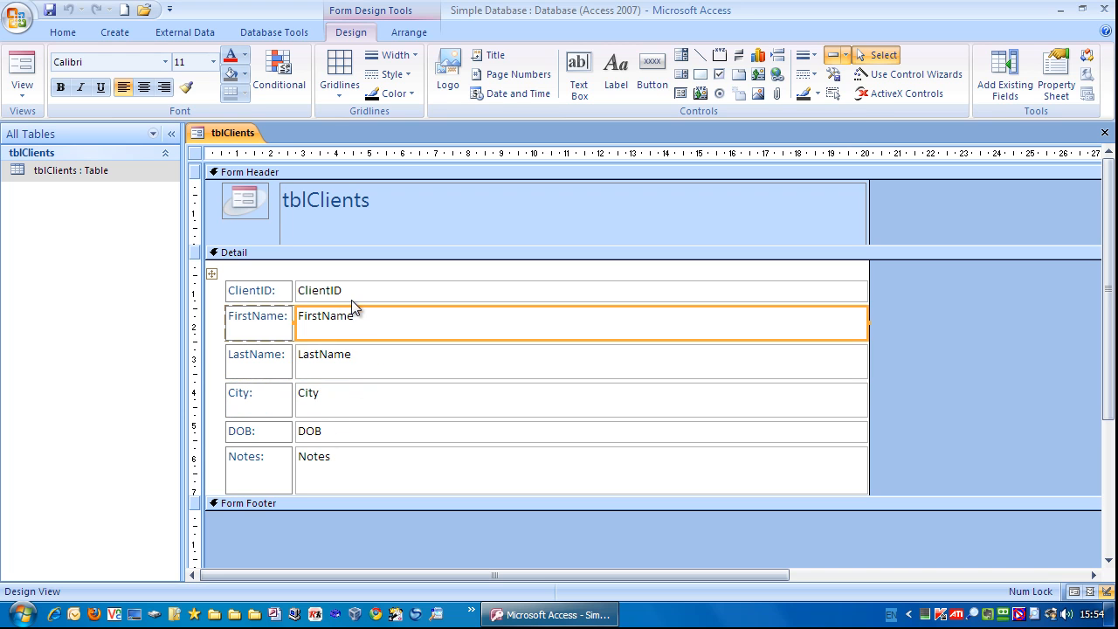
click(580, 430)
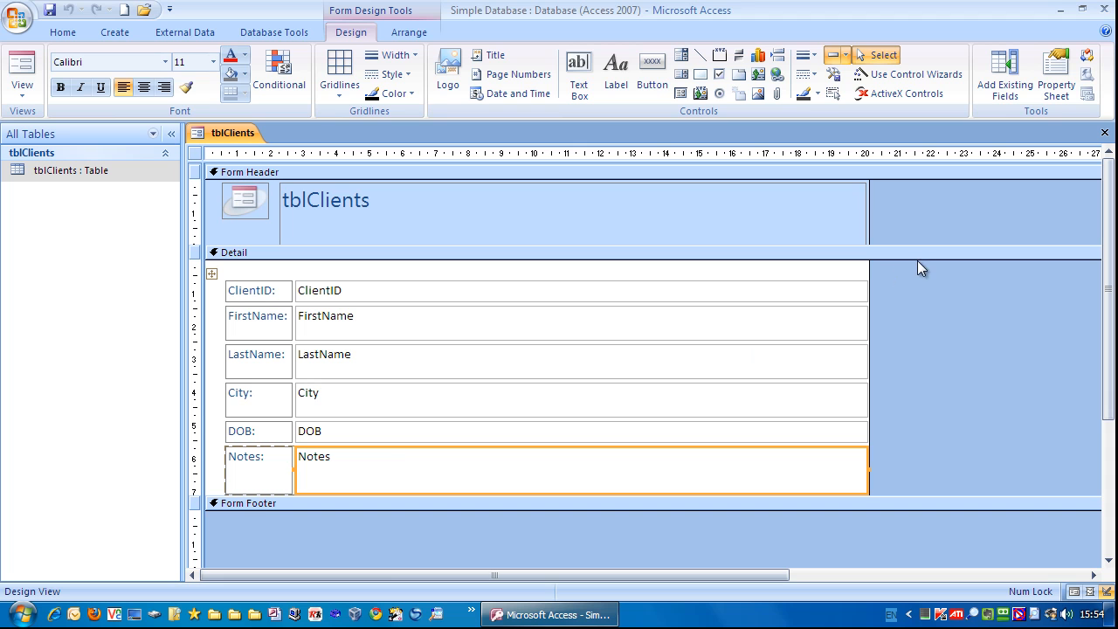
mouse_move(922, 269)
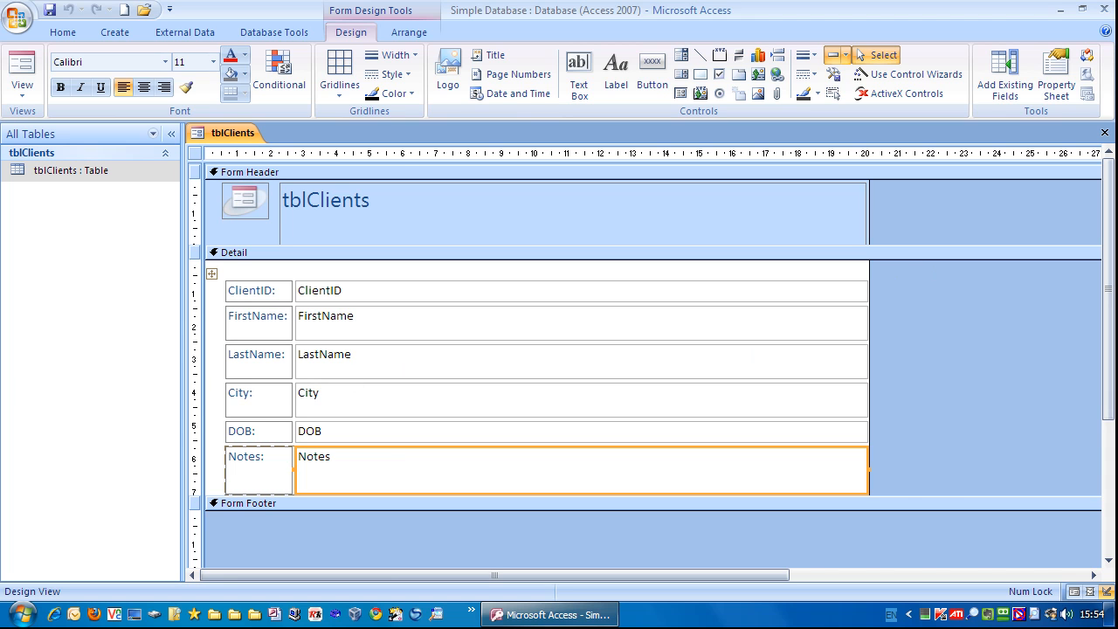
mouse_move(909, 293)
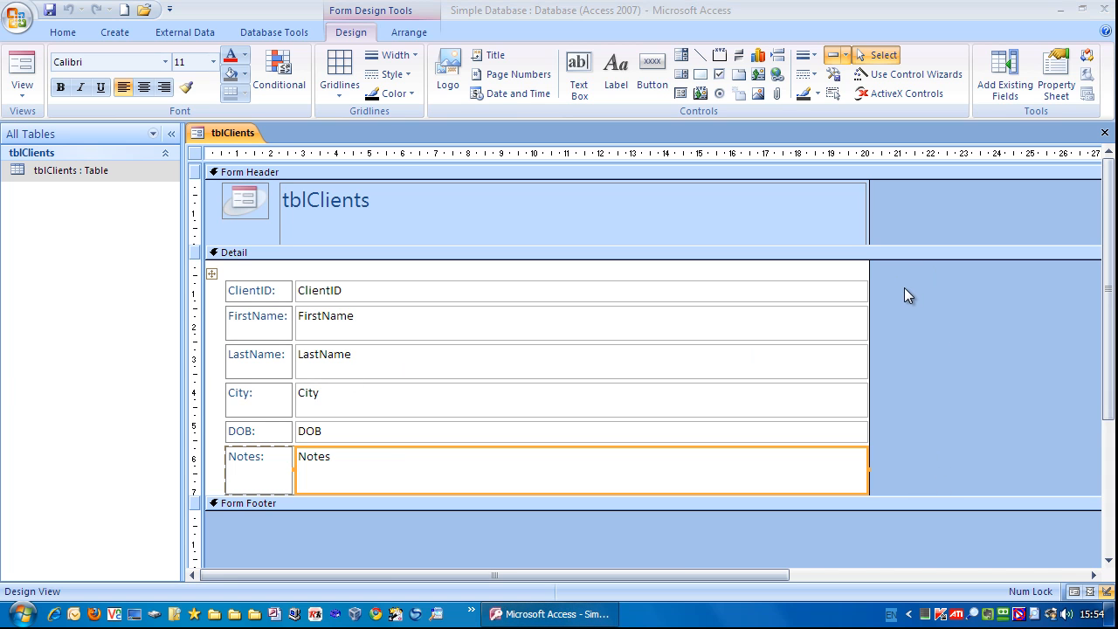
mouse_move(845, 300)
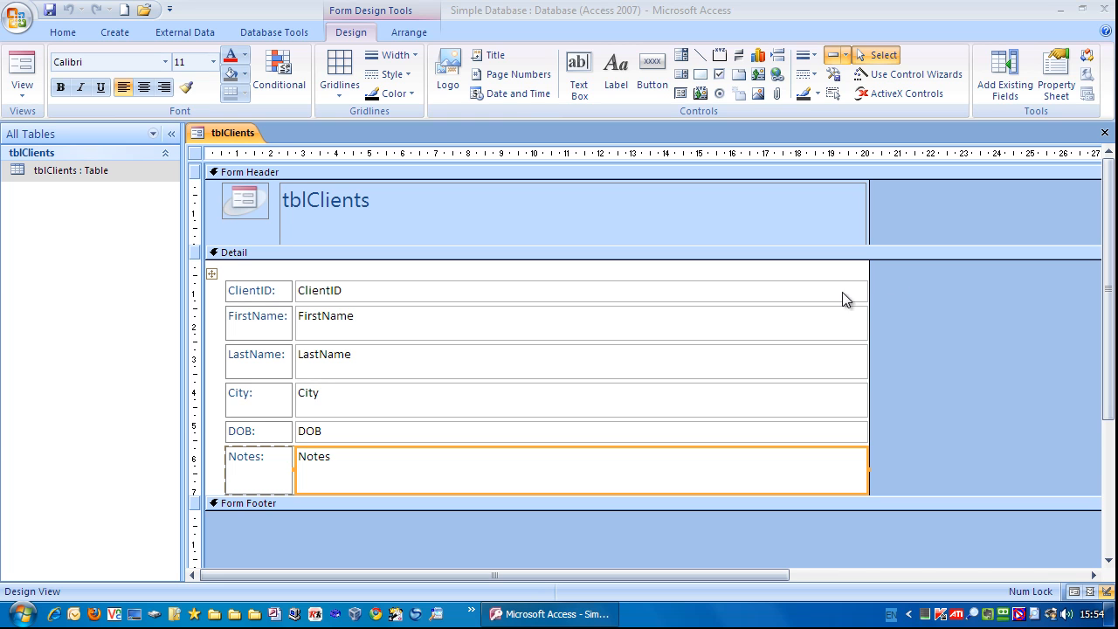
mouse_move(830, 296)
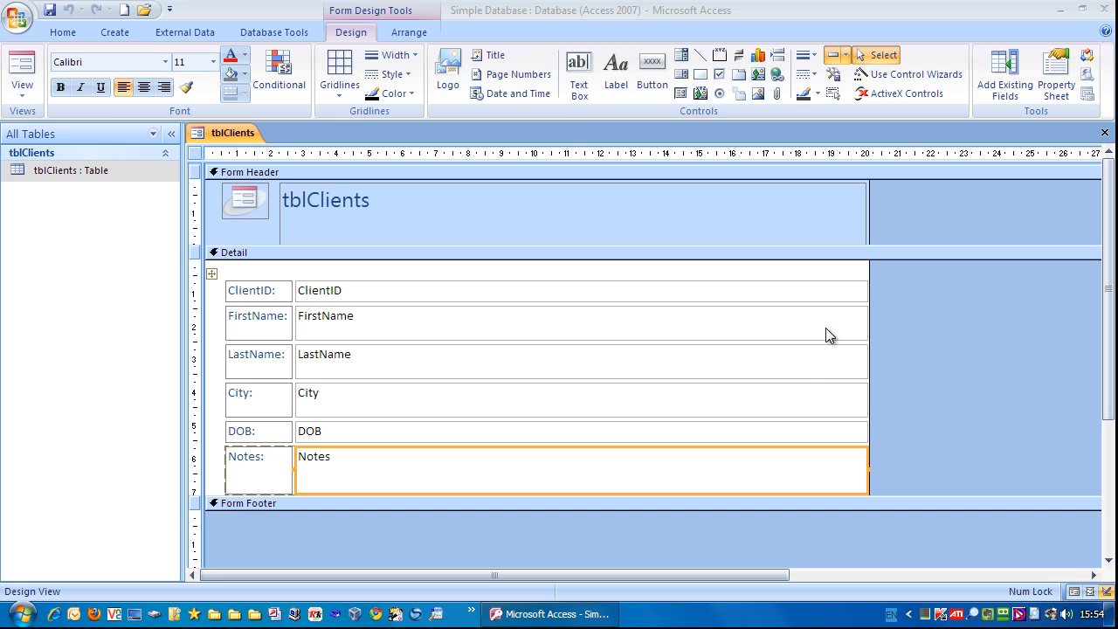
mouse_move(912, 300)
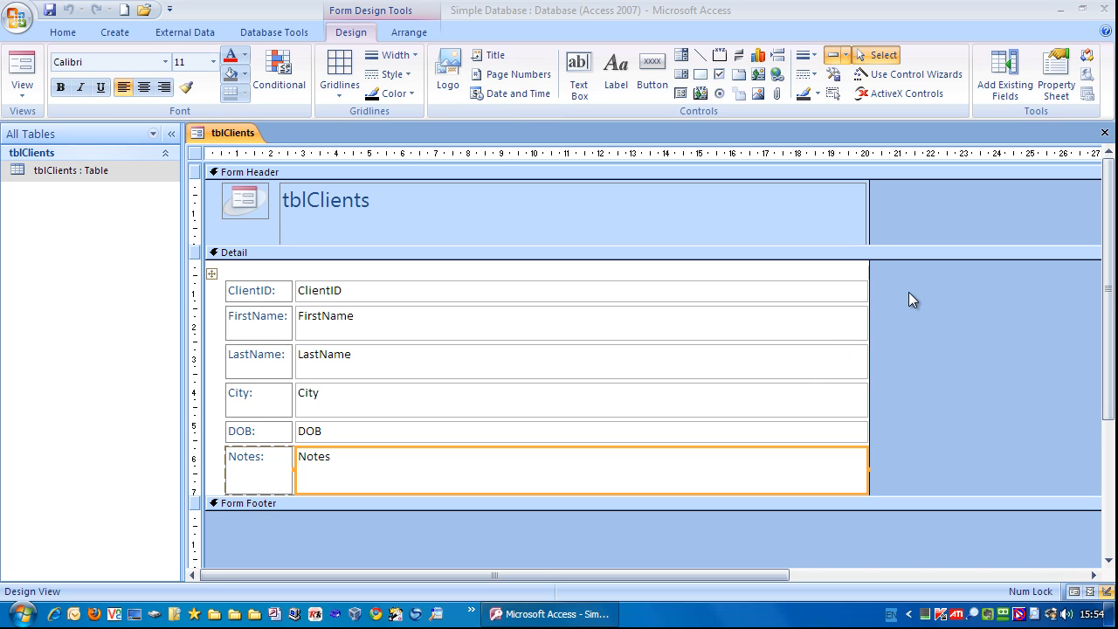
mouse_move(893, 295)
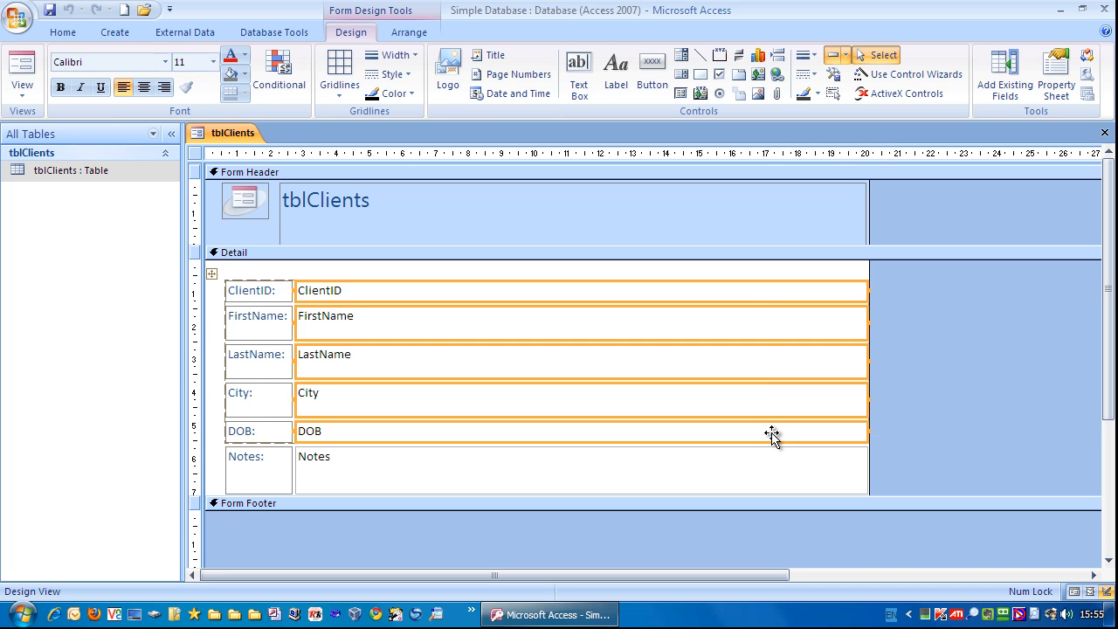
mouse_move(802, 412)
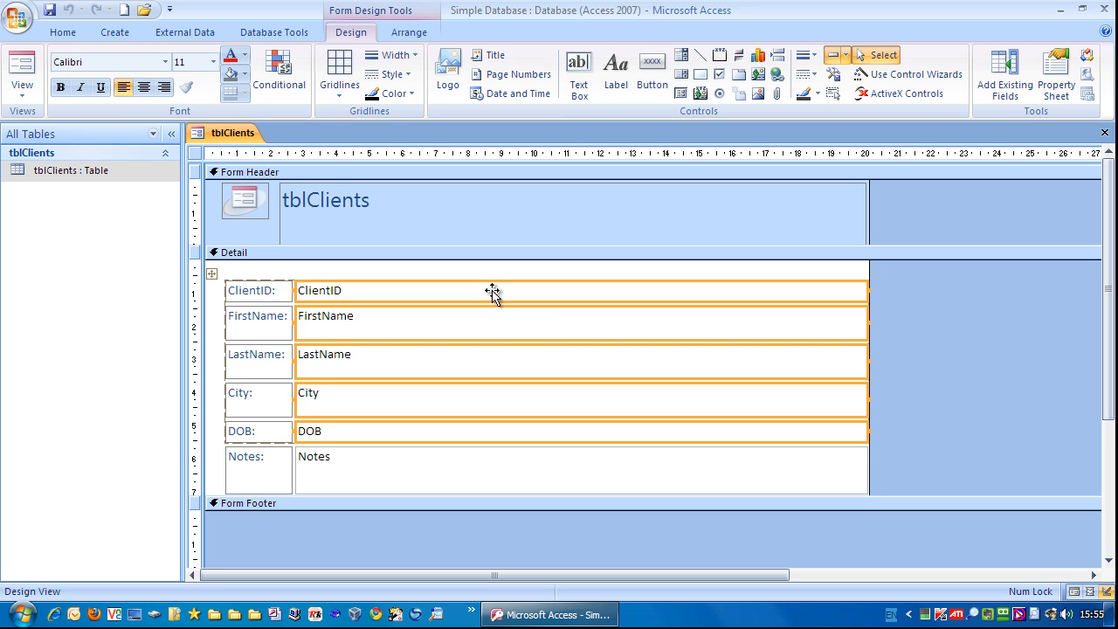
mouse_move(533, 330)
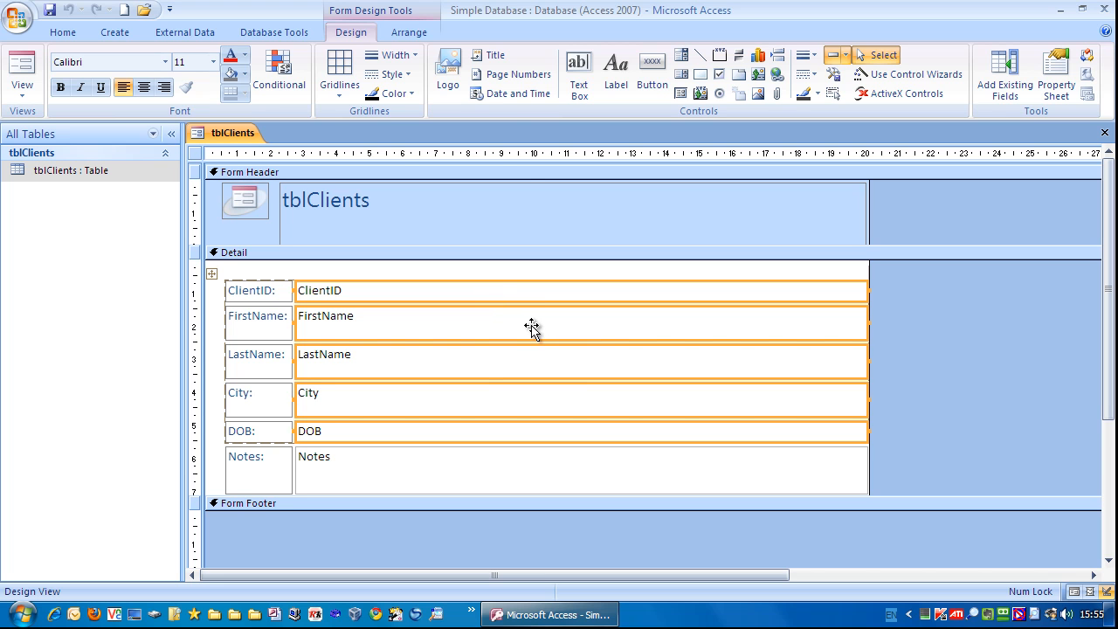
mouse_move(552, 496)
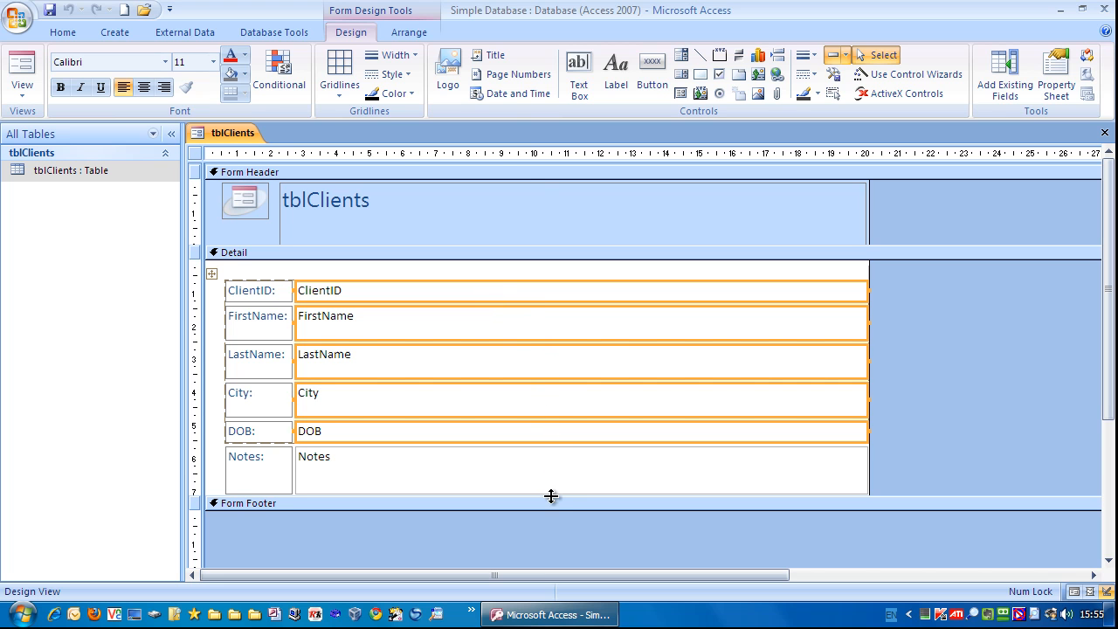
mouse_move(559, 363)
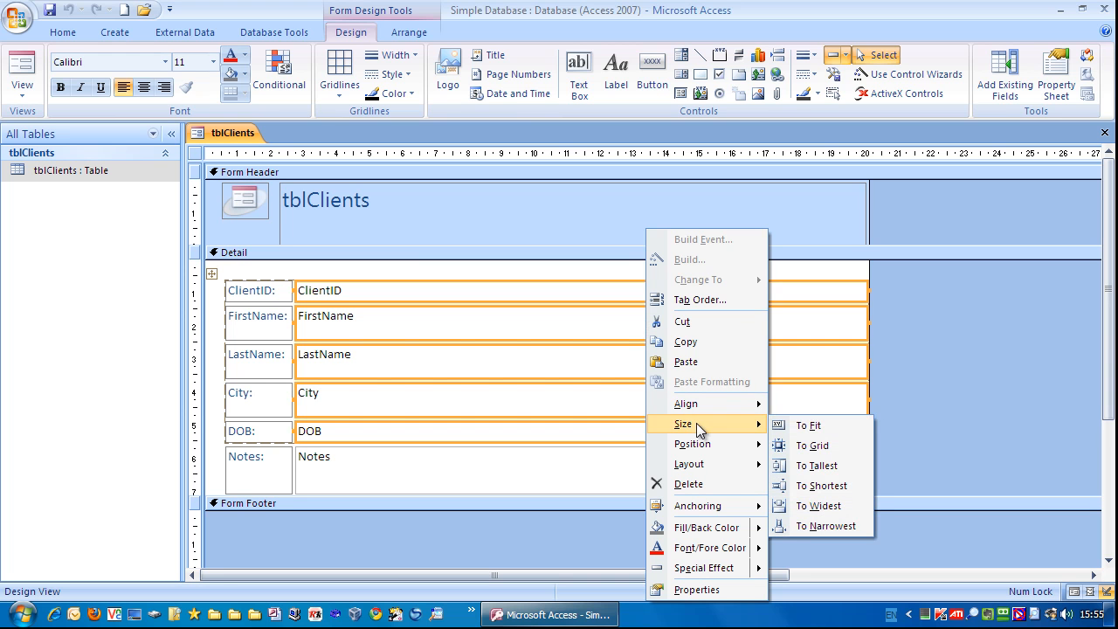
mouse_move(821, 486)
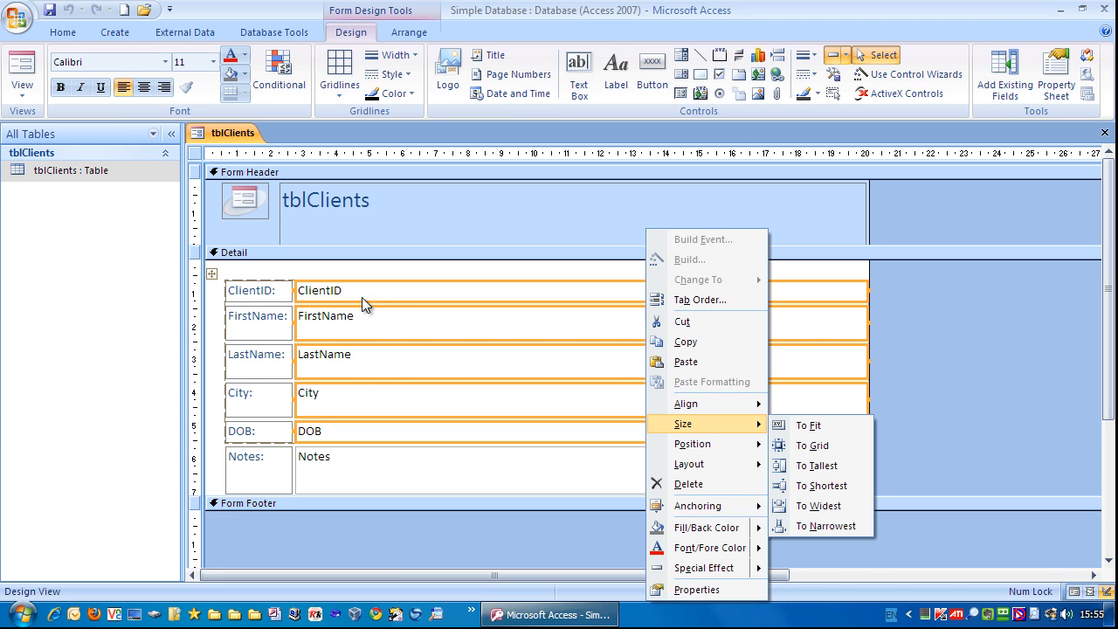
mouse_move(336, 300)
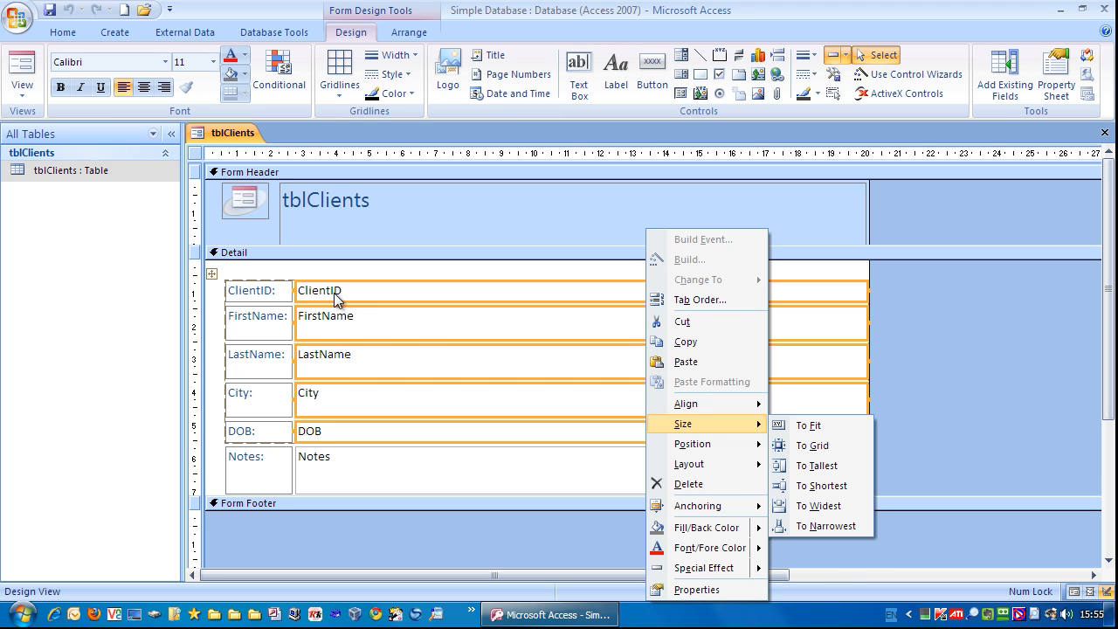
mouse_move(706, 431)
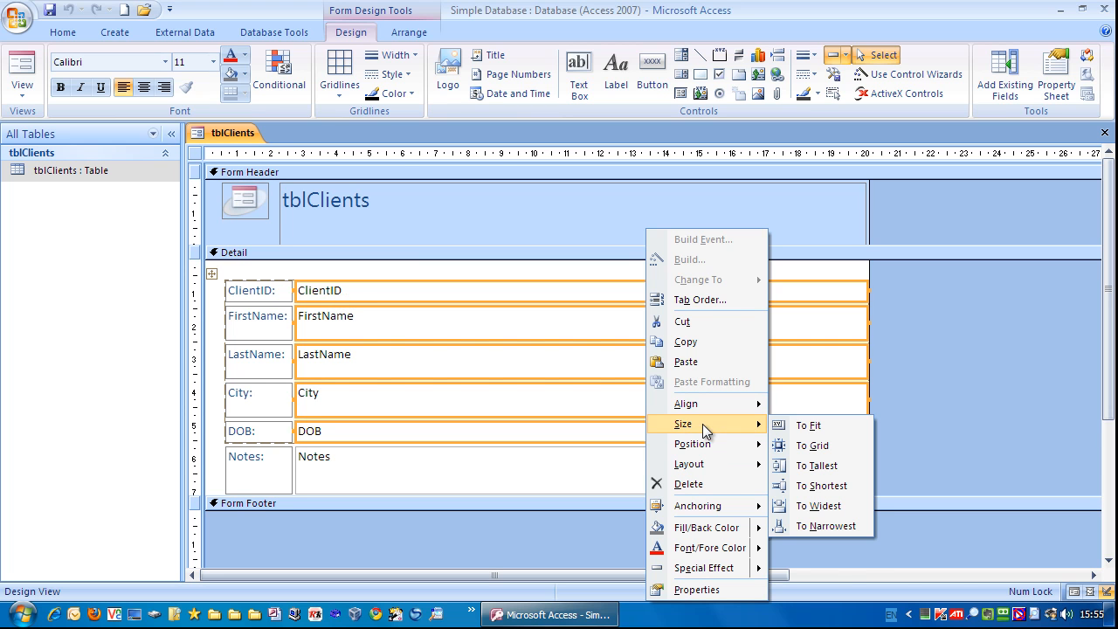
mouse_move(825, 491)
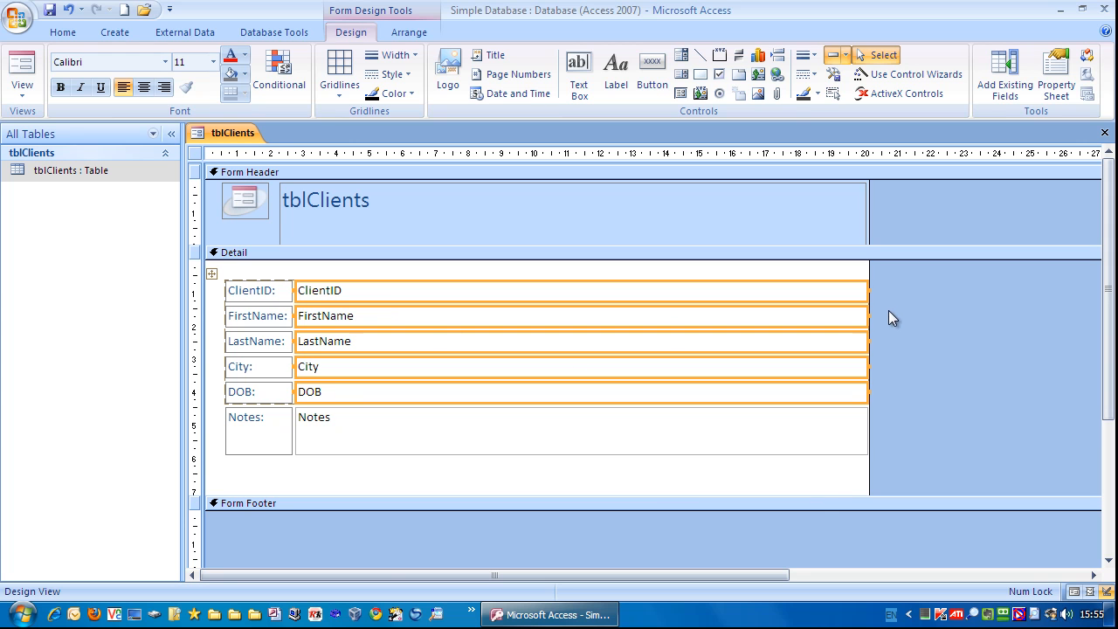
- Clear the selection of the resized ClientID to DOB fields
click(398, 290)
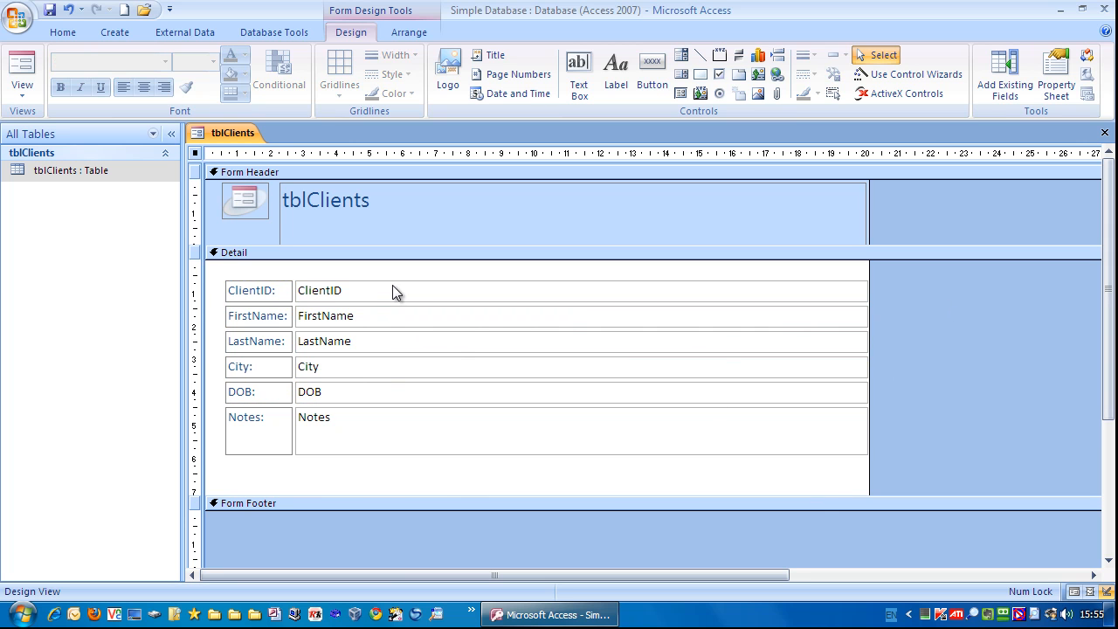
mouse_move(360, 404)
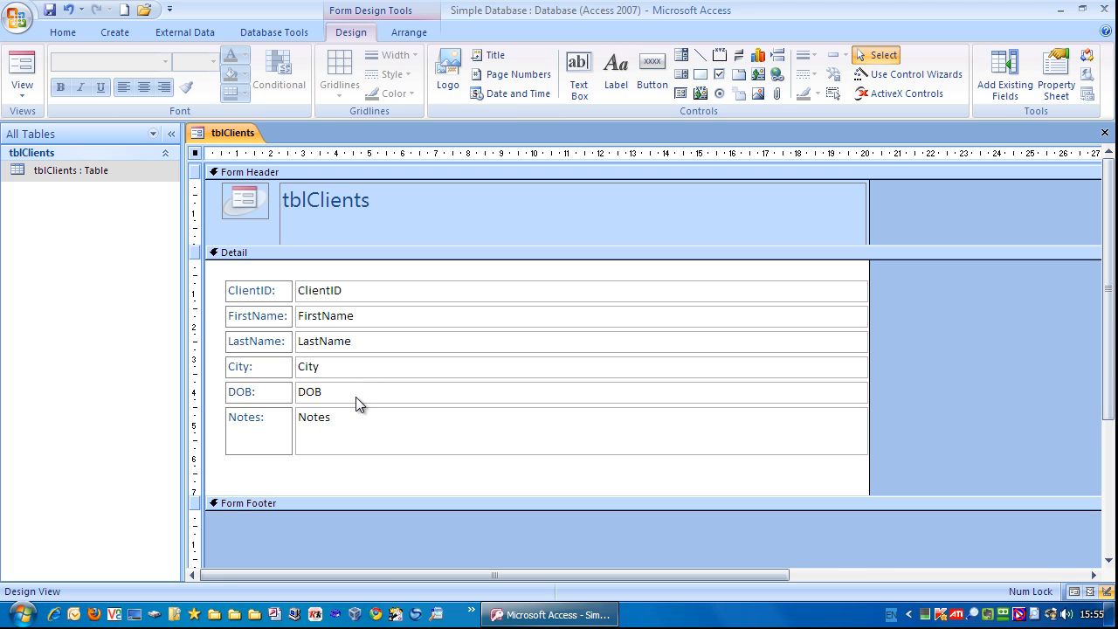
mouse_move(810, 454)
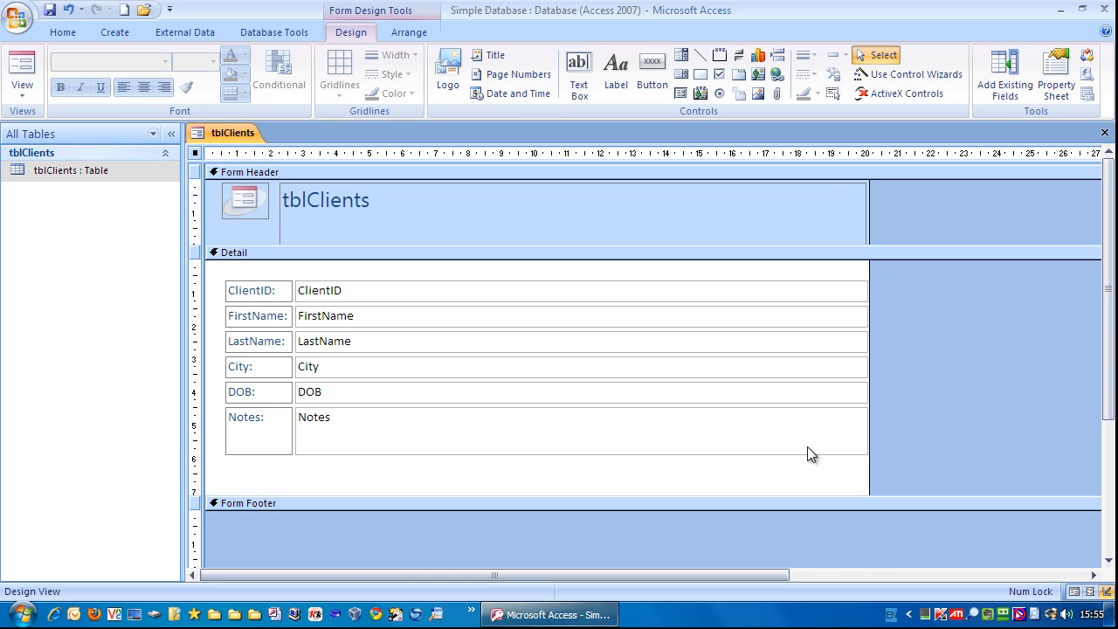
mouse_move(475, 445)
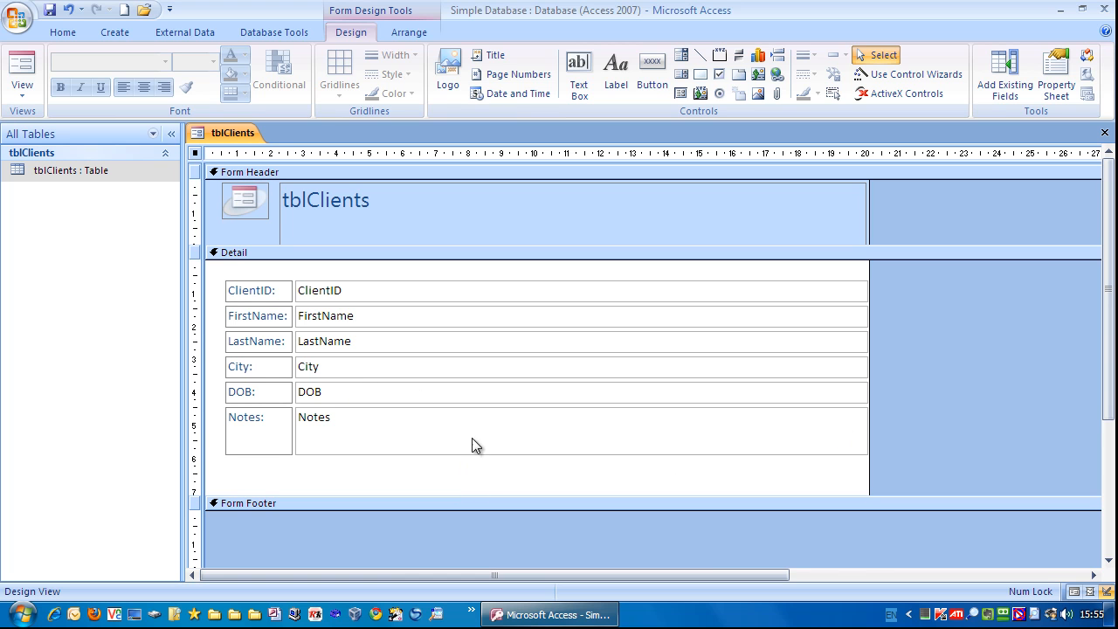
mouse_move(585, 269)
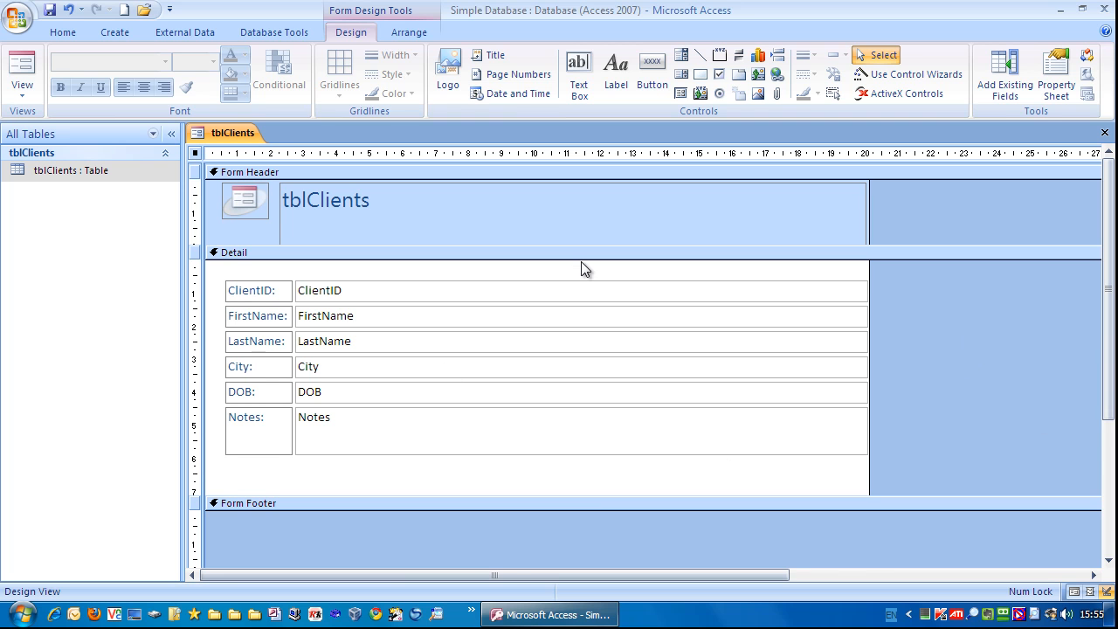
mouse_move(430, 437)
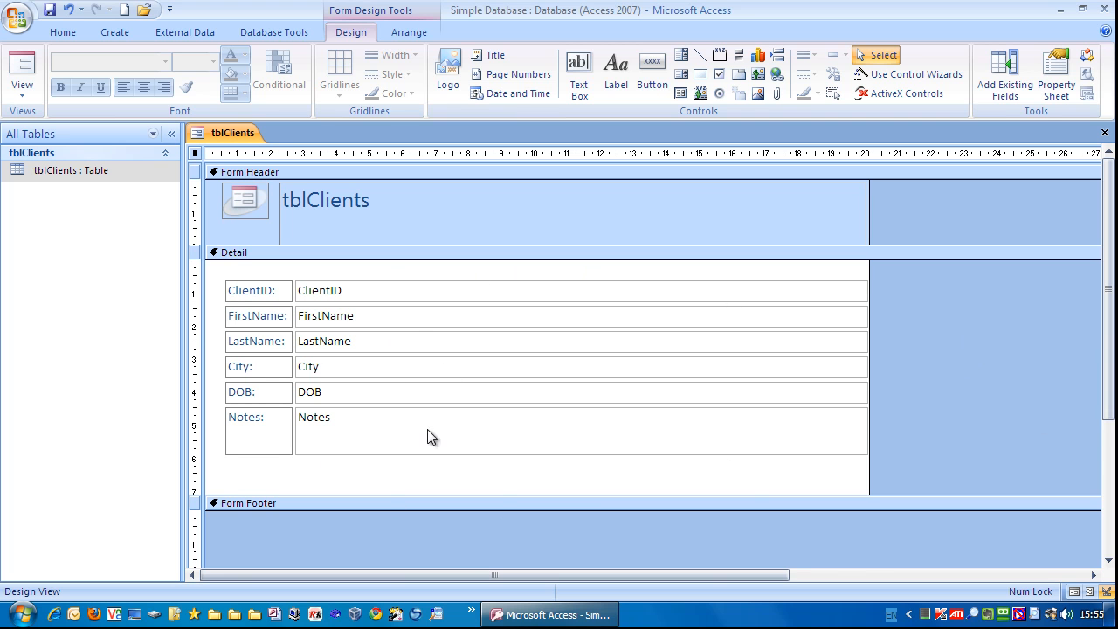
mouse_move(539, 505)
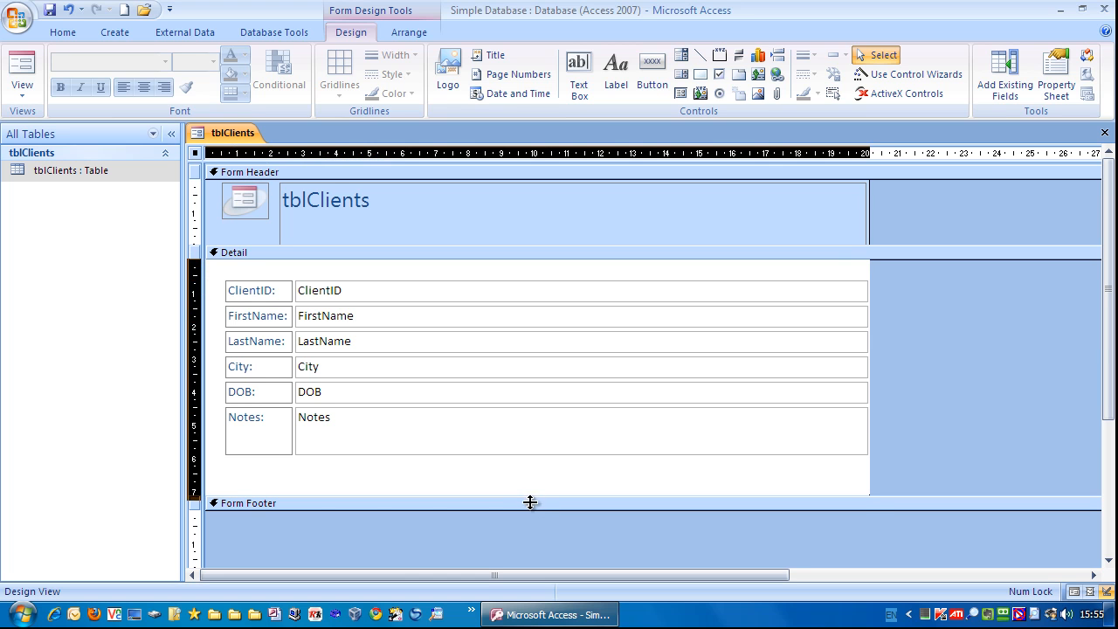
- Deepen the Detail section and stretch the Notes box down to the footer
drag(532, 503, 533, 556)
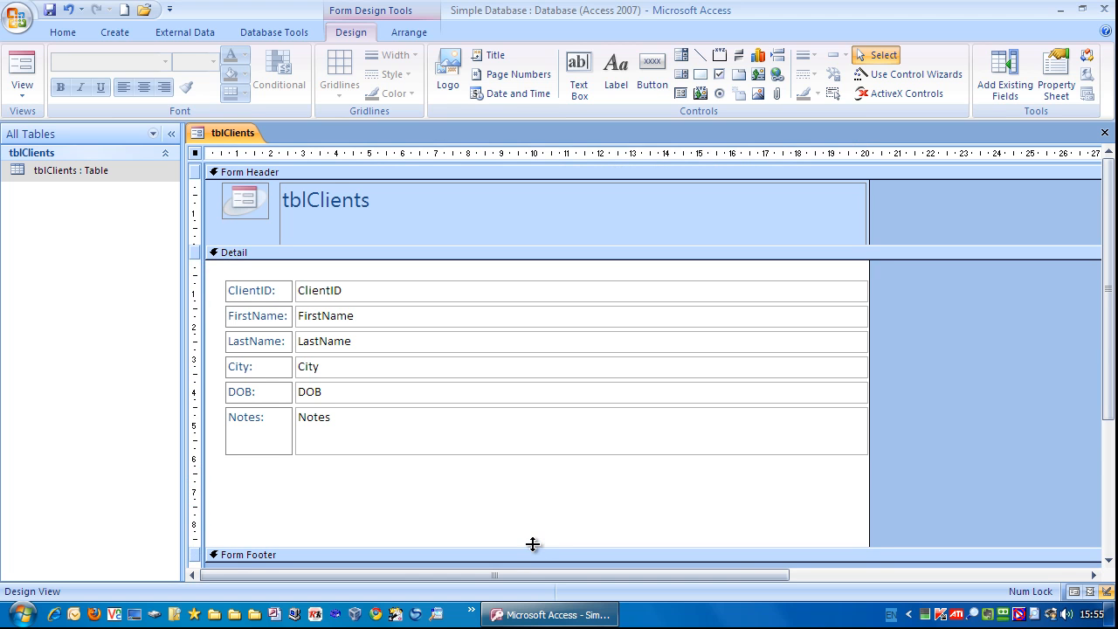
click(234, 252)
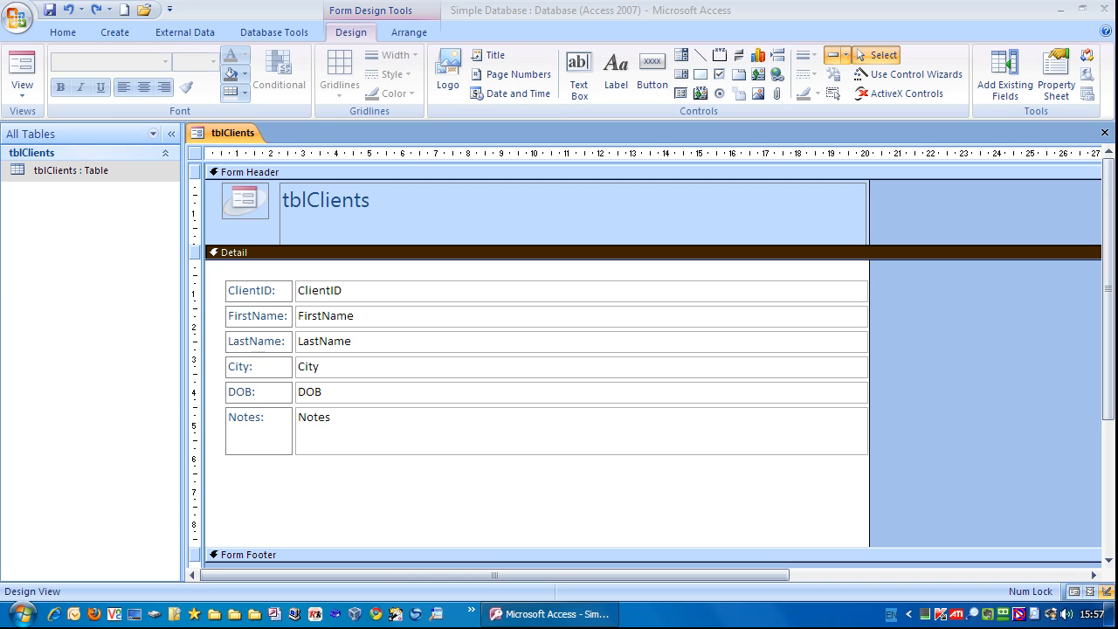
click(440, 432)
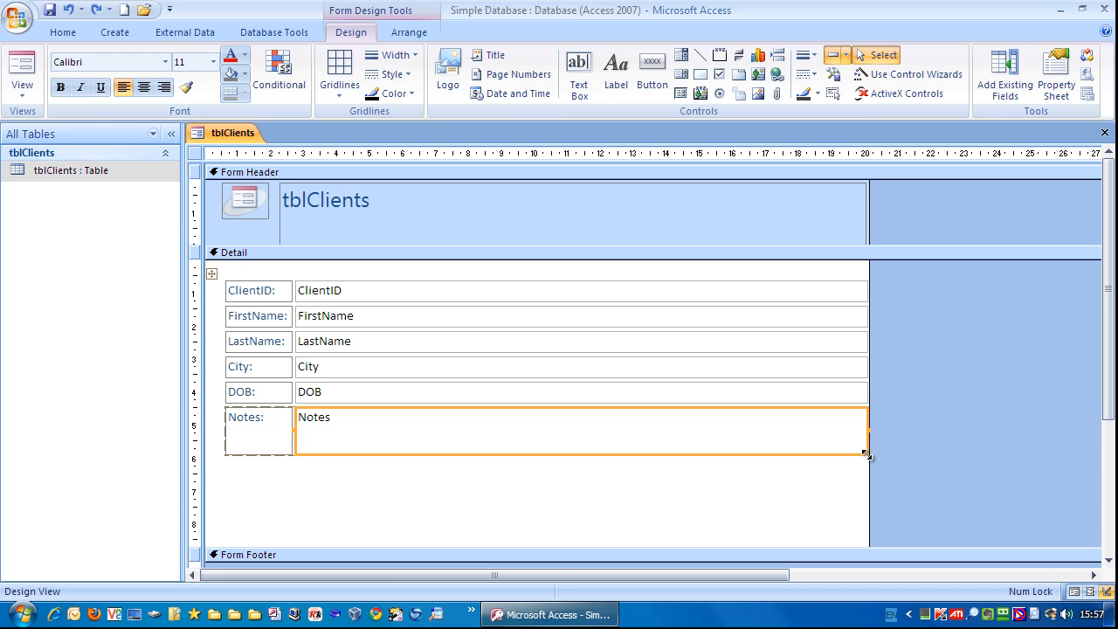
drag(866, 454, 867, 510)
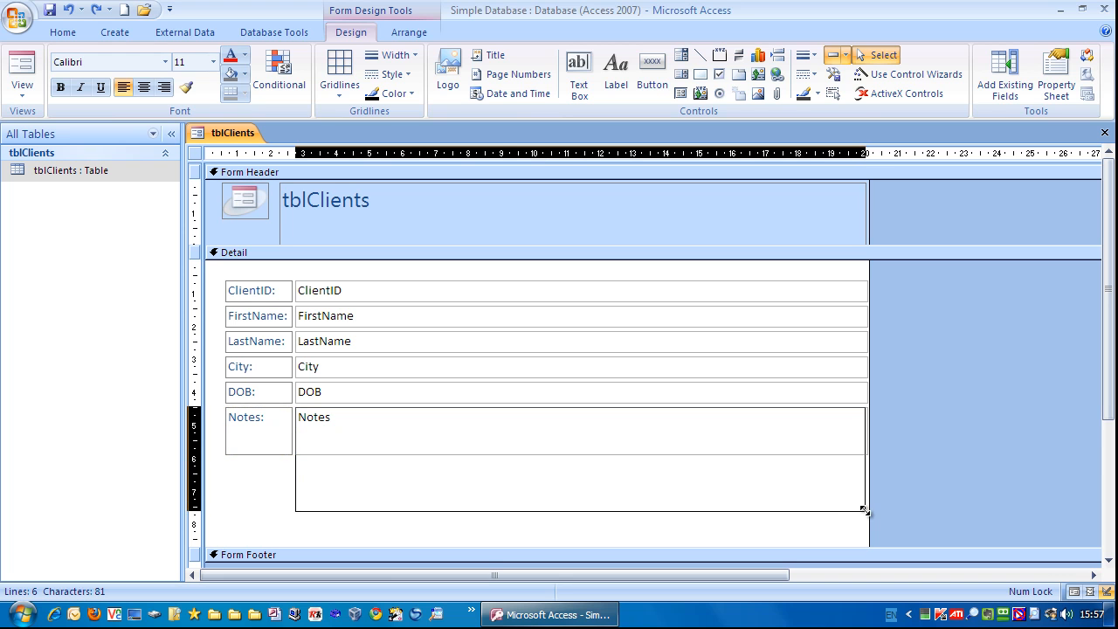
drag(867, 510, 870, 527)
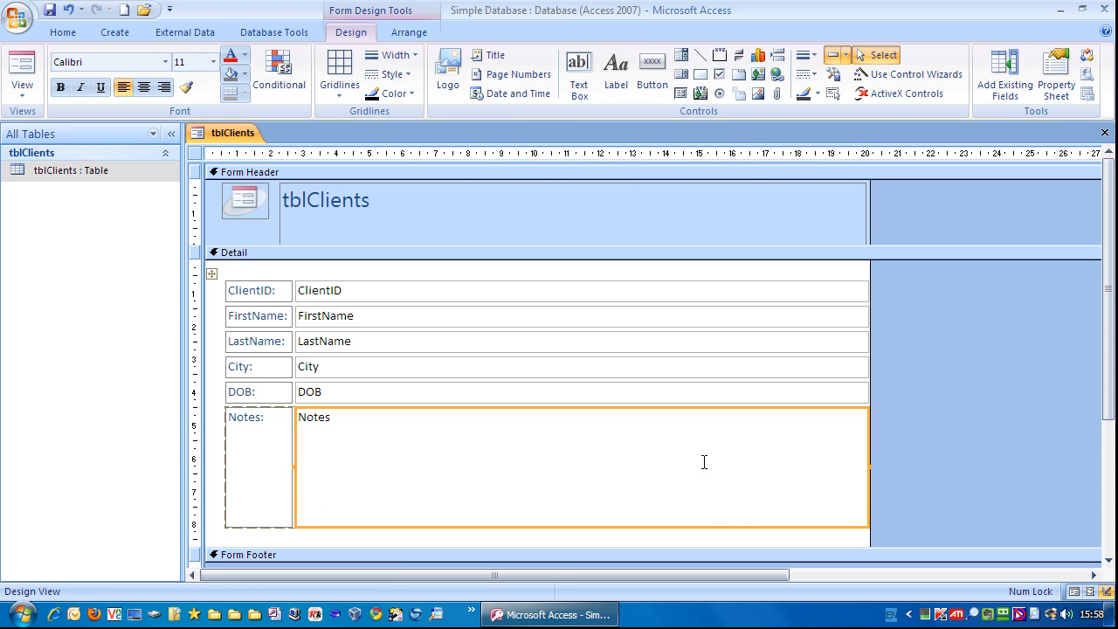
mouse_move(472, 461)
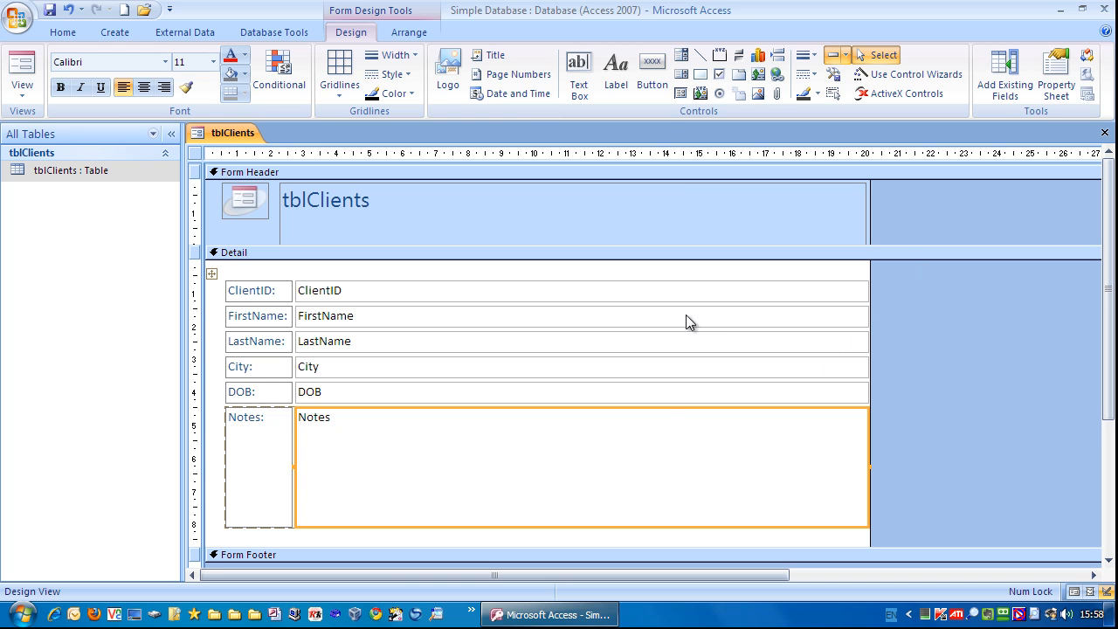
mouse_move(899, 293)
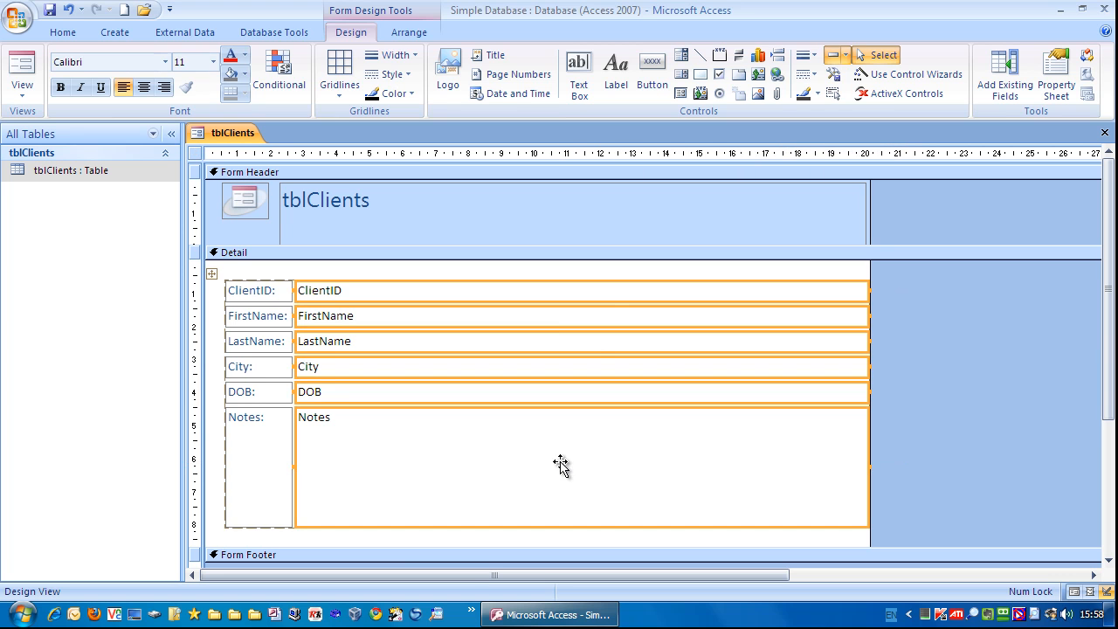
mouse_move(871, 290)
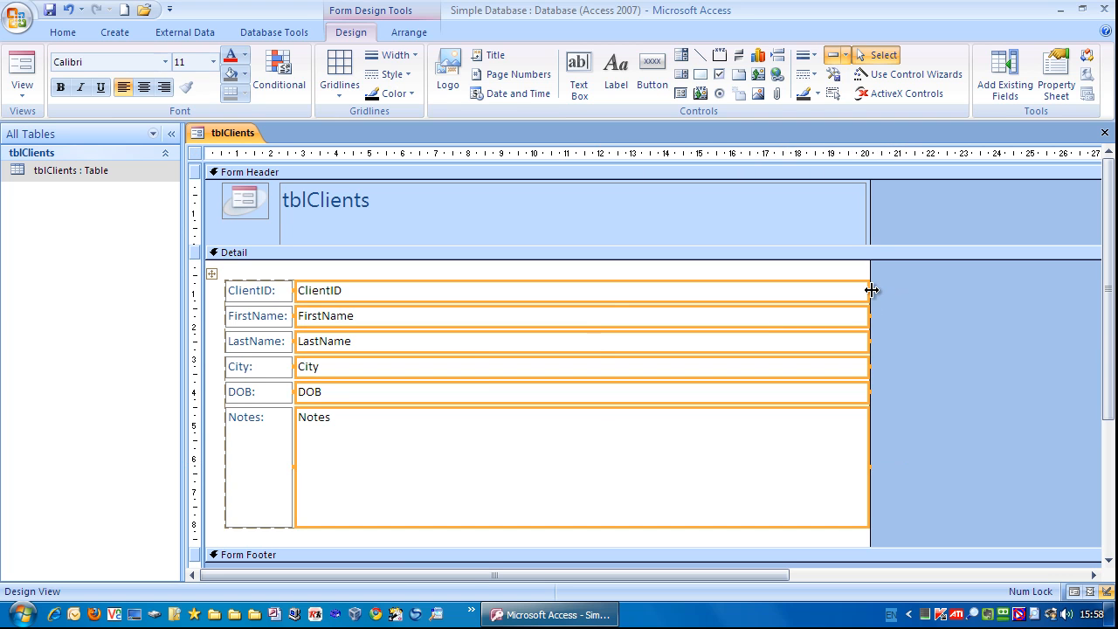
mouse_move(870, 317)
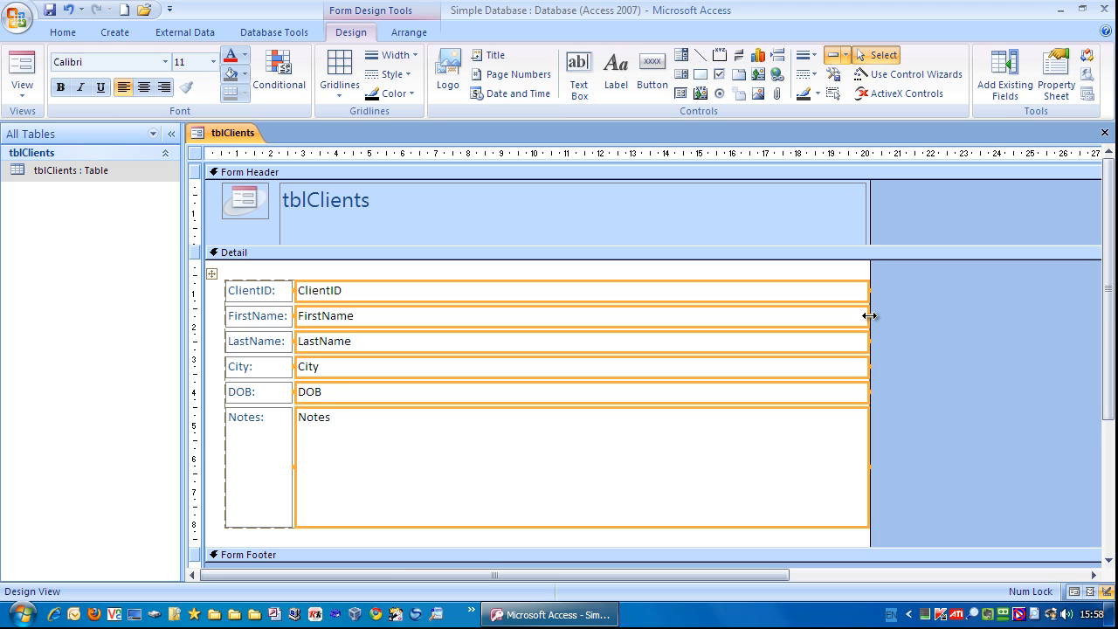
mouse_move(870, 341)
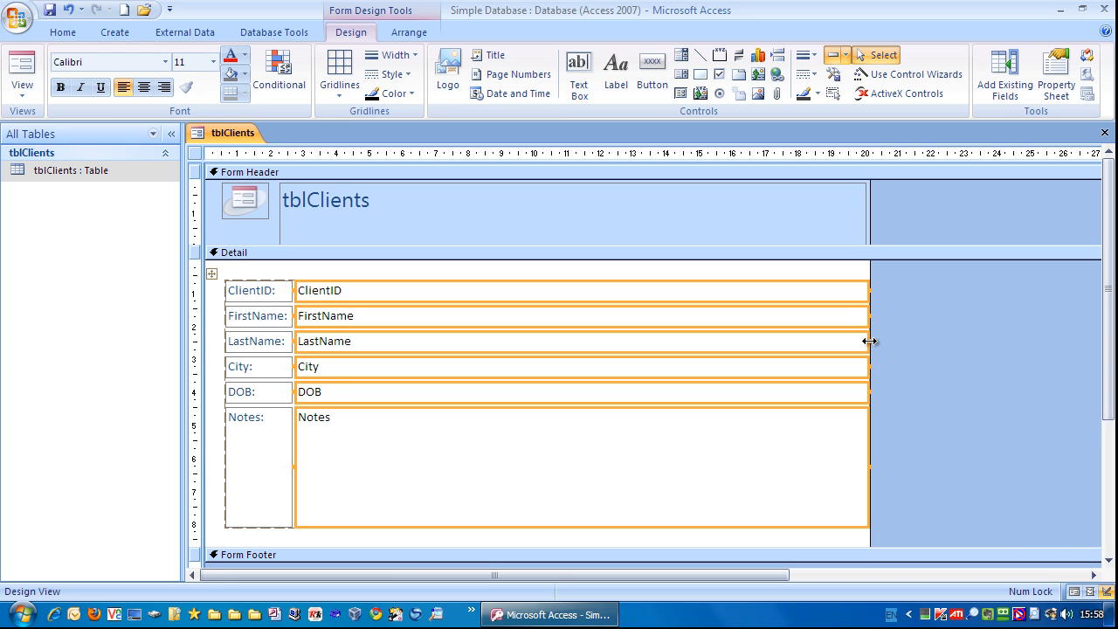
- Narrow all the field boxes to end about halfway across the Detail section
drag(870, 341, 814, 341)
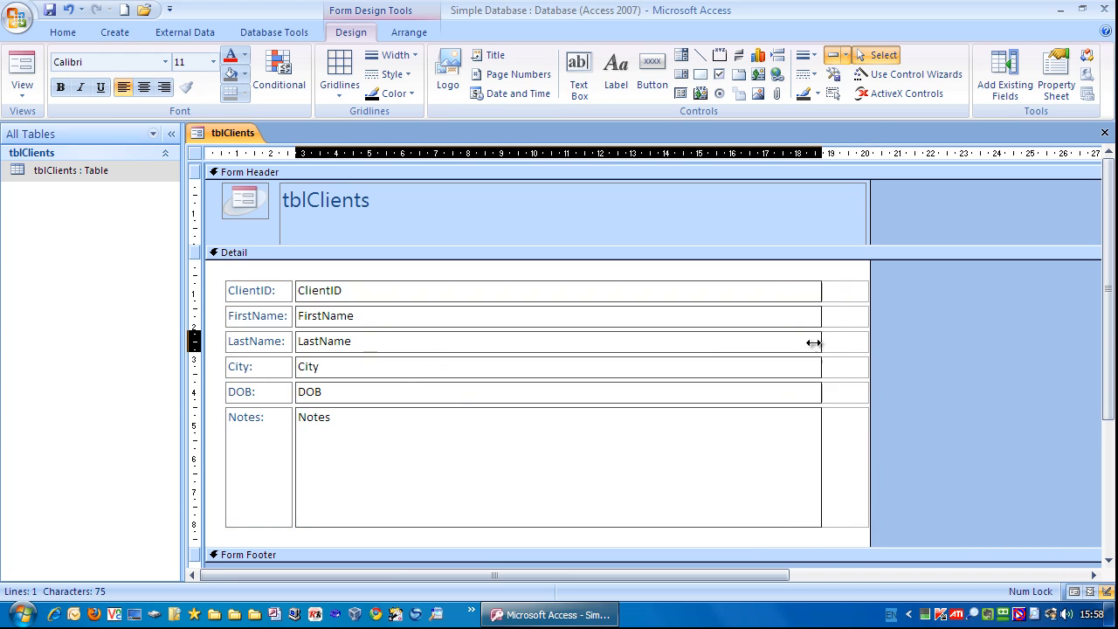
drag(795, 341, 662, 341)
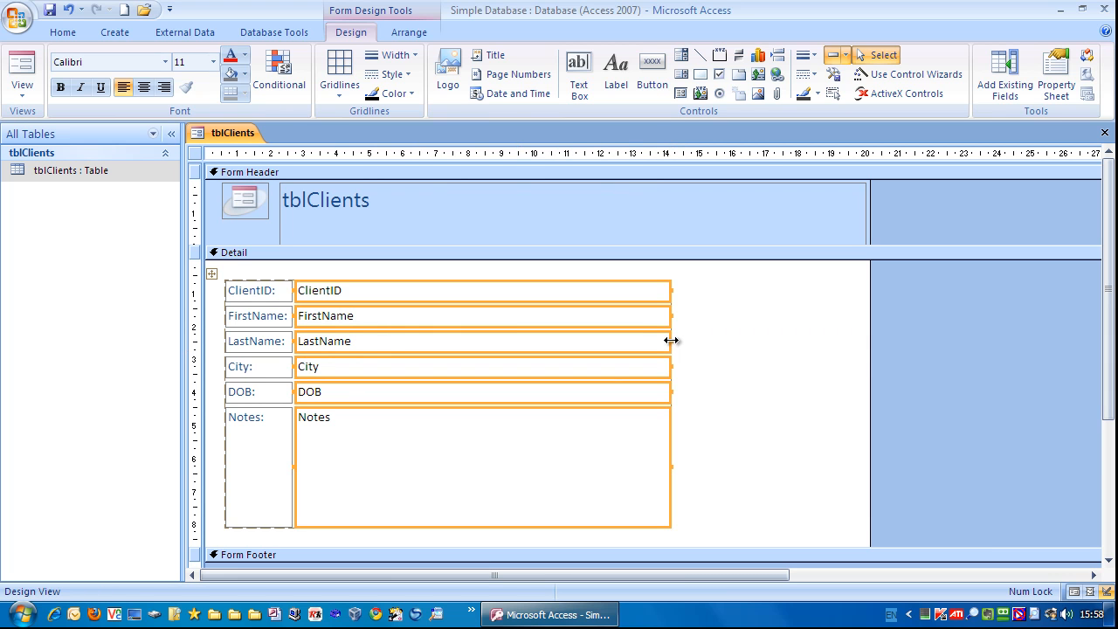
mouse_move(894, 464)
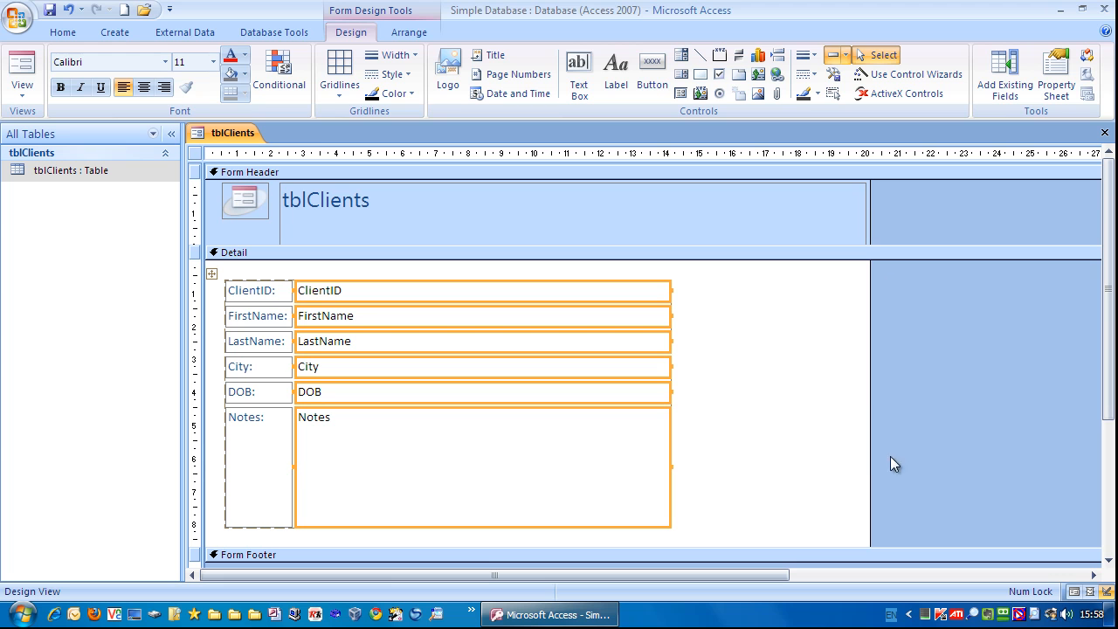
click(751, 353)
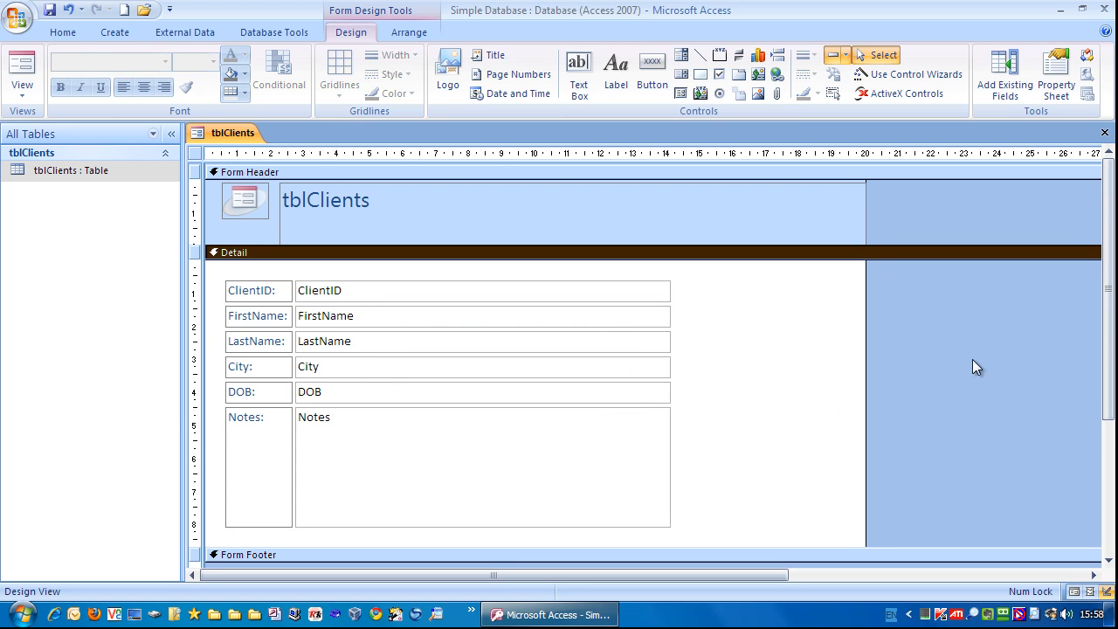
mouse_move(311, 210)
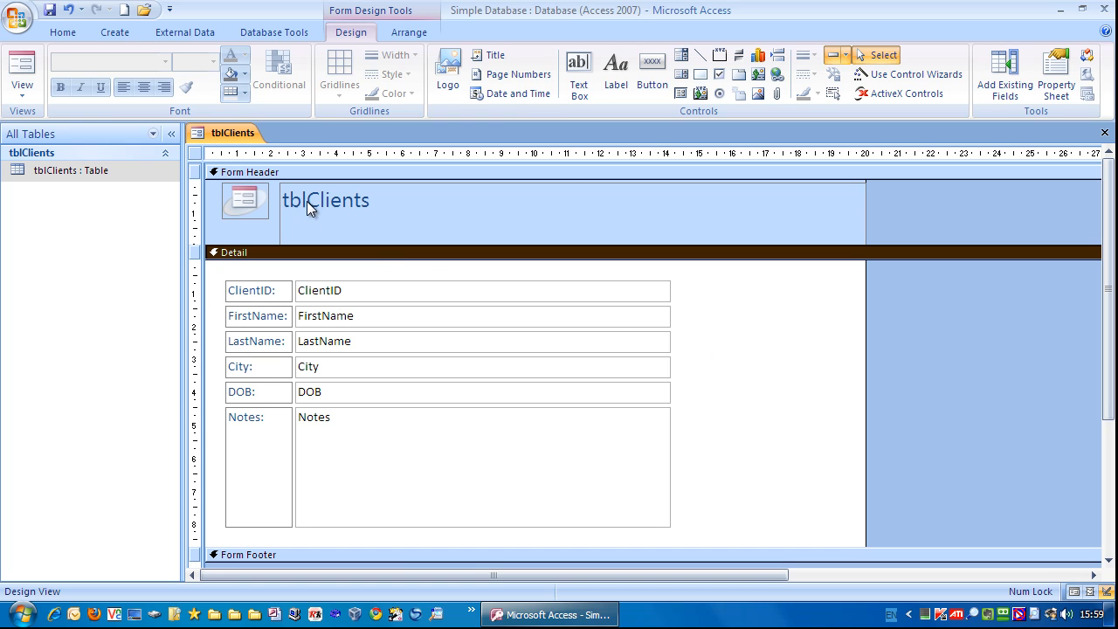
- Narrow the tblClients header title box to match the fields
click(325, 199)
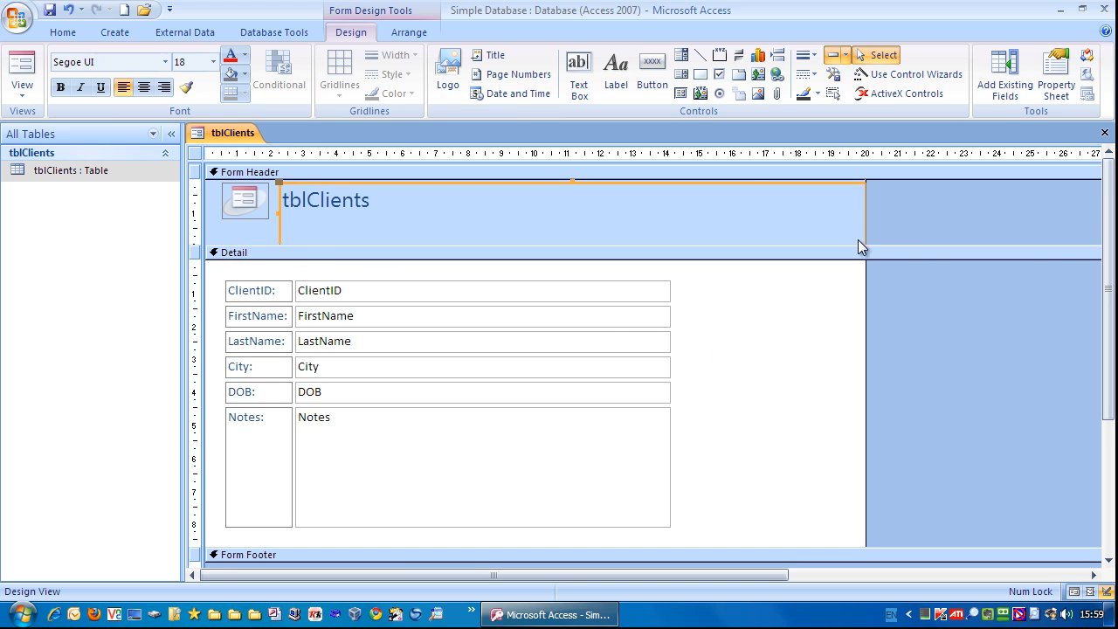
mouse_move(867, 218)
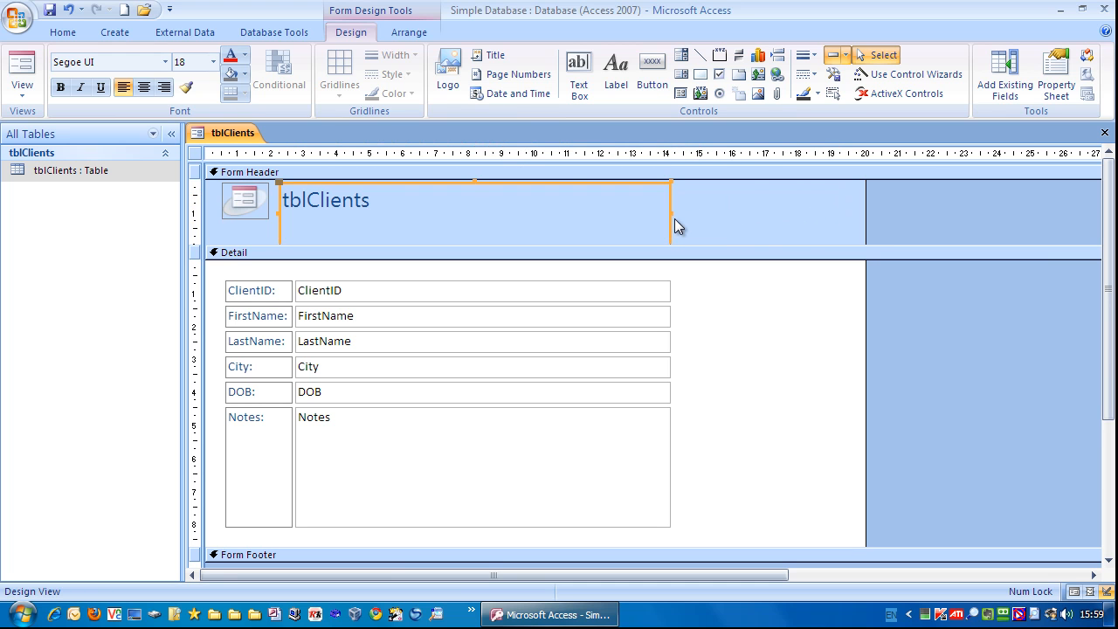
click(234, 252)
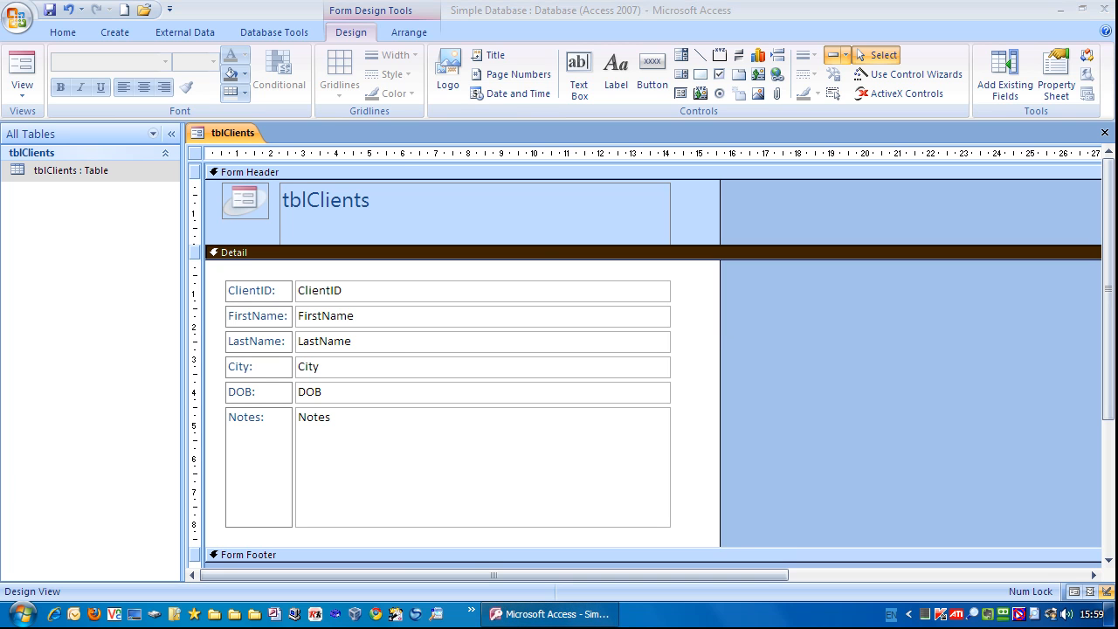
mouse_move(314, 215)
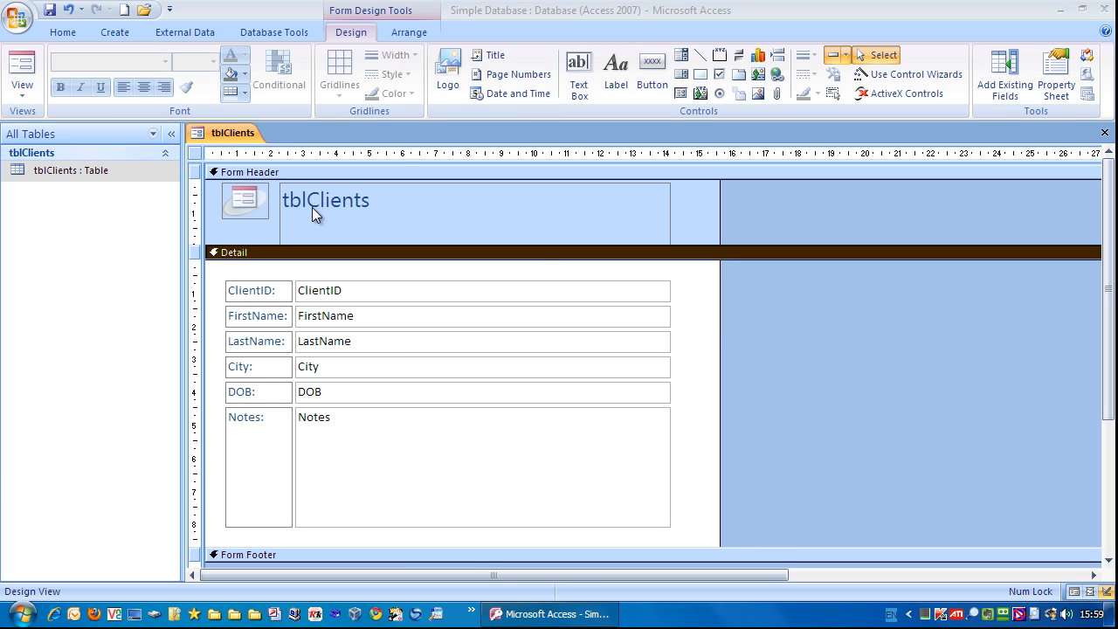
mouse_move(301, 206)
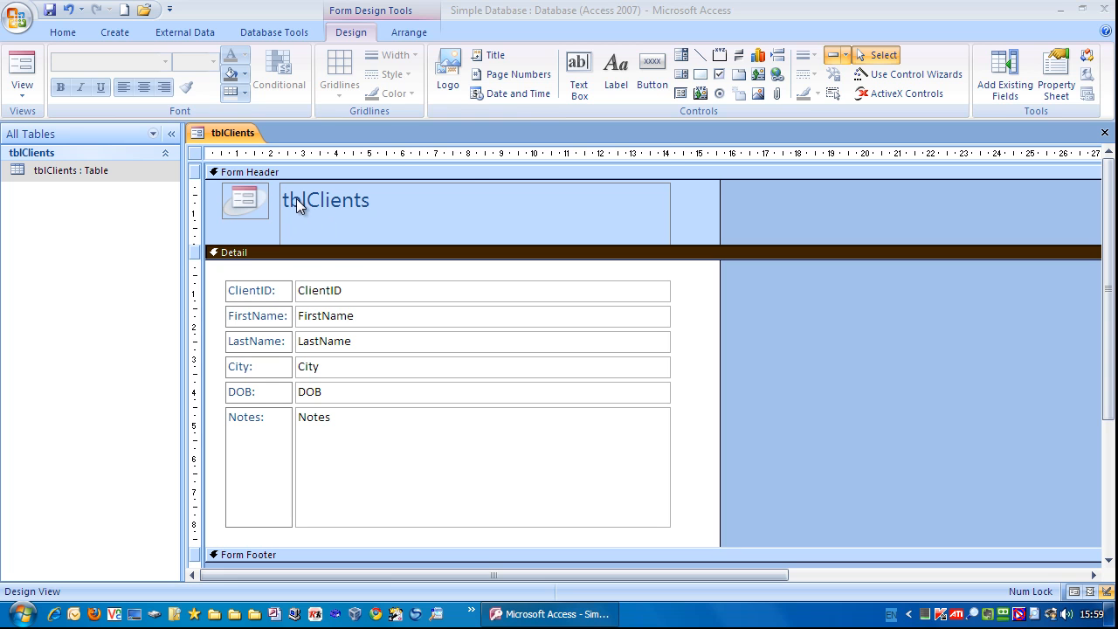
- Change the header title text from tblClients to Clients
click(325, 199)
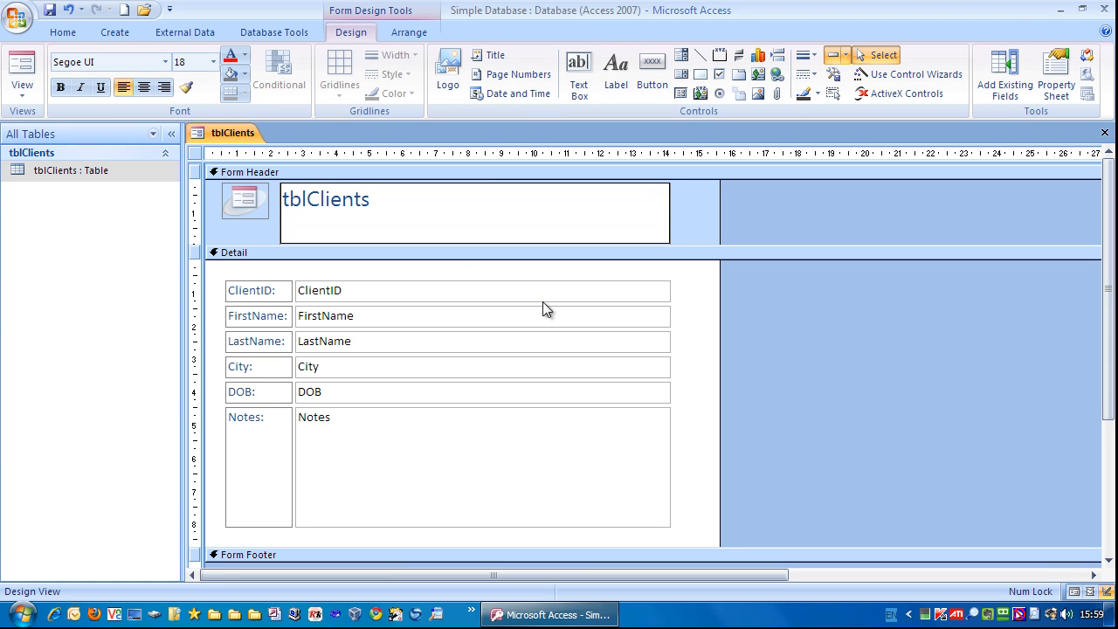
text(Clients)
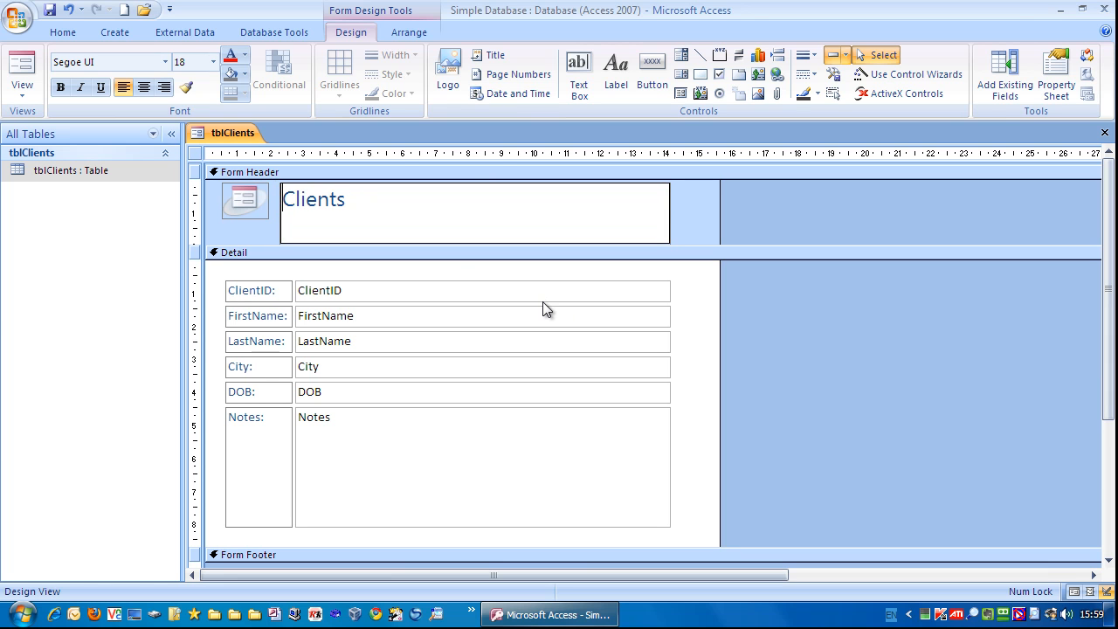
click(475, 213)
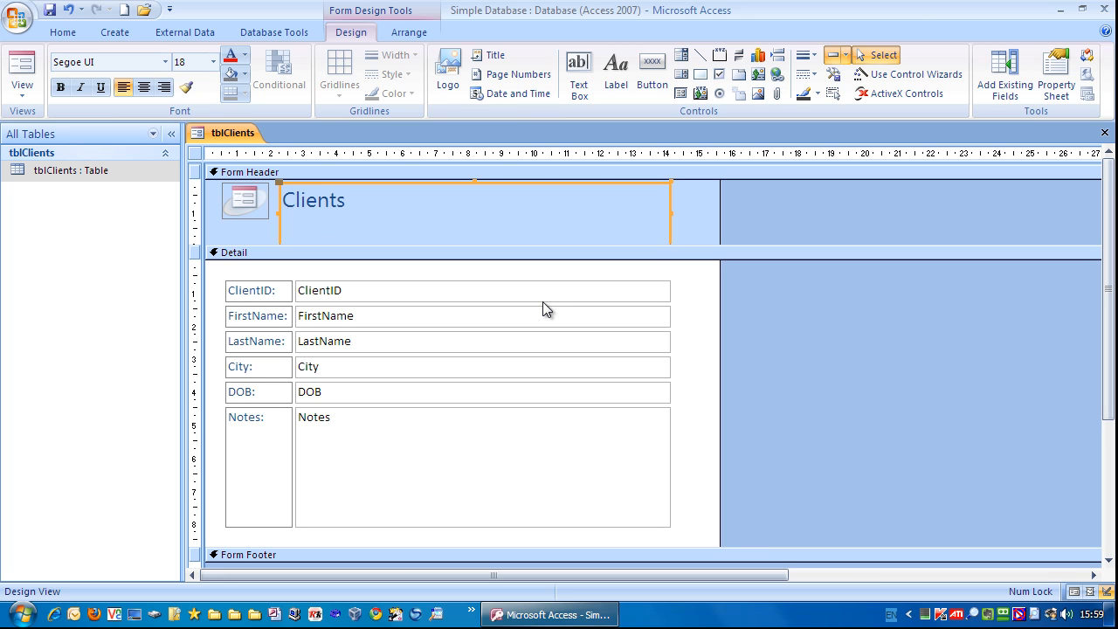
mouse_move(621, 276)
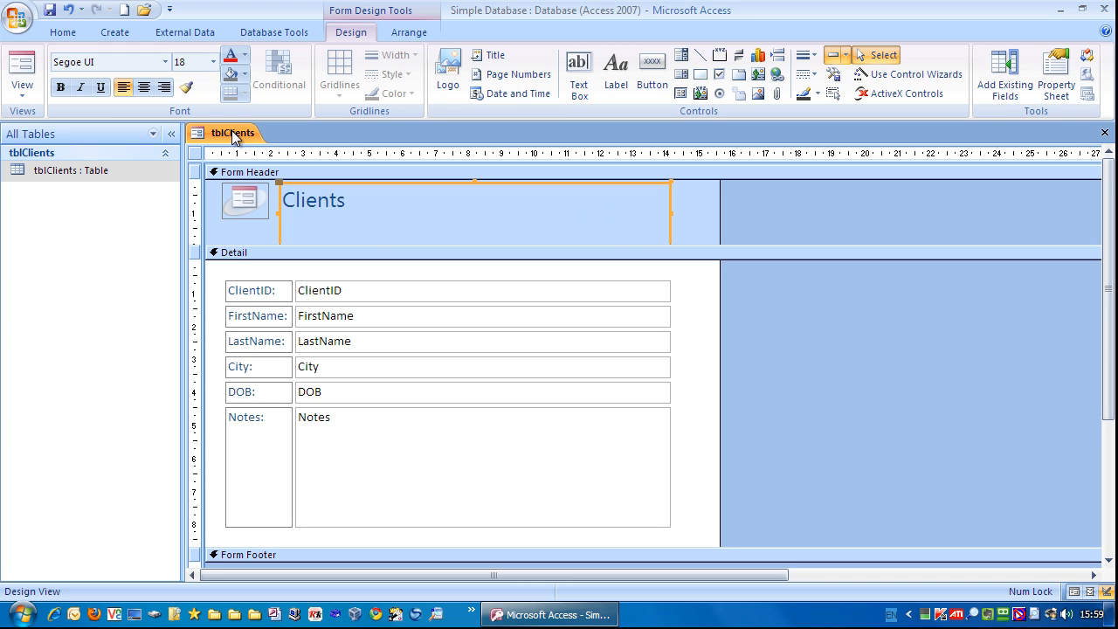
- Close the form design, saving it as frmClients
right_click(232, 132)
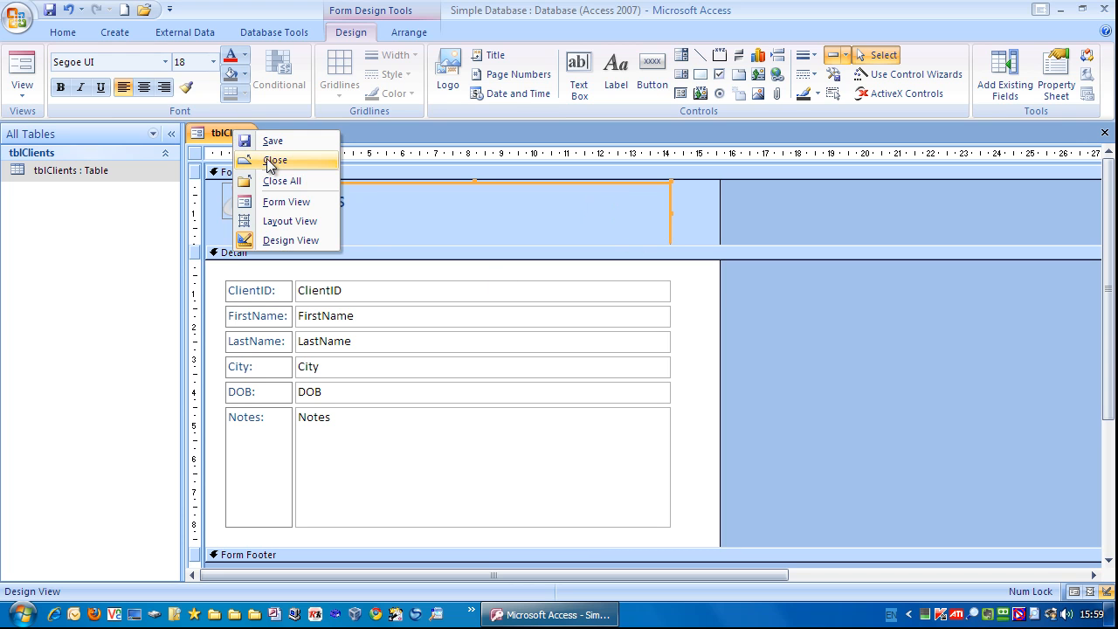
click(276, 161)
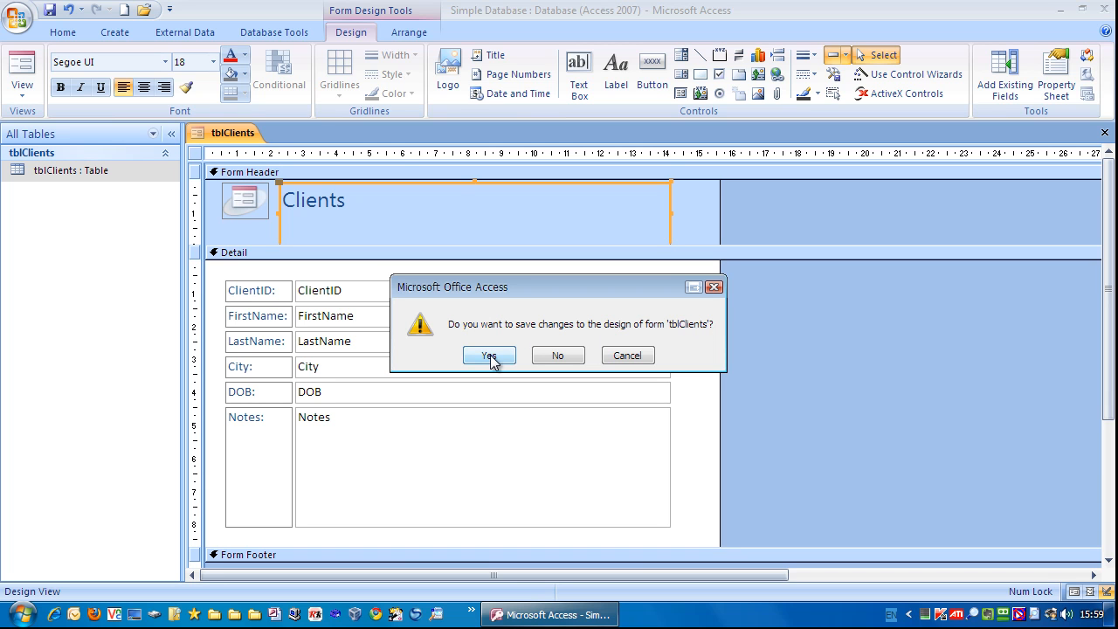
click(489, 354)
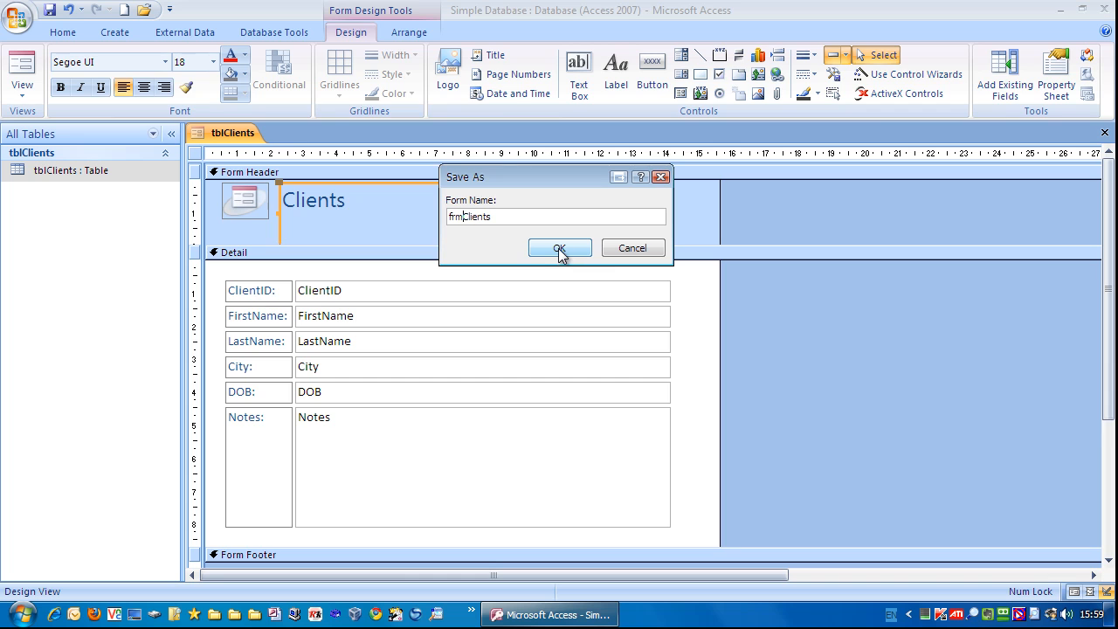
click(559, 248)
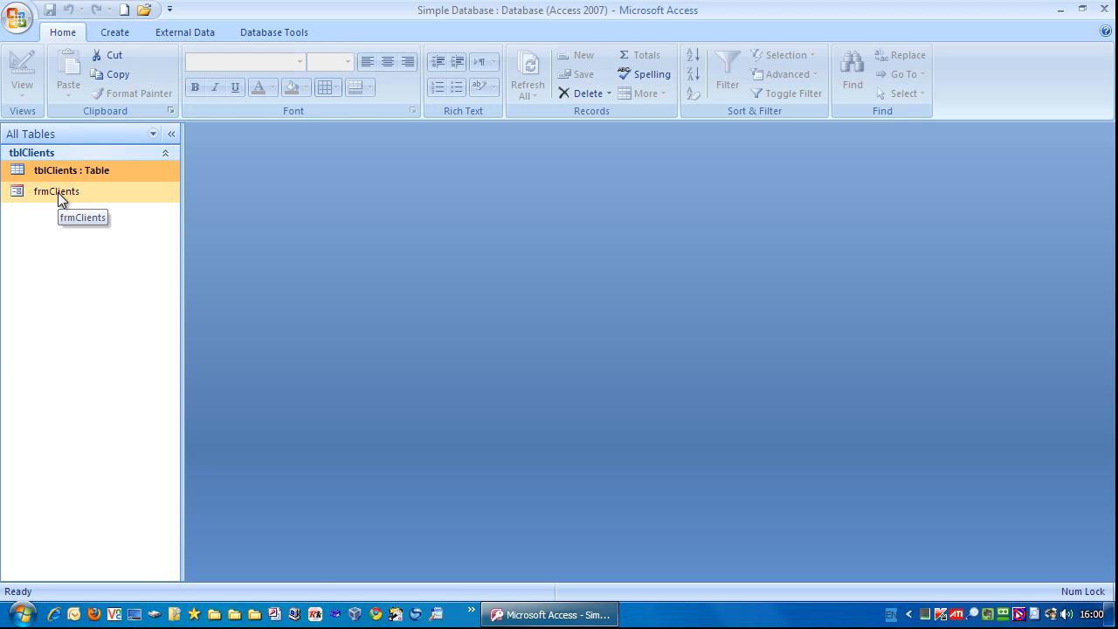
- Browse frmClients and enter Notes 'First line' and 'Second line' for the first client
double_click(56, 191)
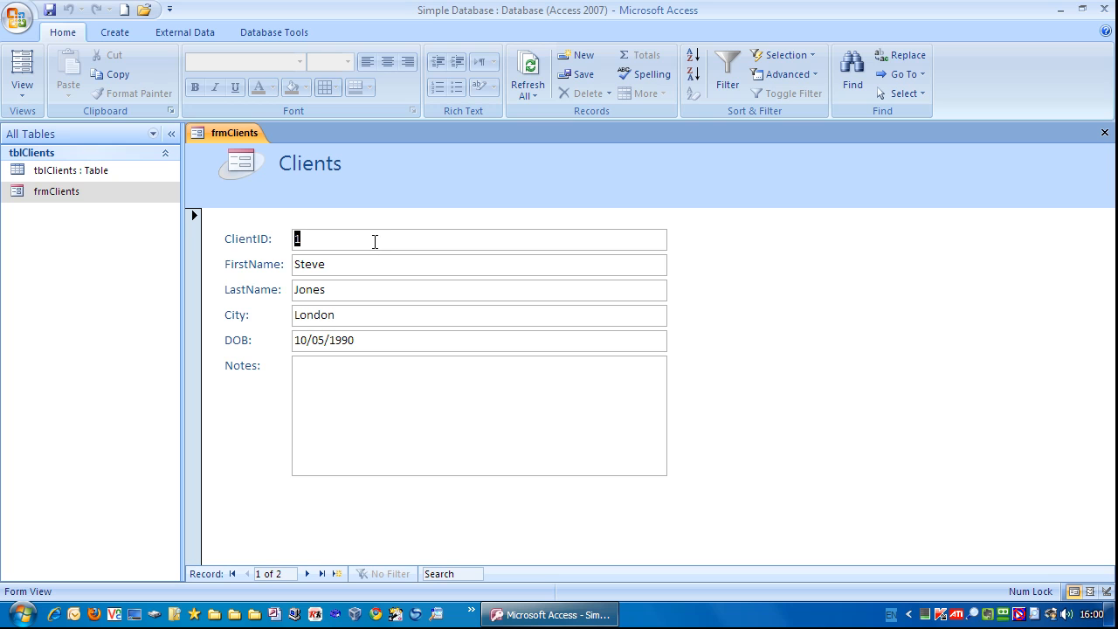
mouse_move(510, 246)
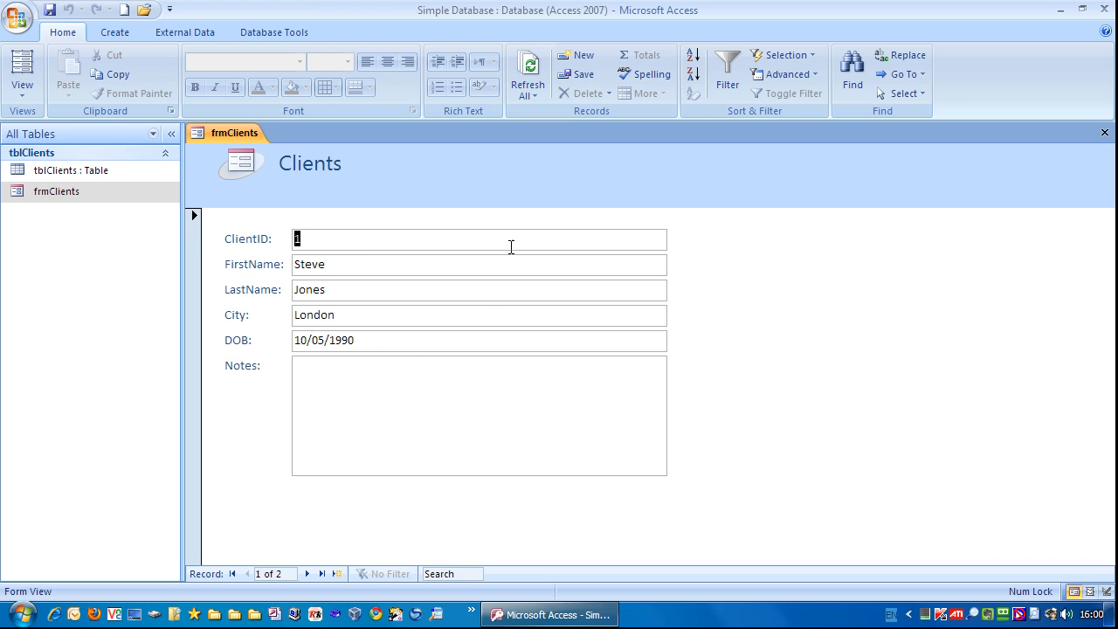
mouse_move(447, 262)
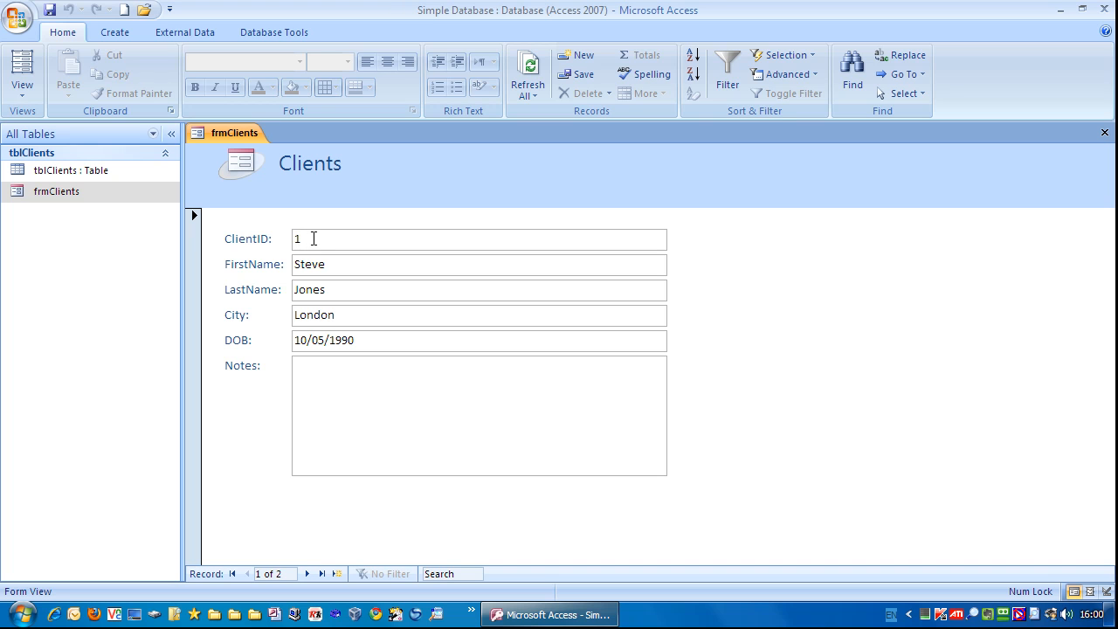
double_click(315, 315)
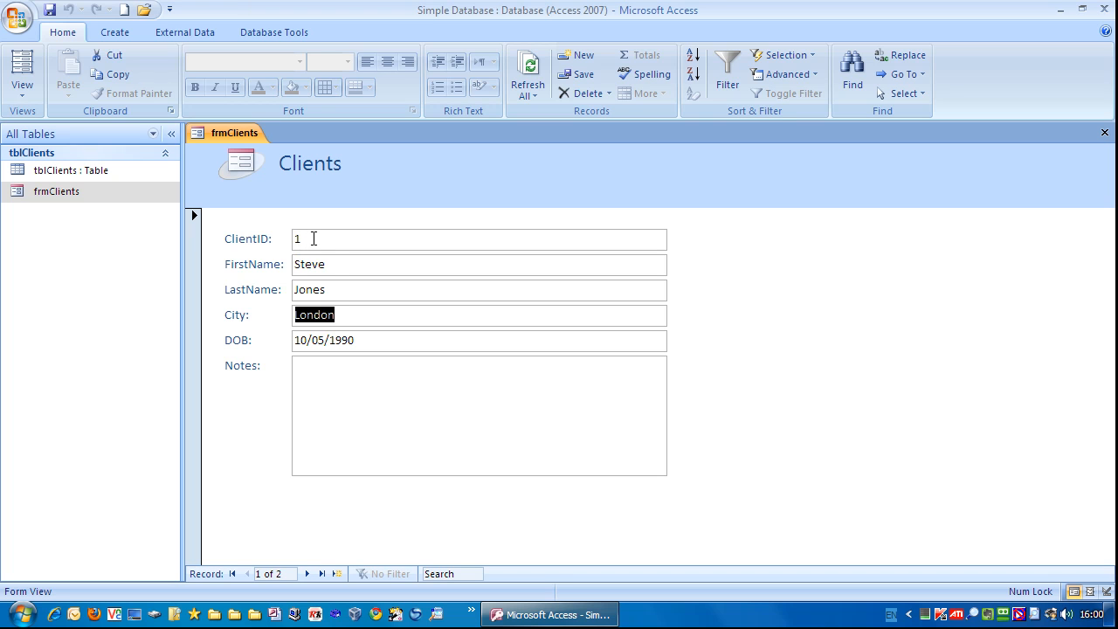
click(479, 416)
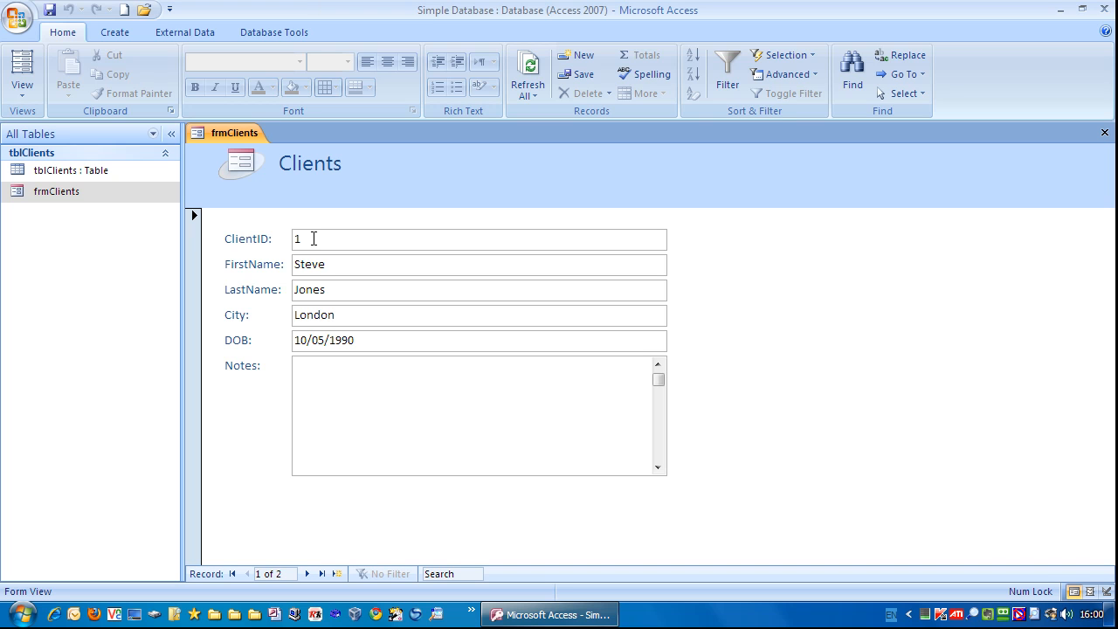
text(First line)
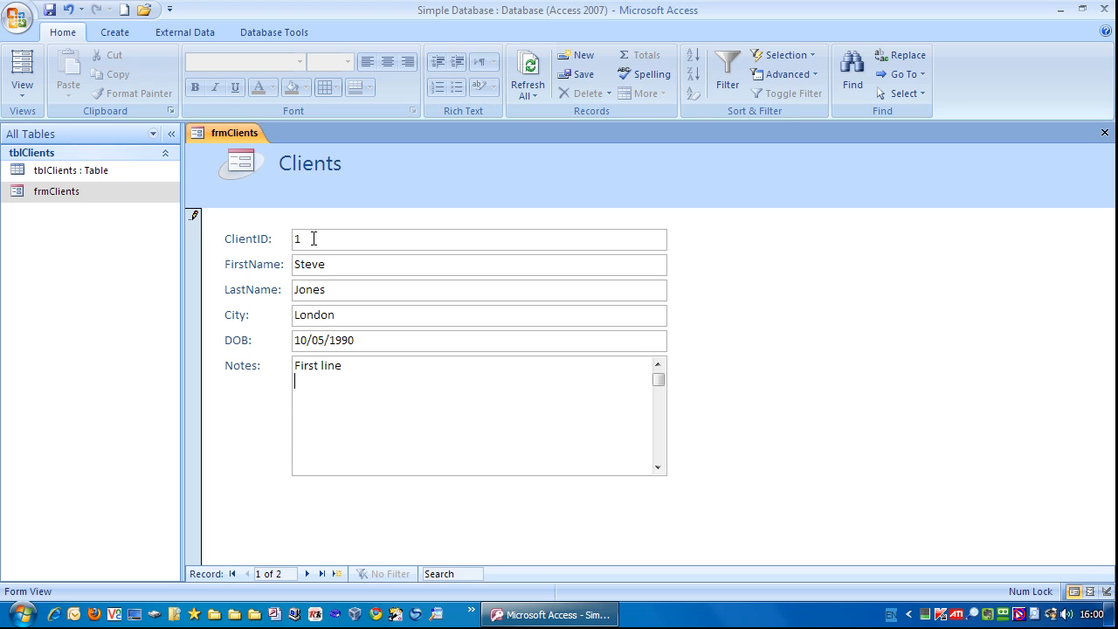
text(Seco)
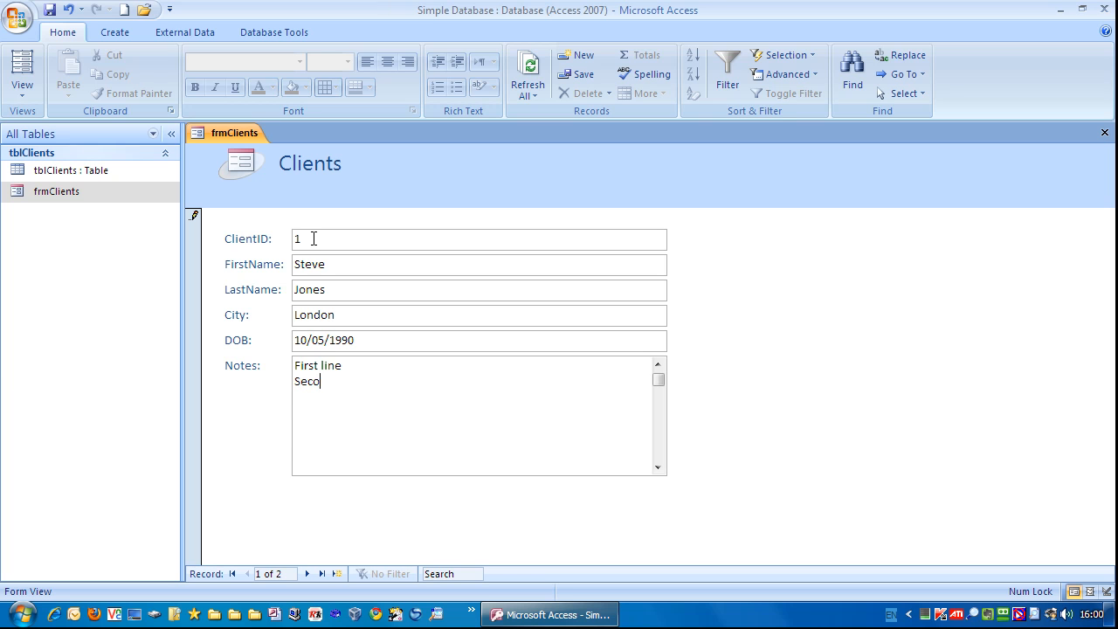
text(nd l)
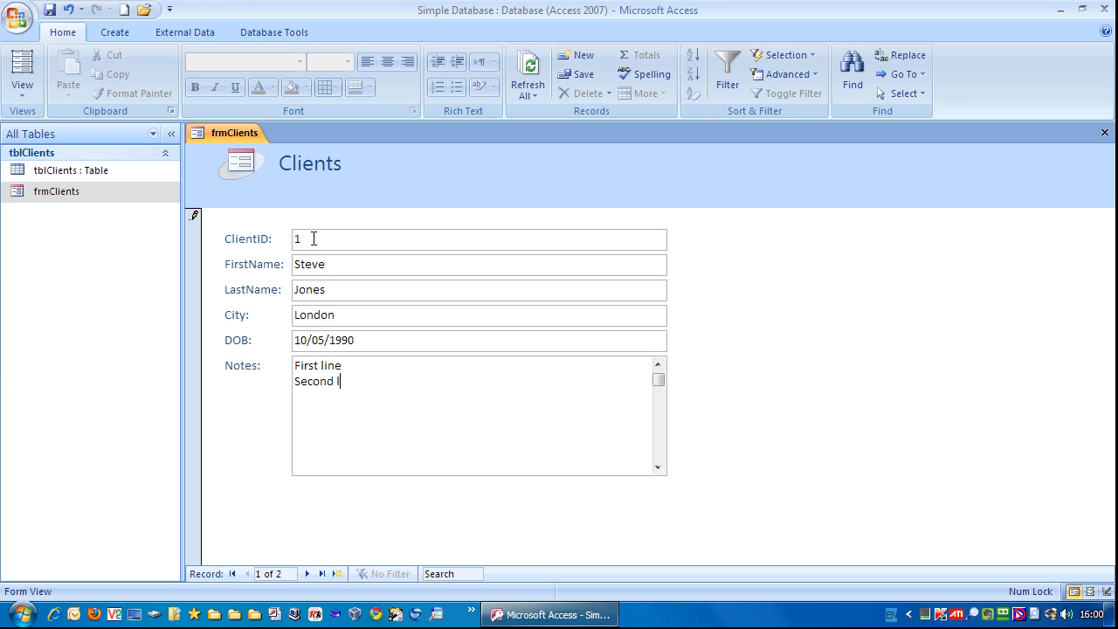
text(ine)
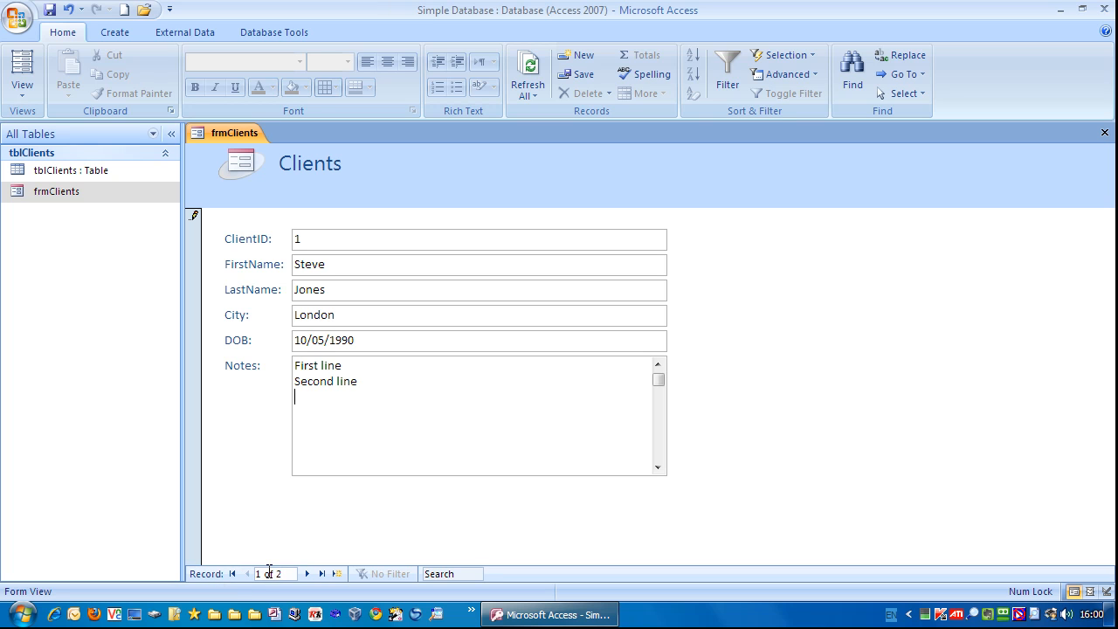
click(308, 573)
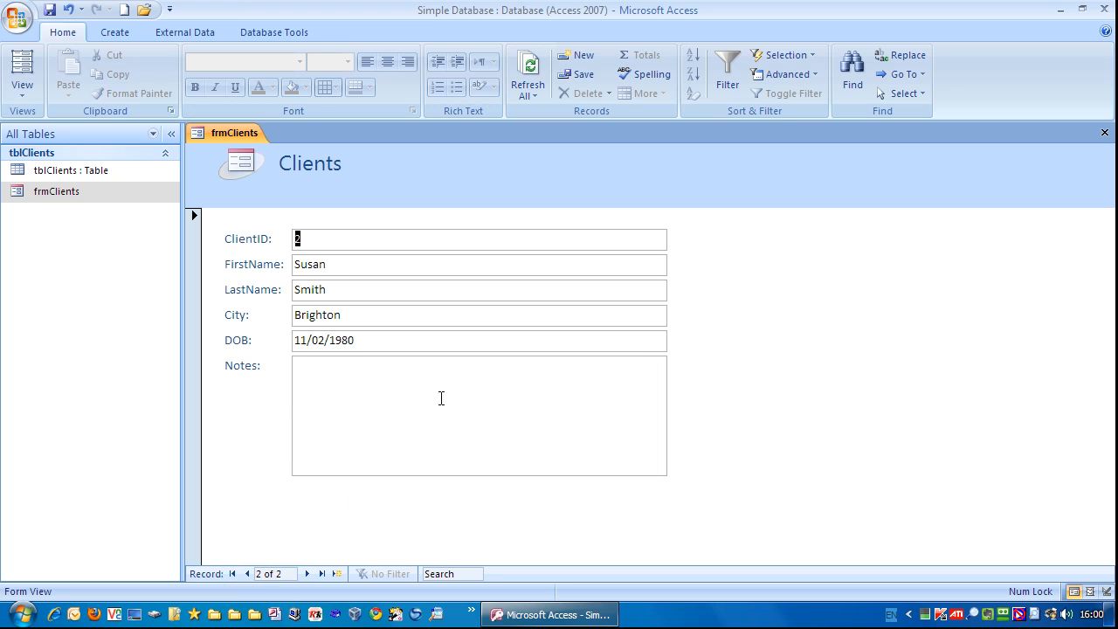
mouse_move(353, 260)
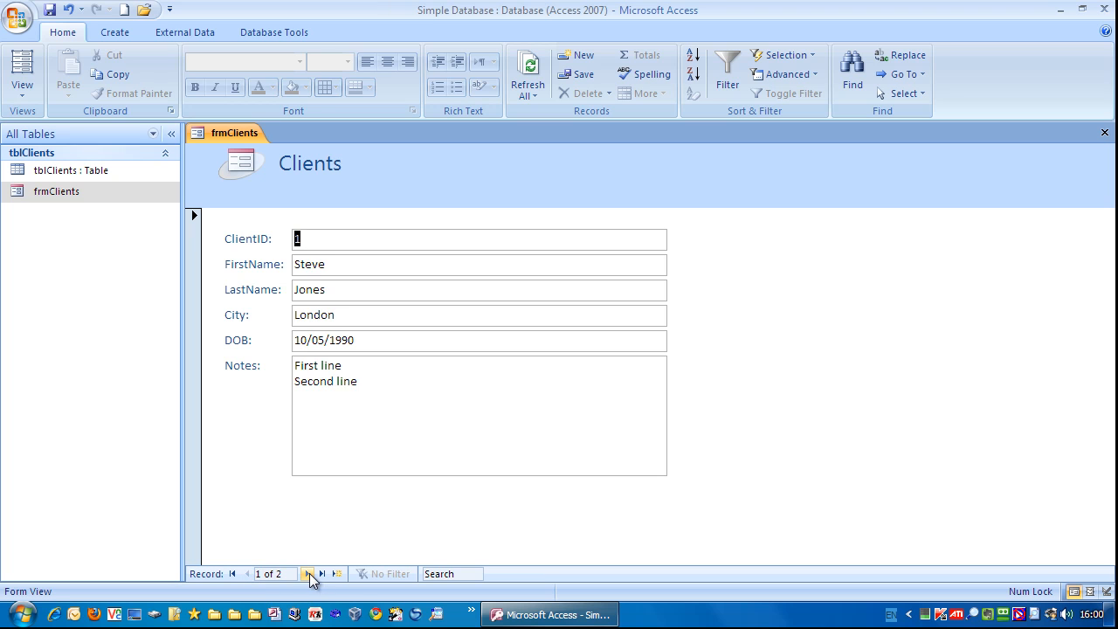
click(307, 573)
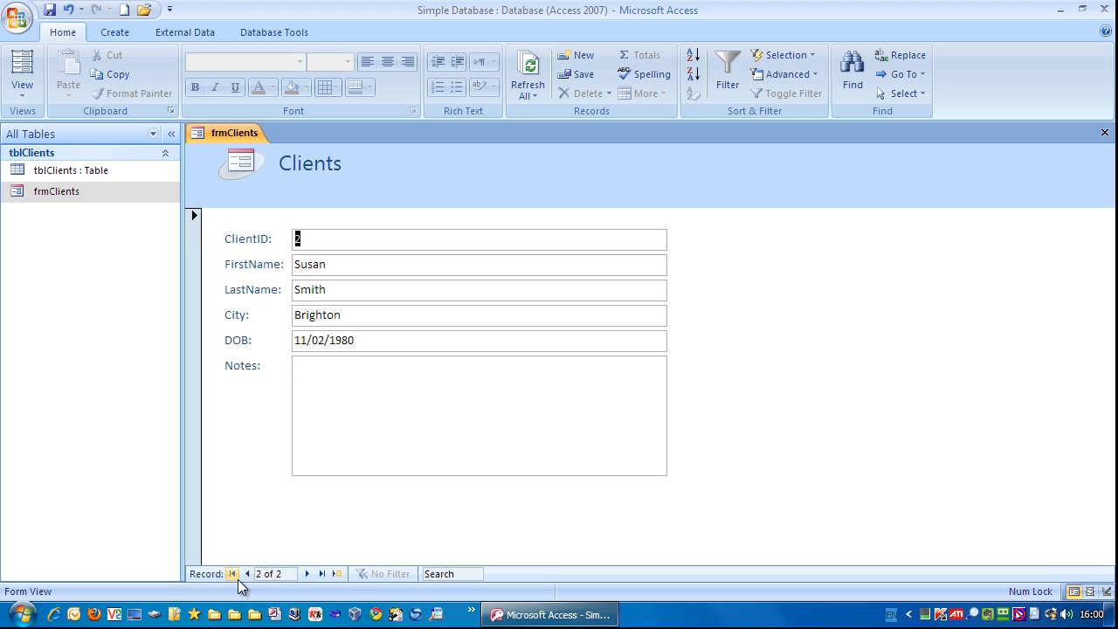
click(232, 573)
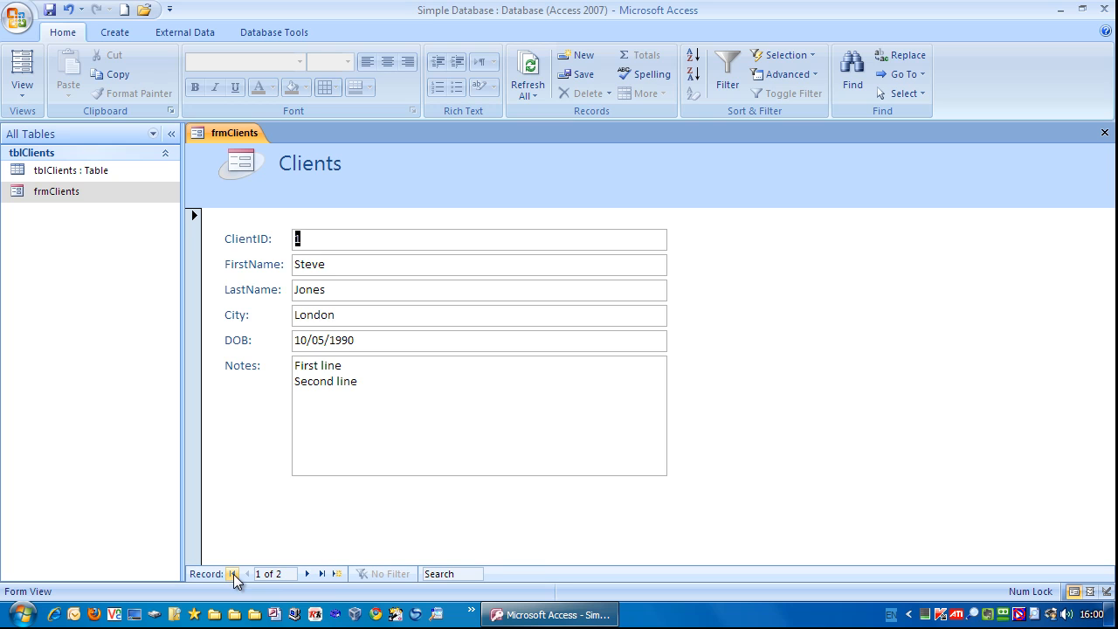
click(321, 573)
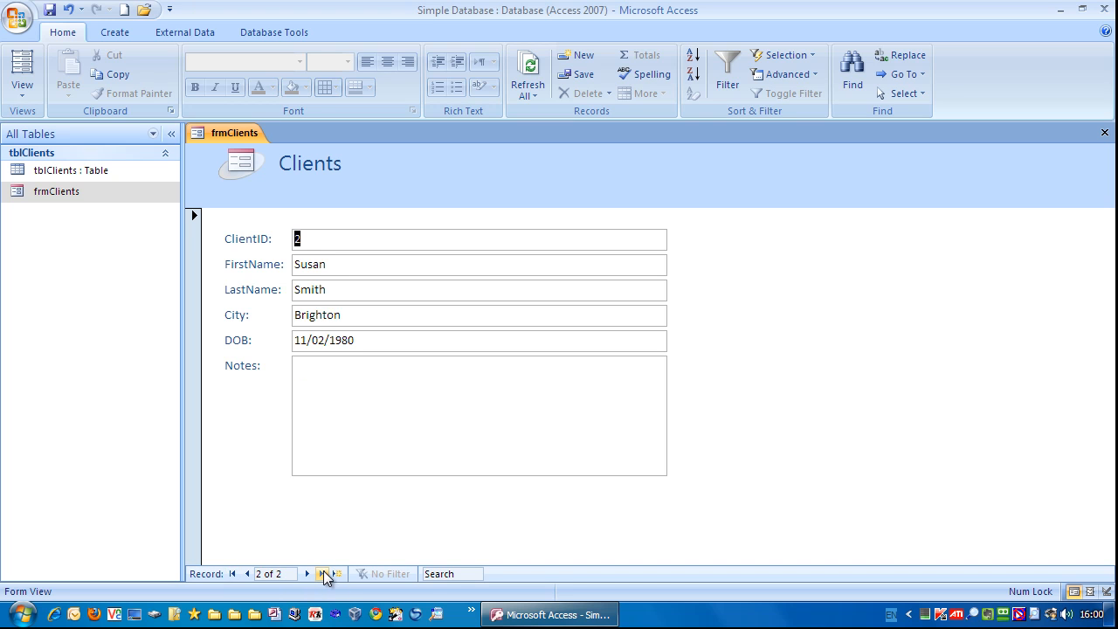
mouse_move(339, 573)
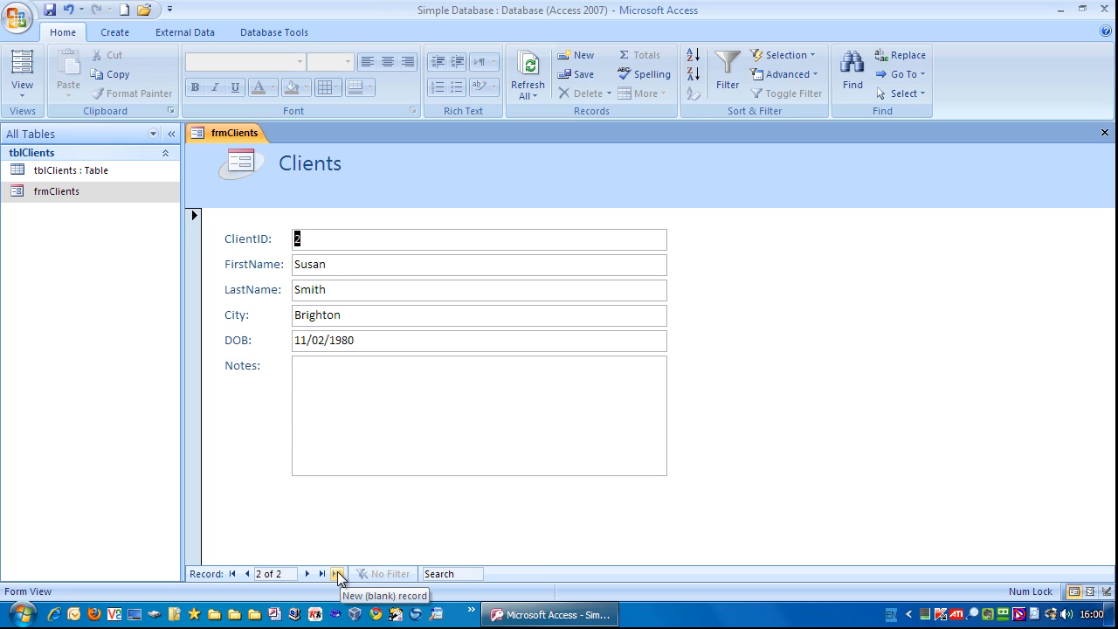
click(338, 573)
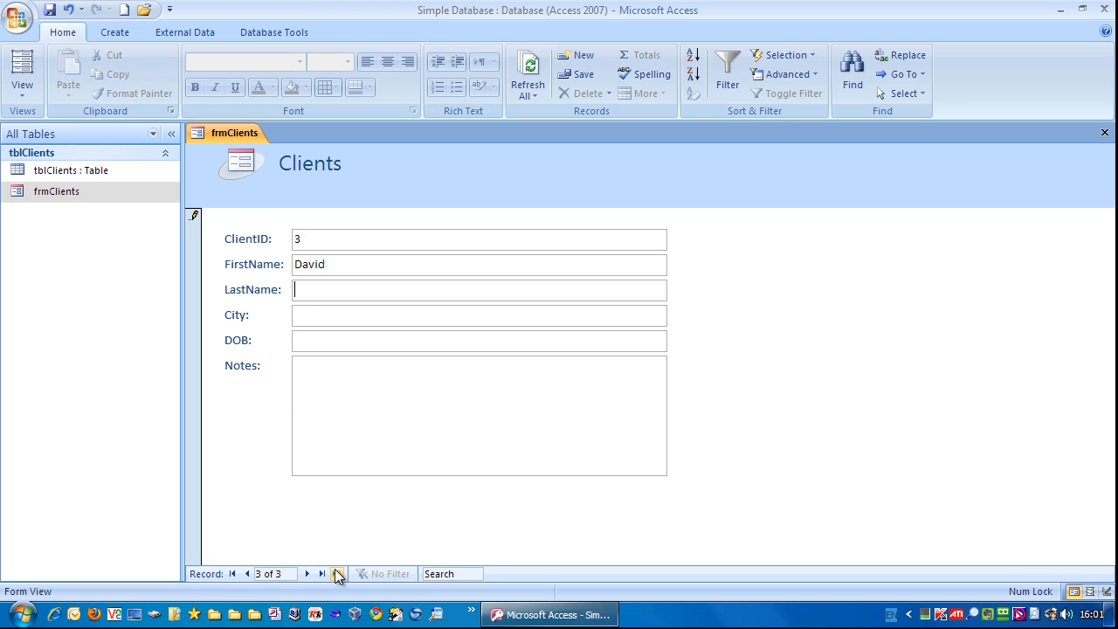
text(Thompsom)
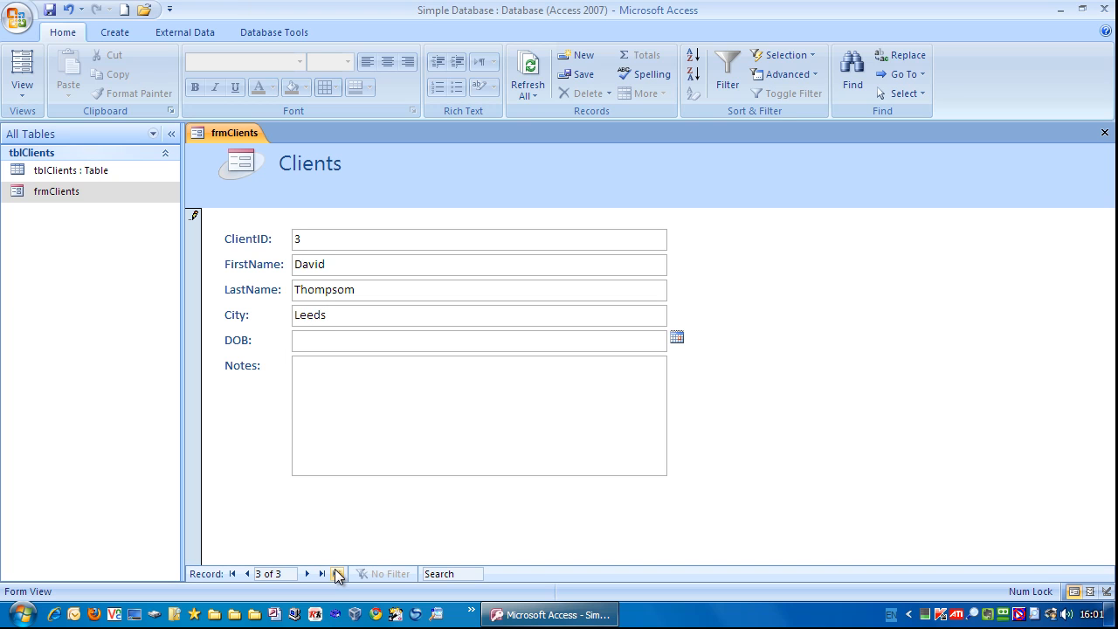
text(12/)
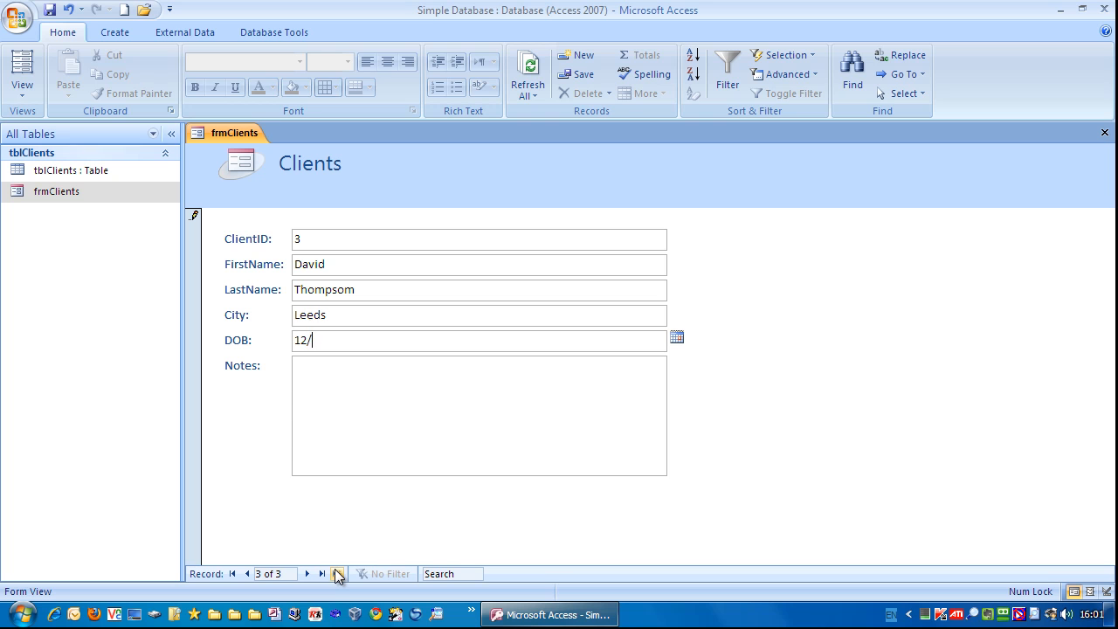
text(3/1990)
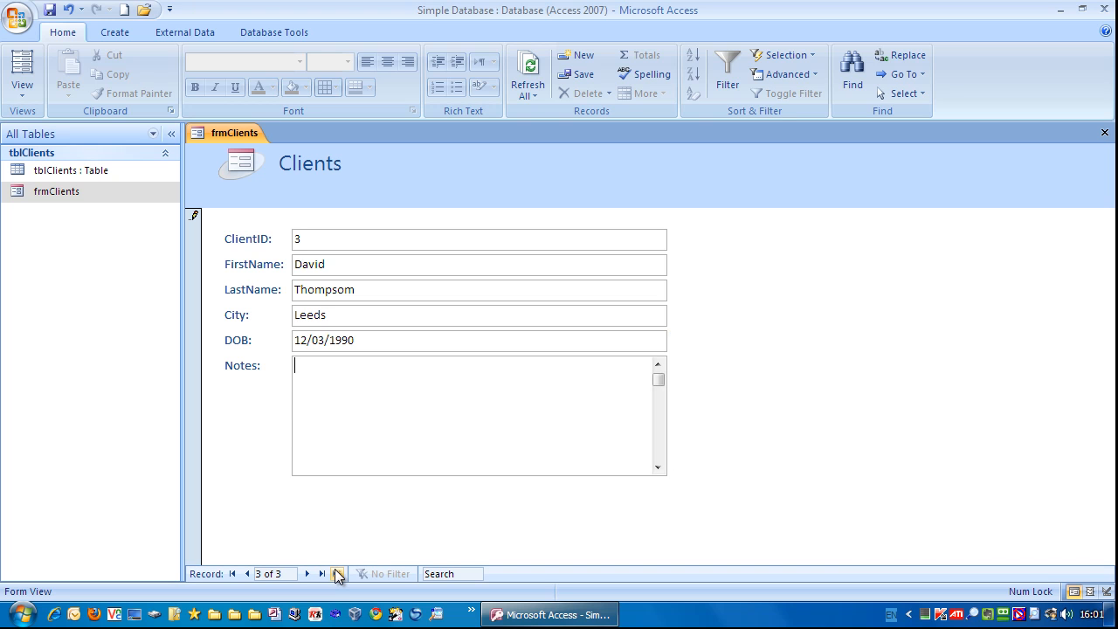
mouse_move(178, 304)
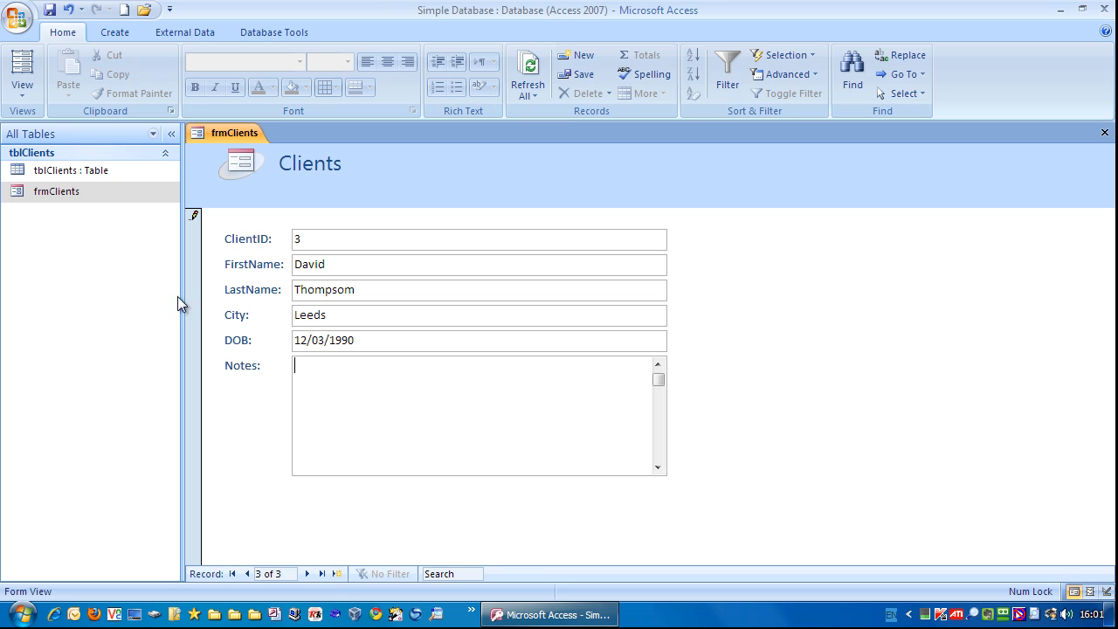
mouse_move(195, 221)
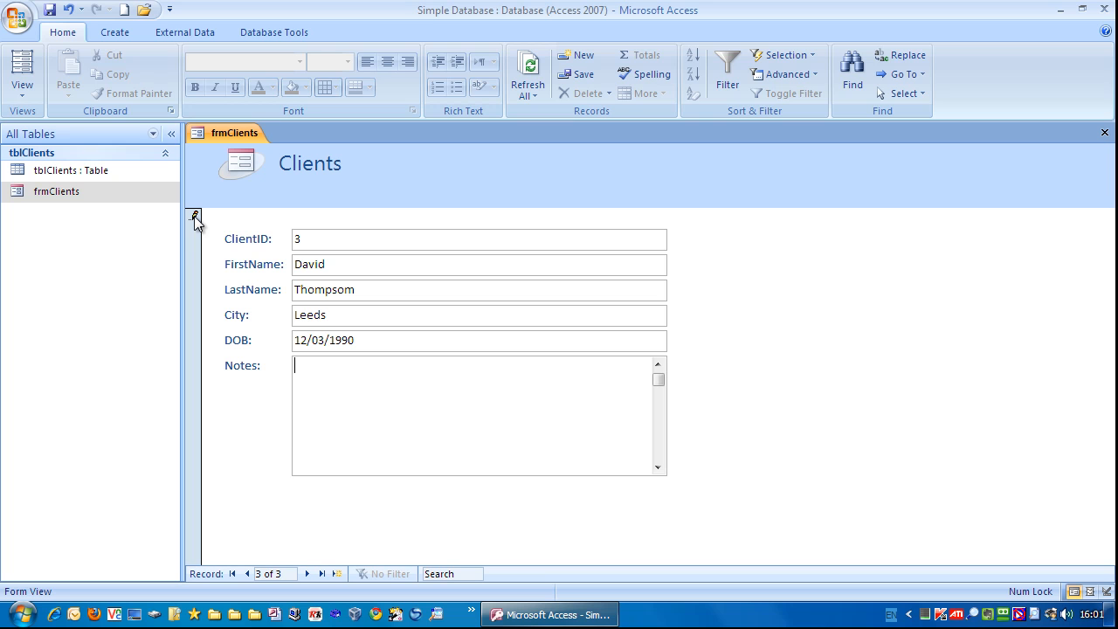
mouse_move(393, 429)
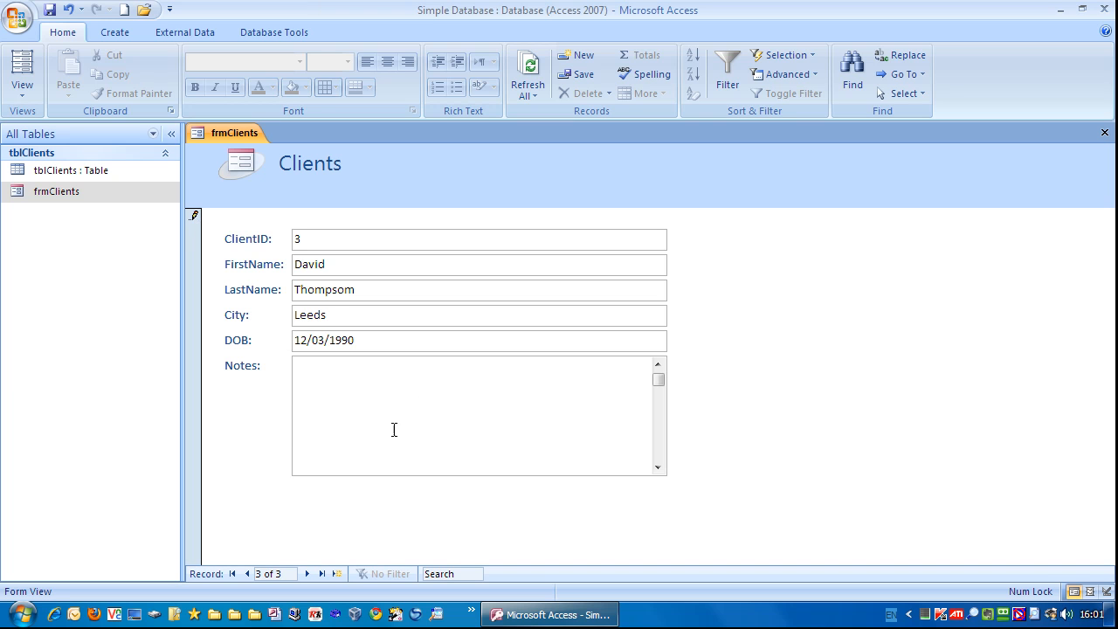
mouse_move(381, 420)
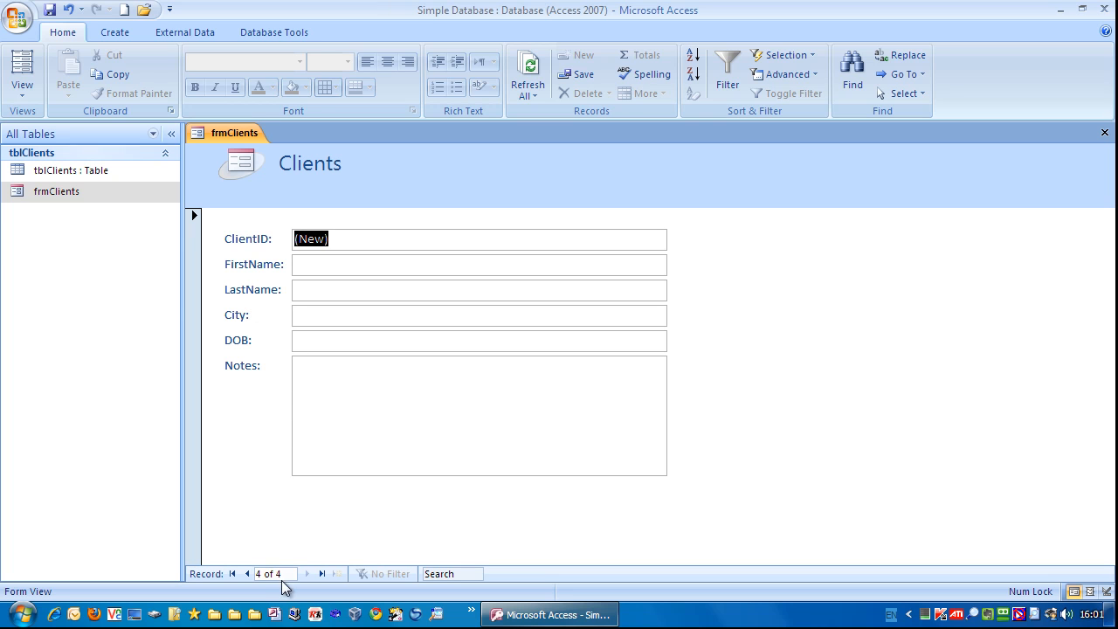
mouse_move(248, 587)
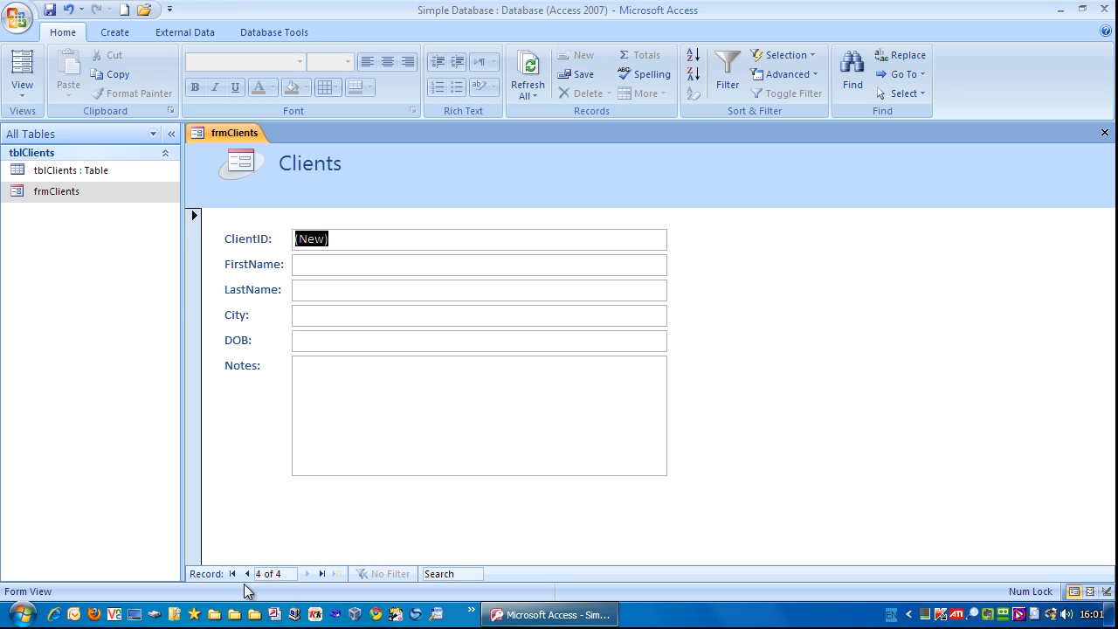
click(246, 573)
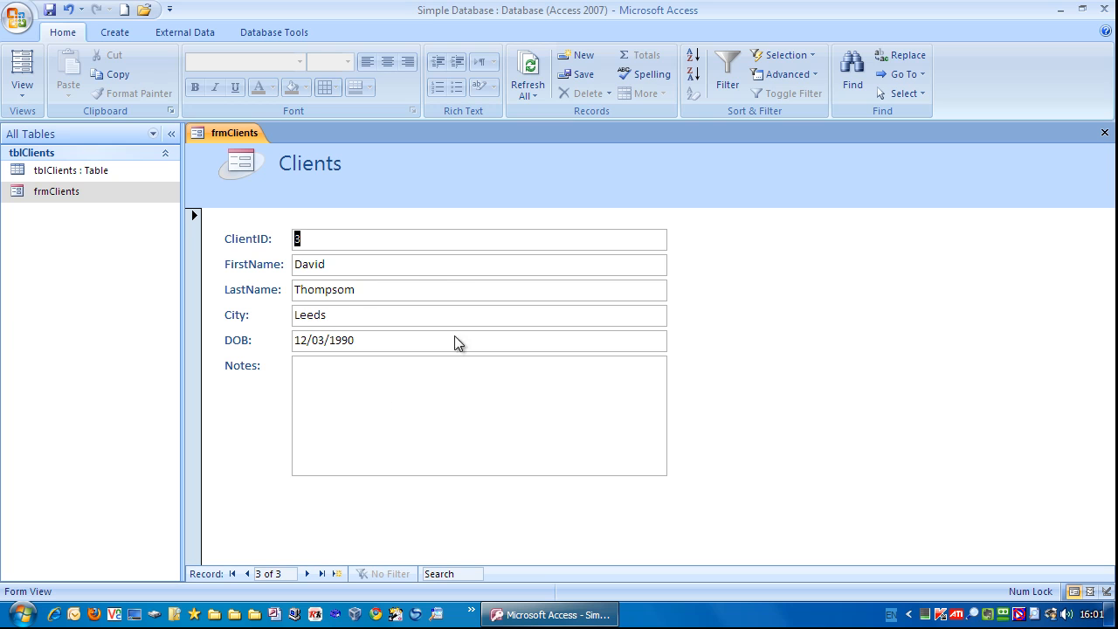
mouse_move(419, 286)
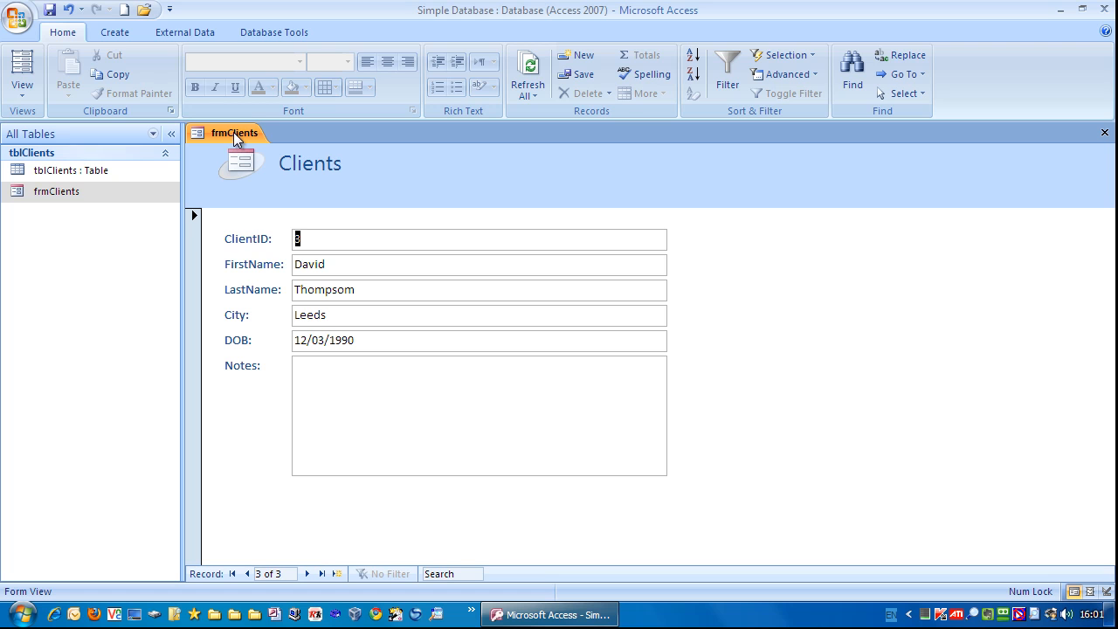
- Close the frmClients form from its document tab menu
right_click(234, 133)
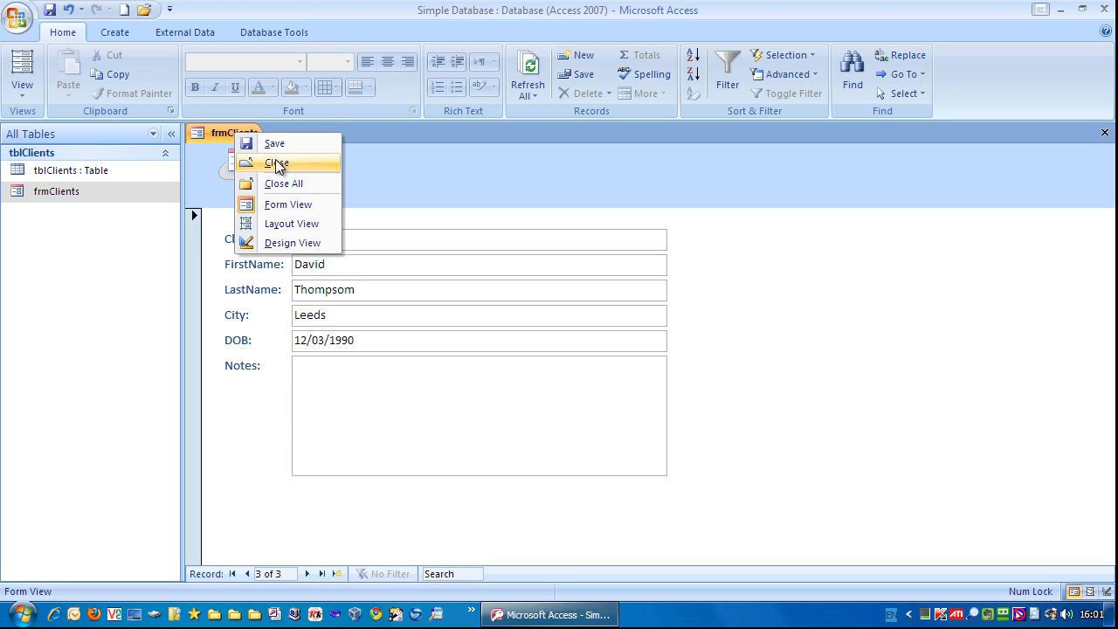
mouse_move(950, 314)
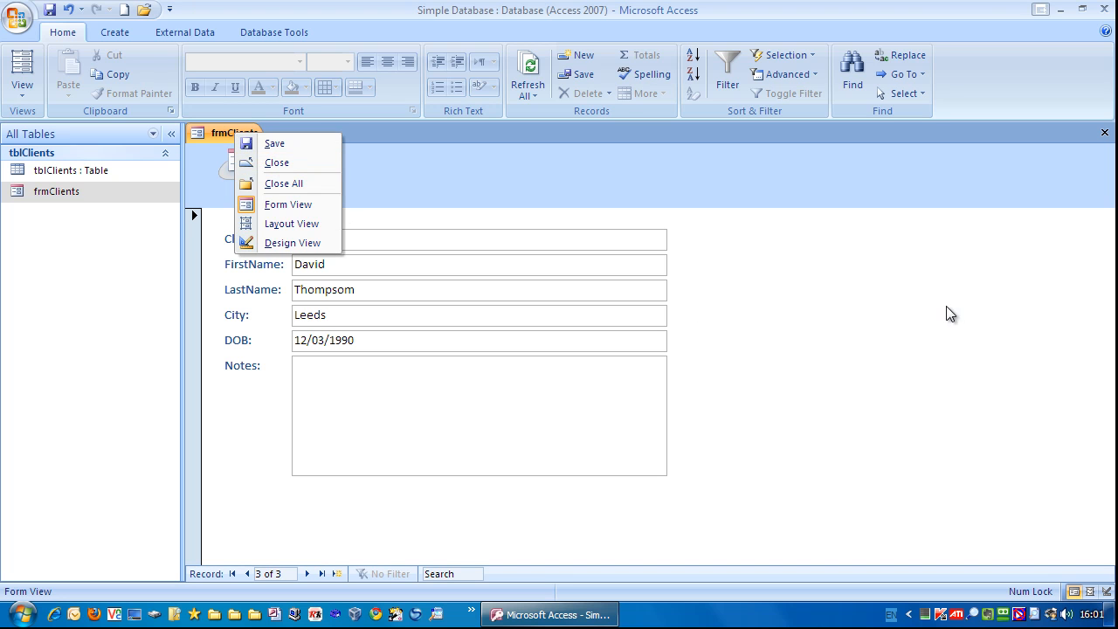
click(276, 162)
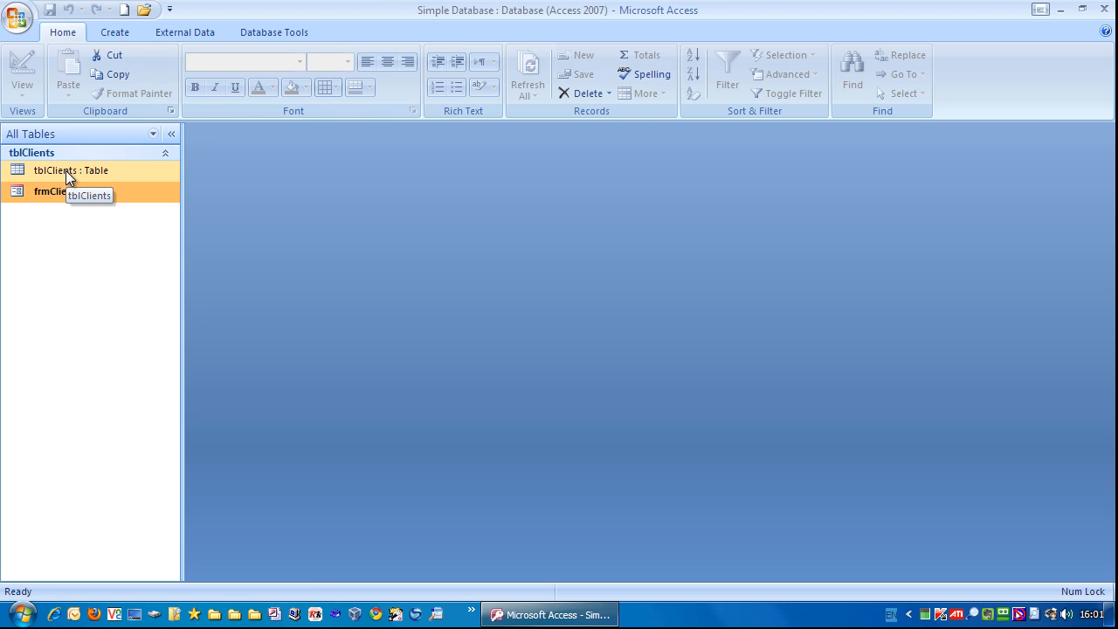
double_click(70, 171)
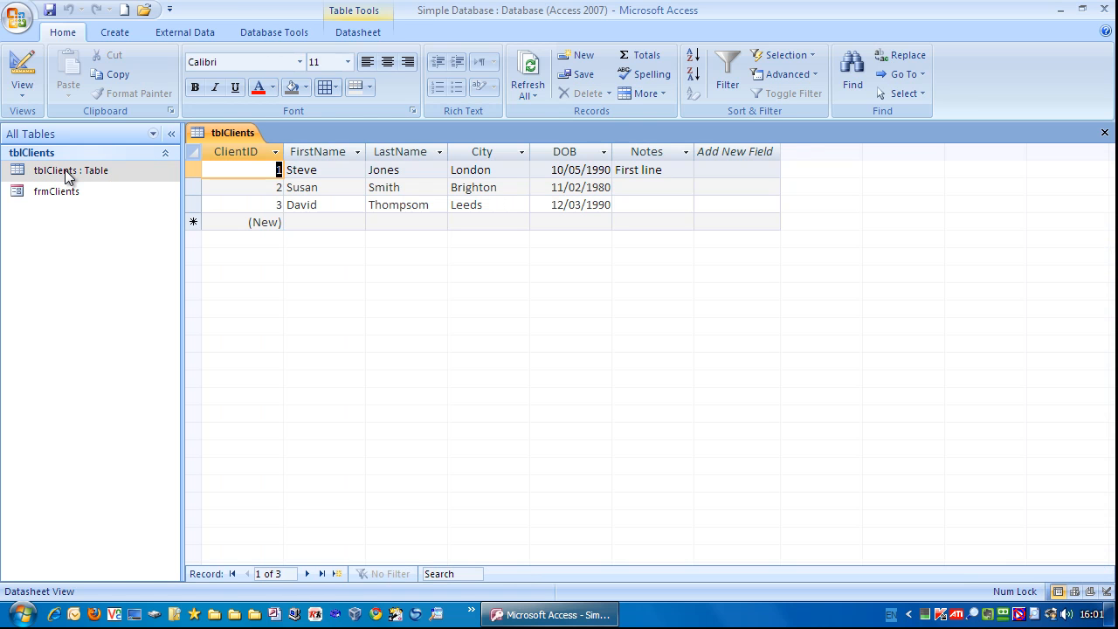
mouse_move(702, 201)
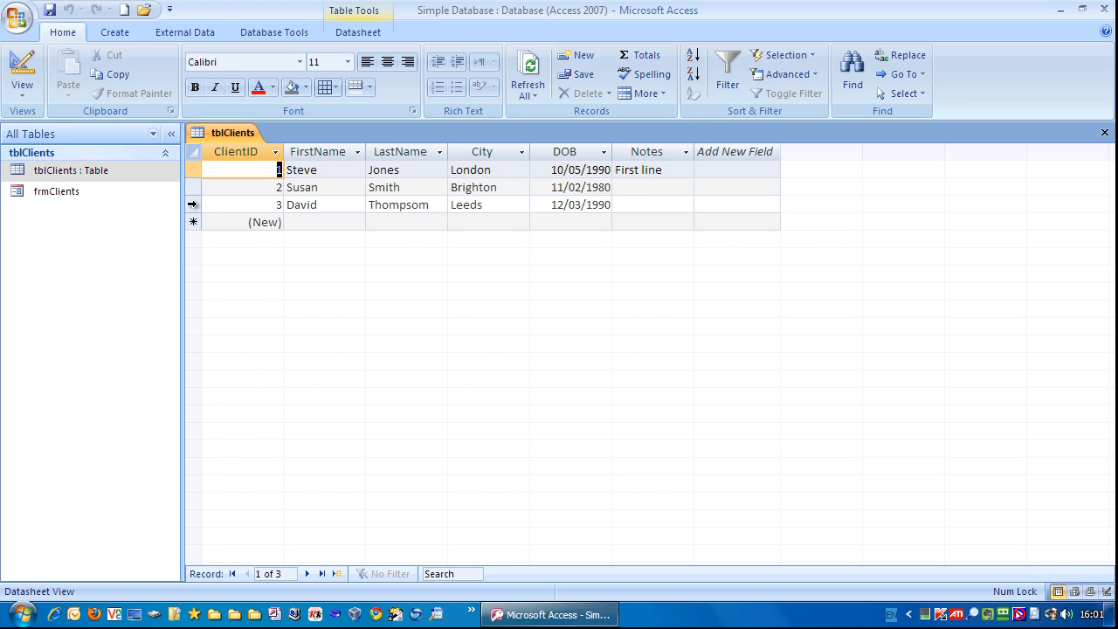
click(480, 204)
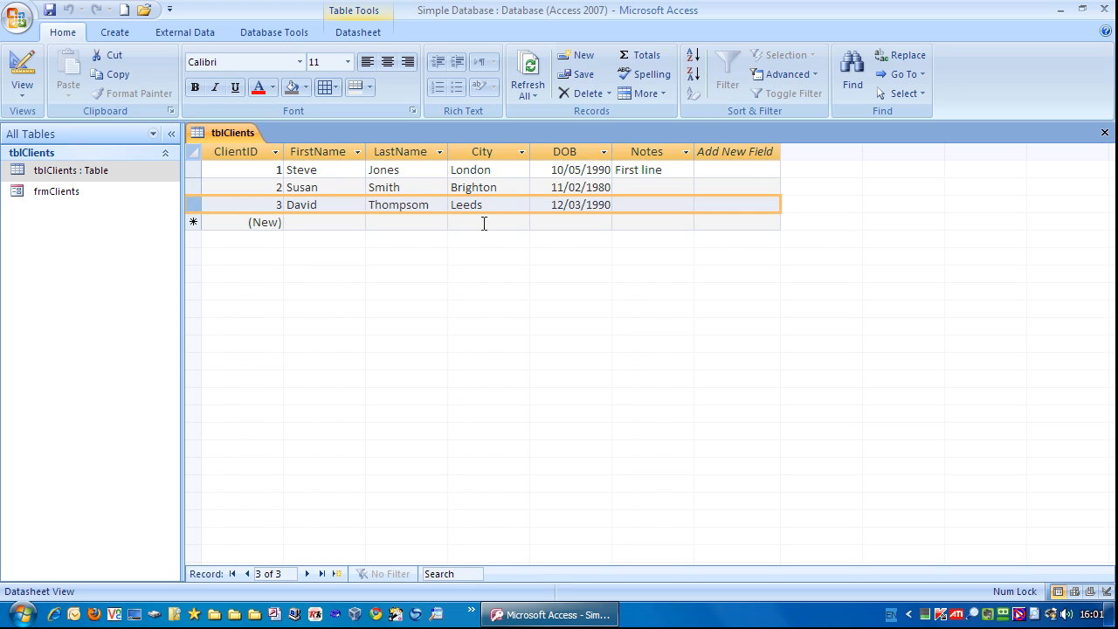
click(489, 221)
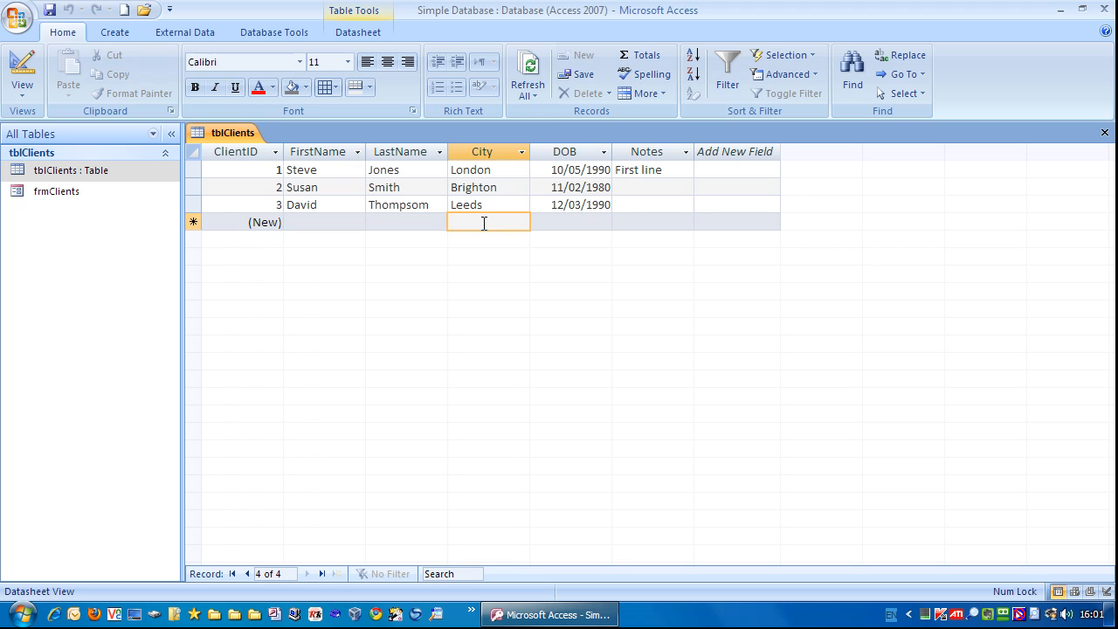